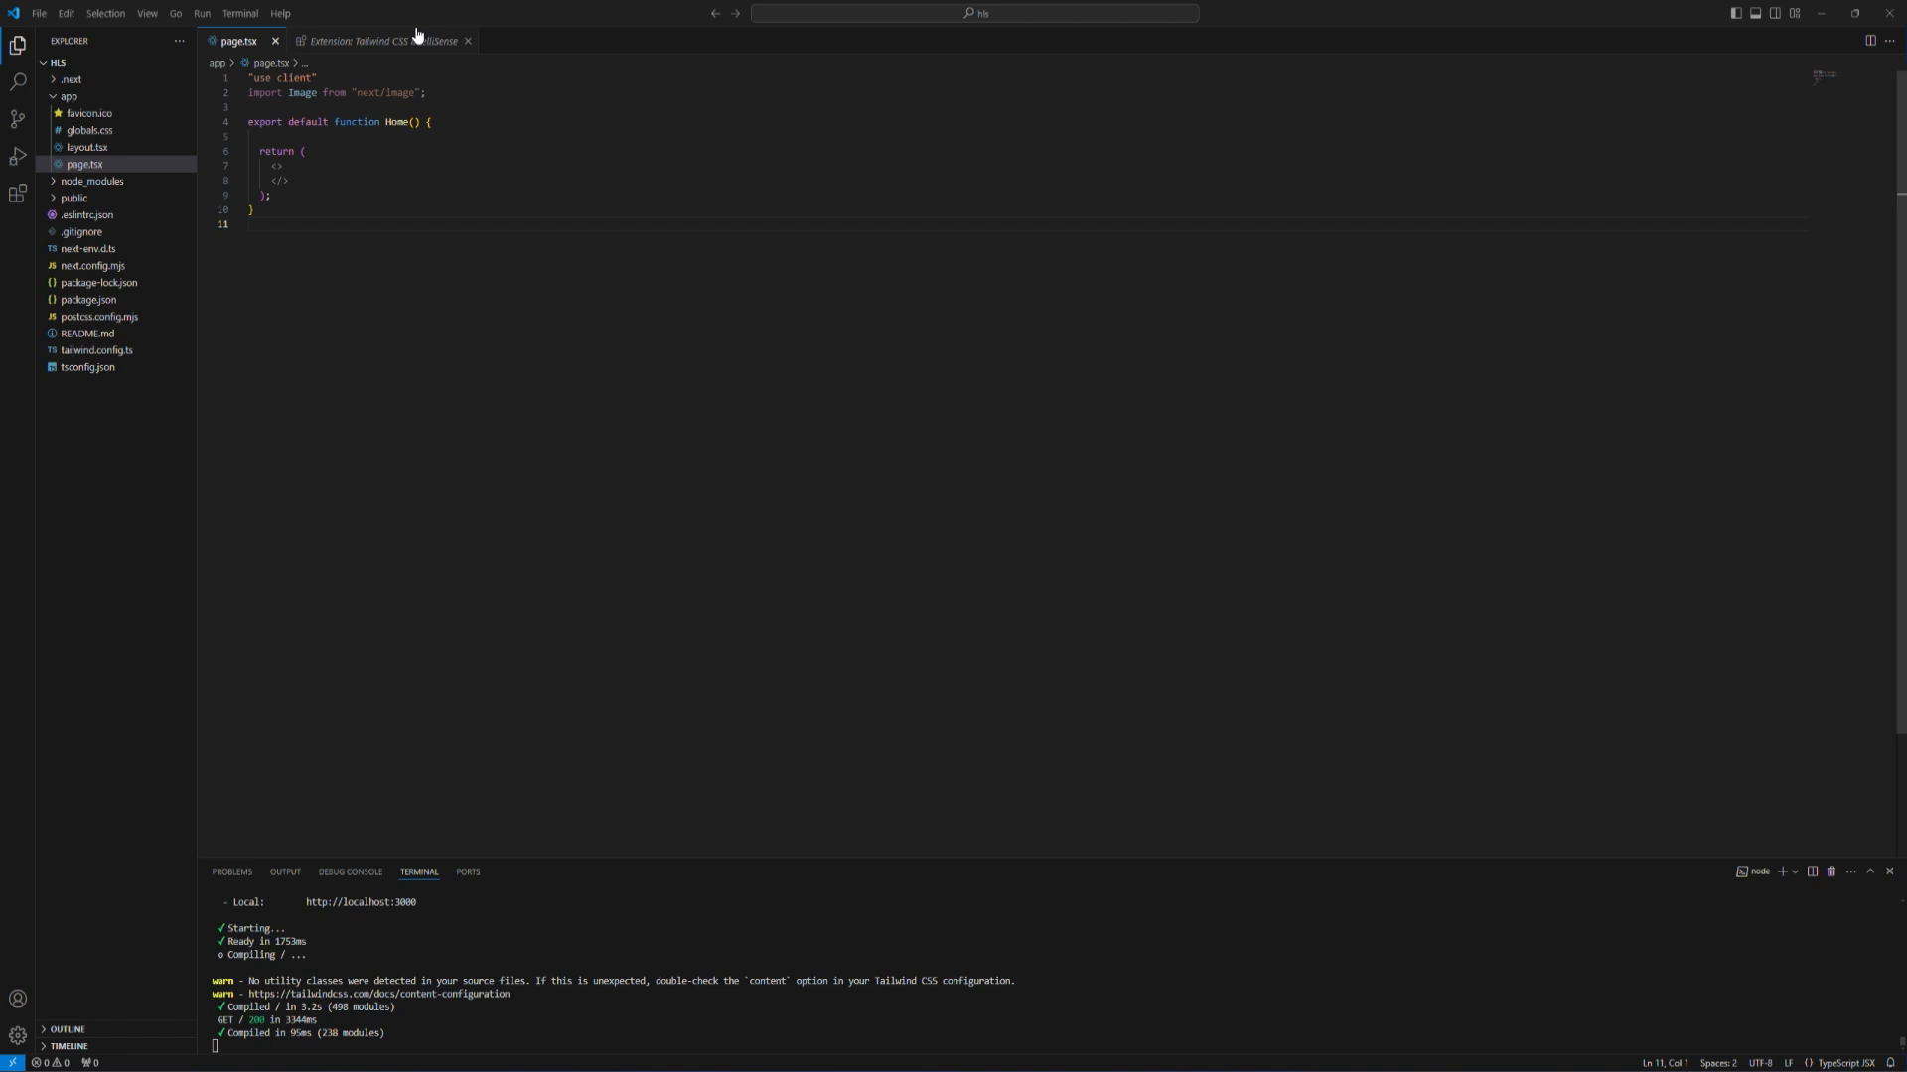
- Close the Tailwind extension page, stop the dev server, and install hls.js with npm
left_click(467, 40)
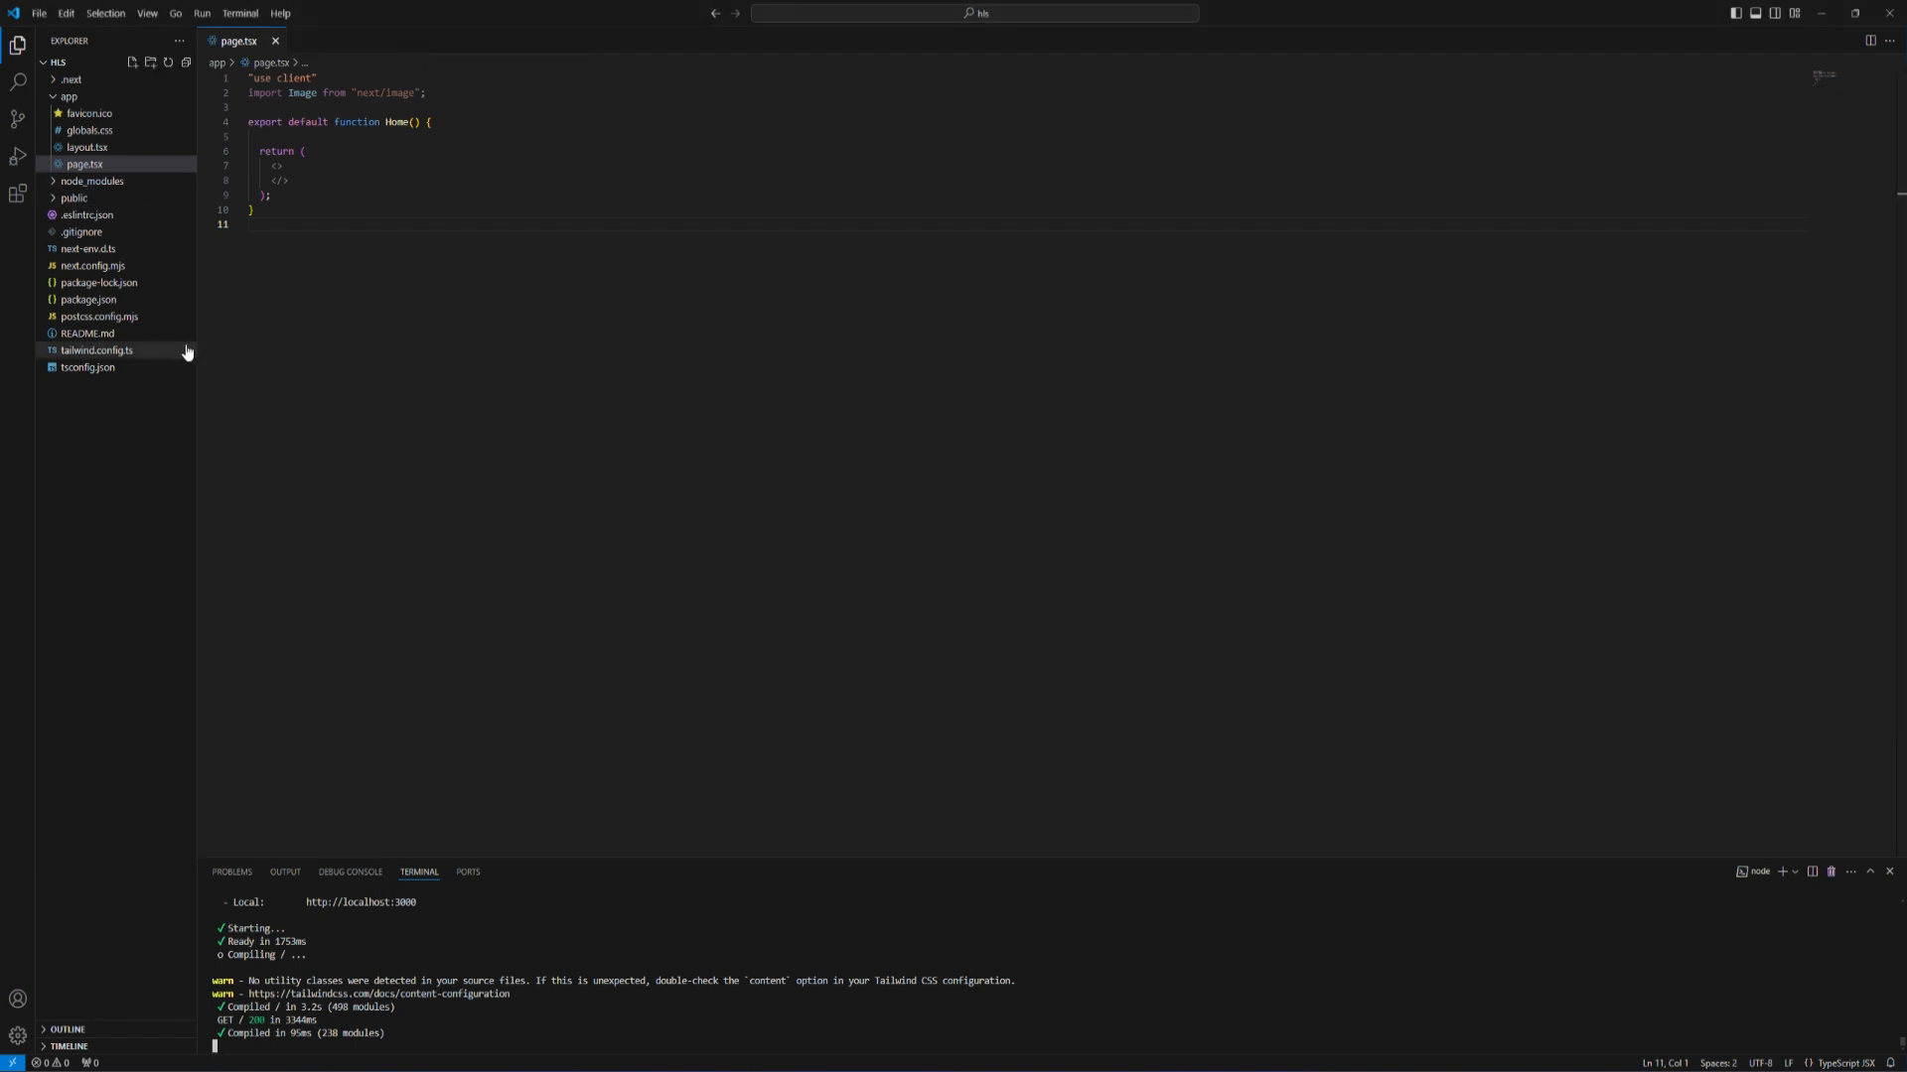
mouse_move(1017, 1051)
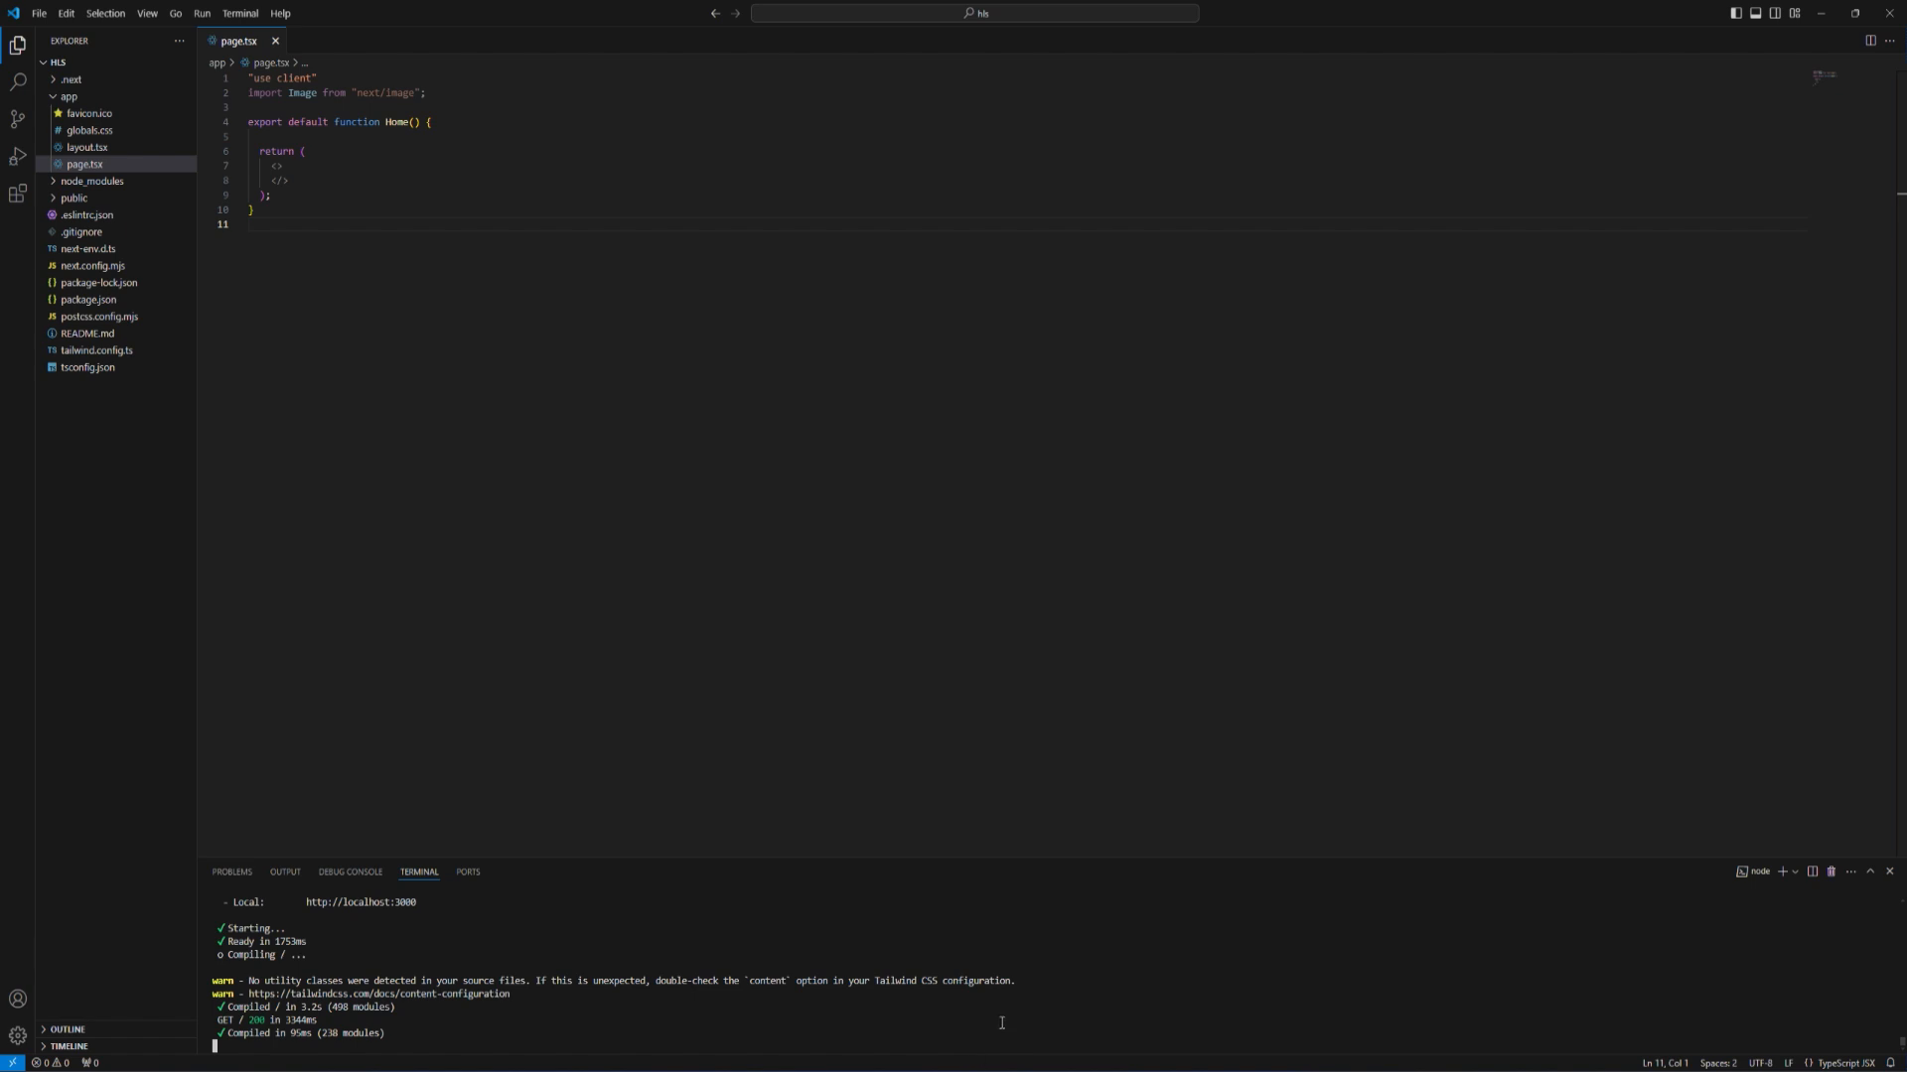
key("ctrl+c")
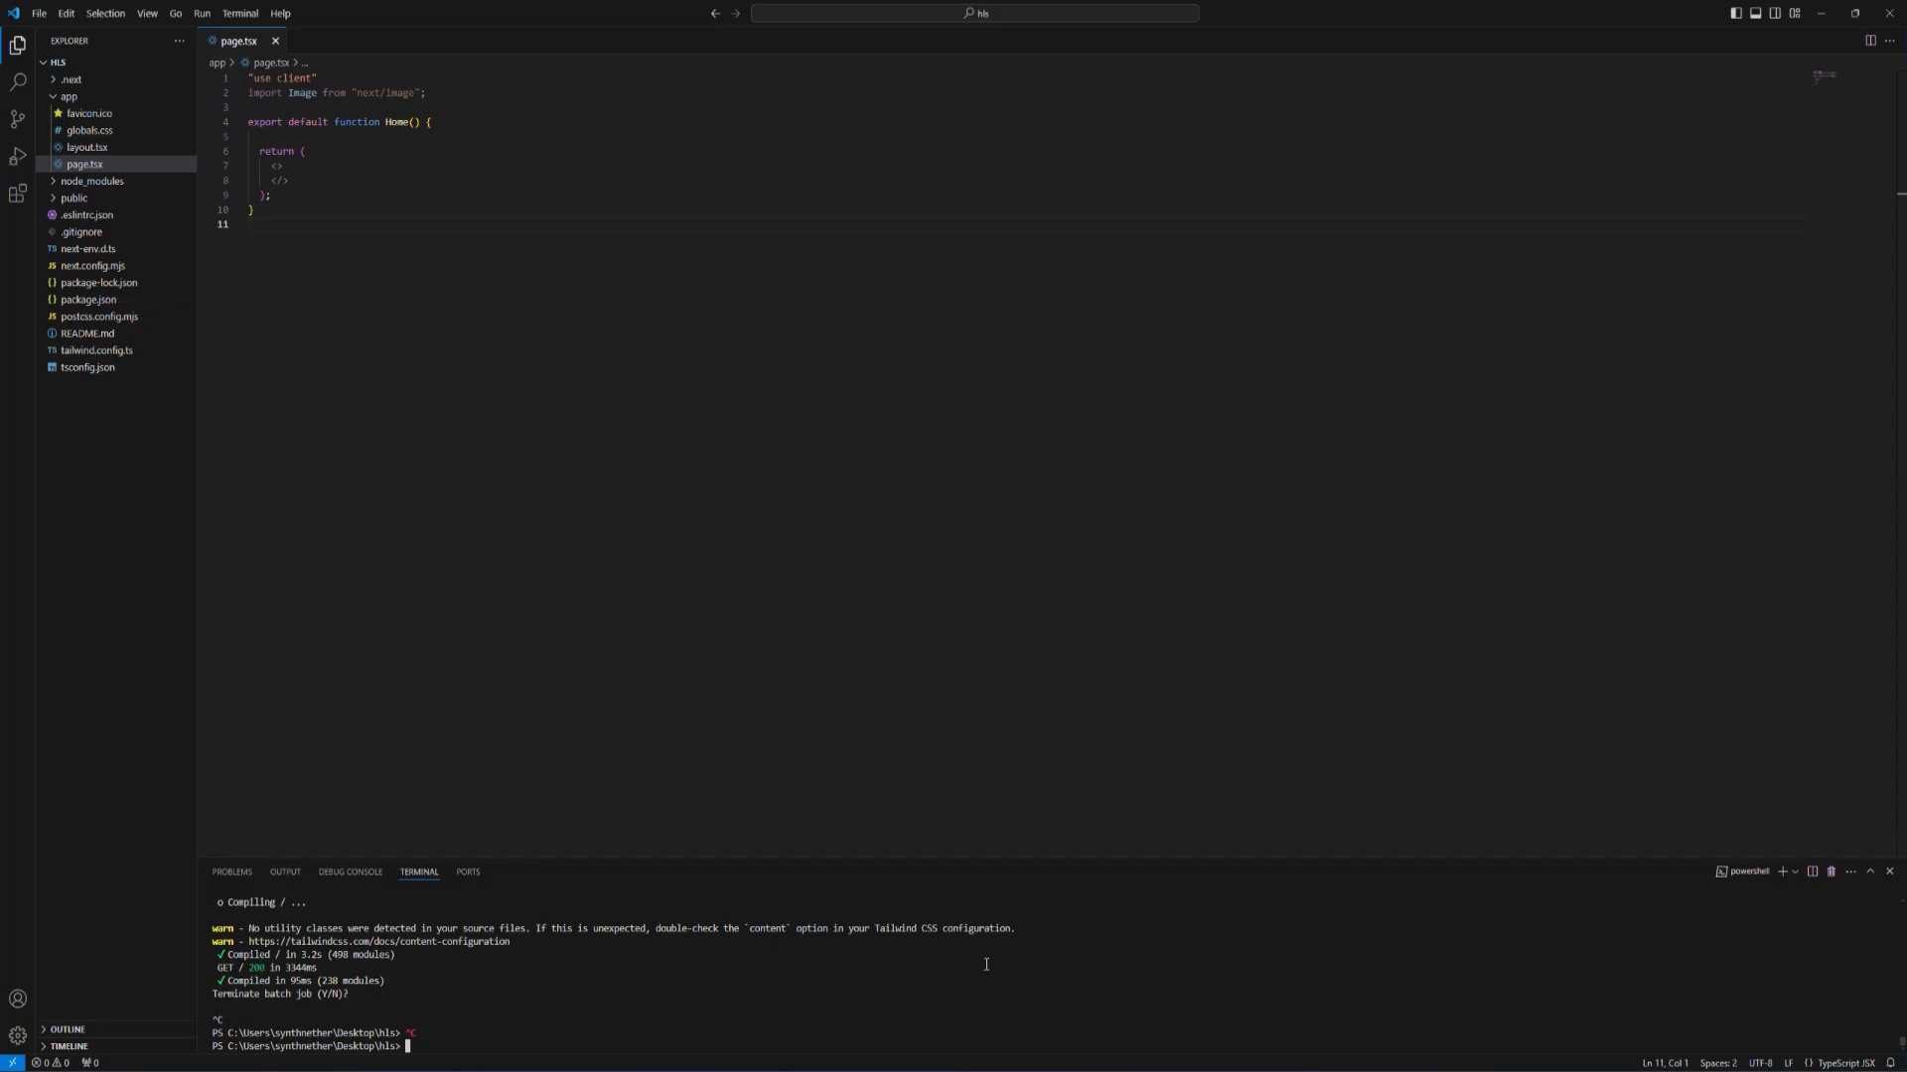
type("npm i hls.js")
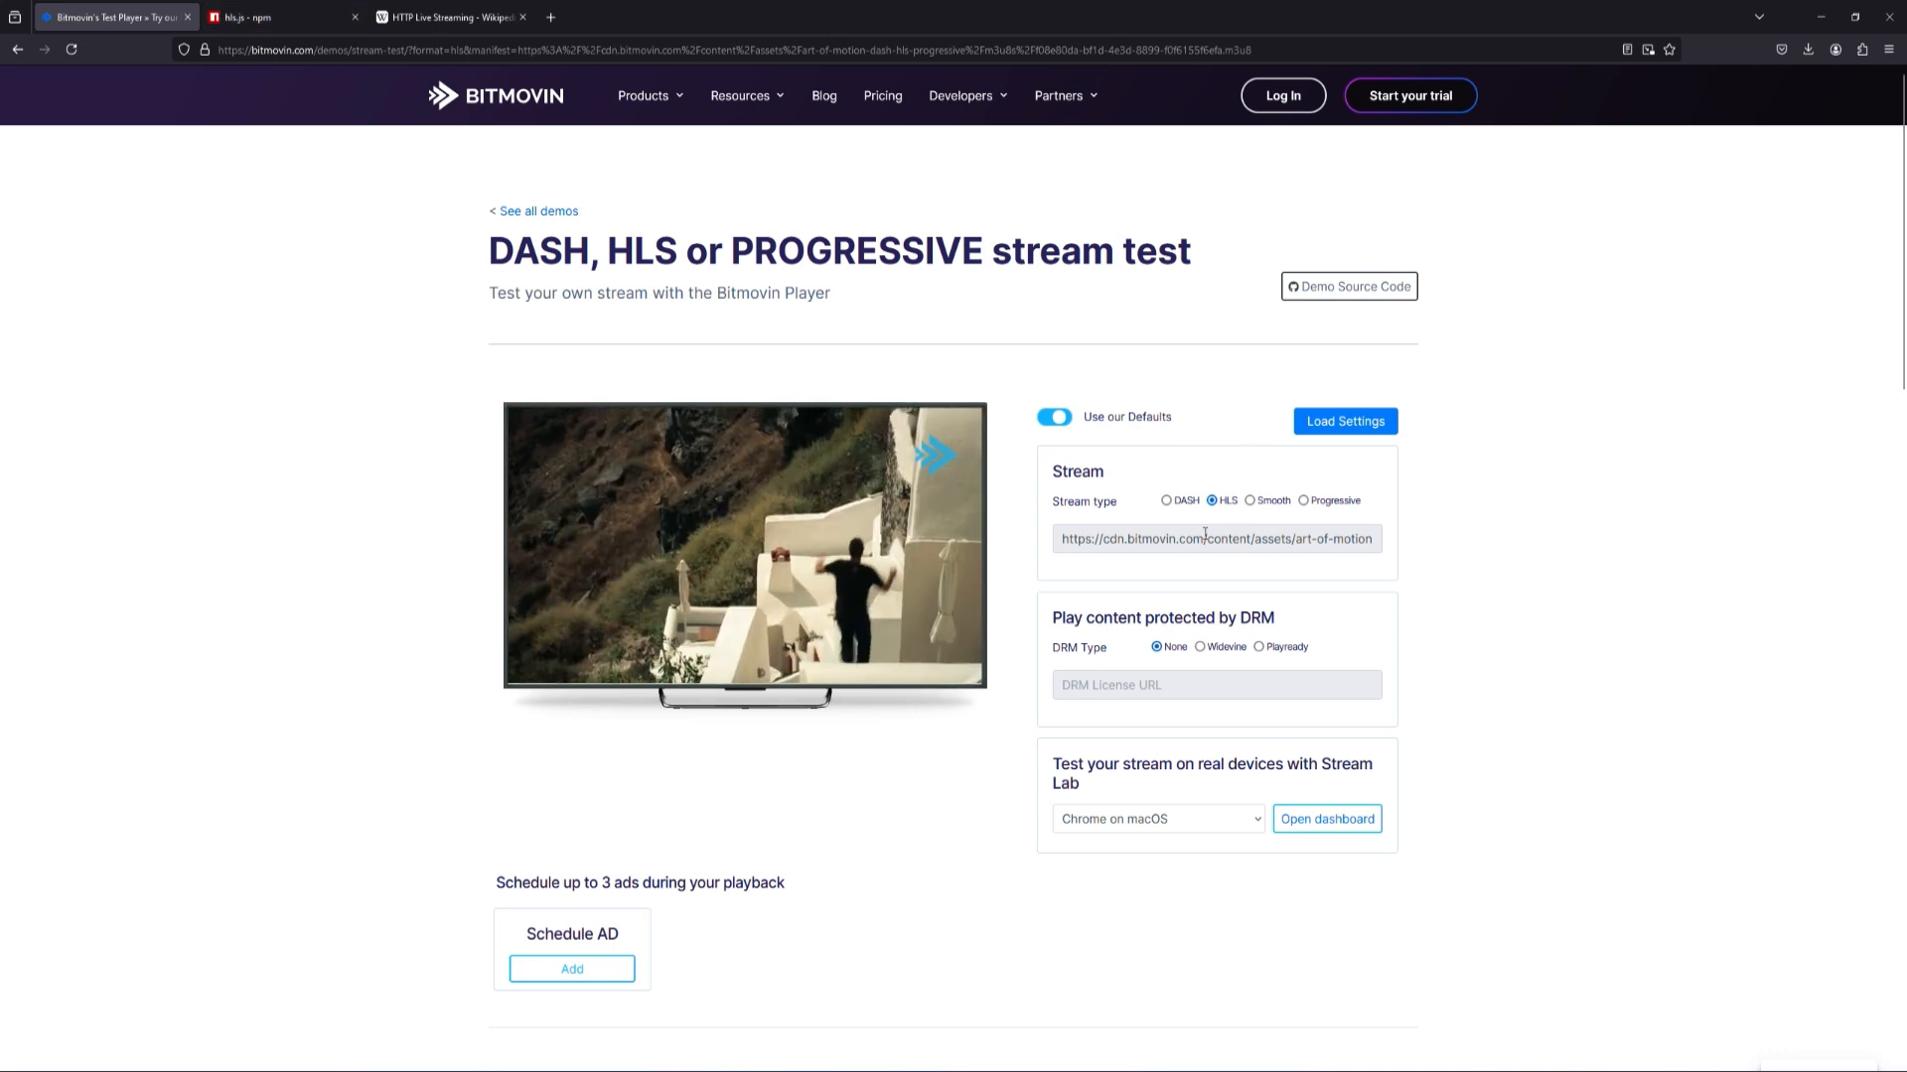
- Watch the Bitmovin HLS test stream, then switch to the HTTP Live Streaming Wikipedia article
left_click(744, 546)
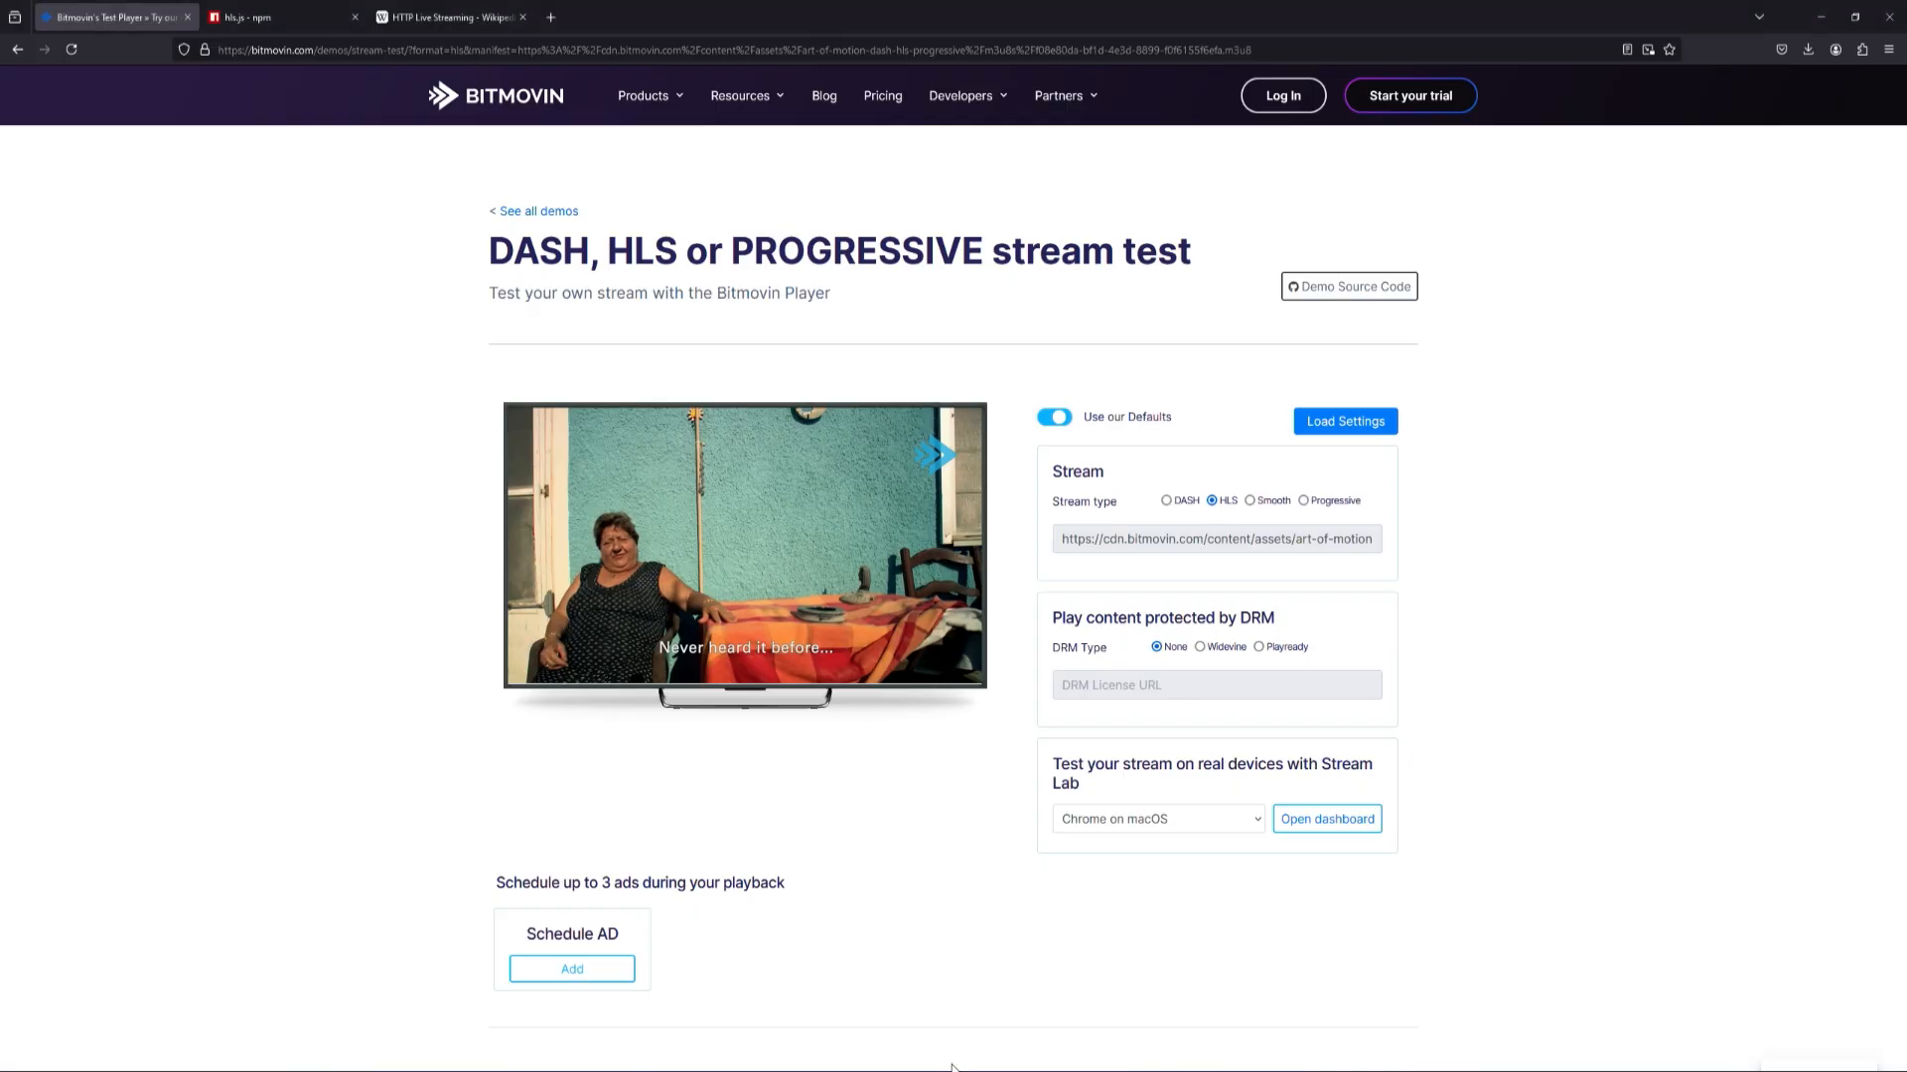
left_click(449, 16)
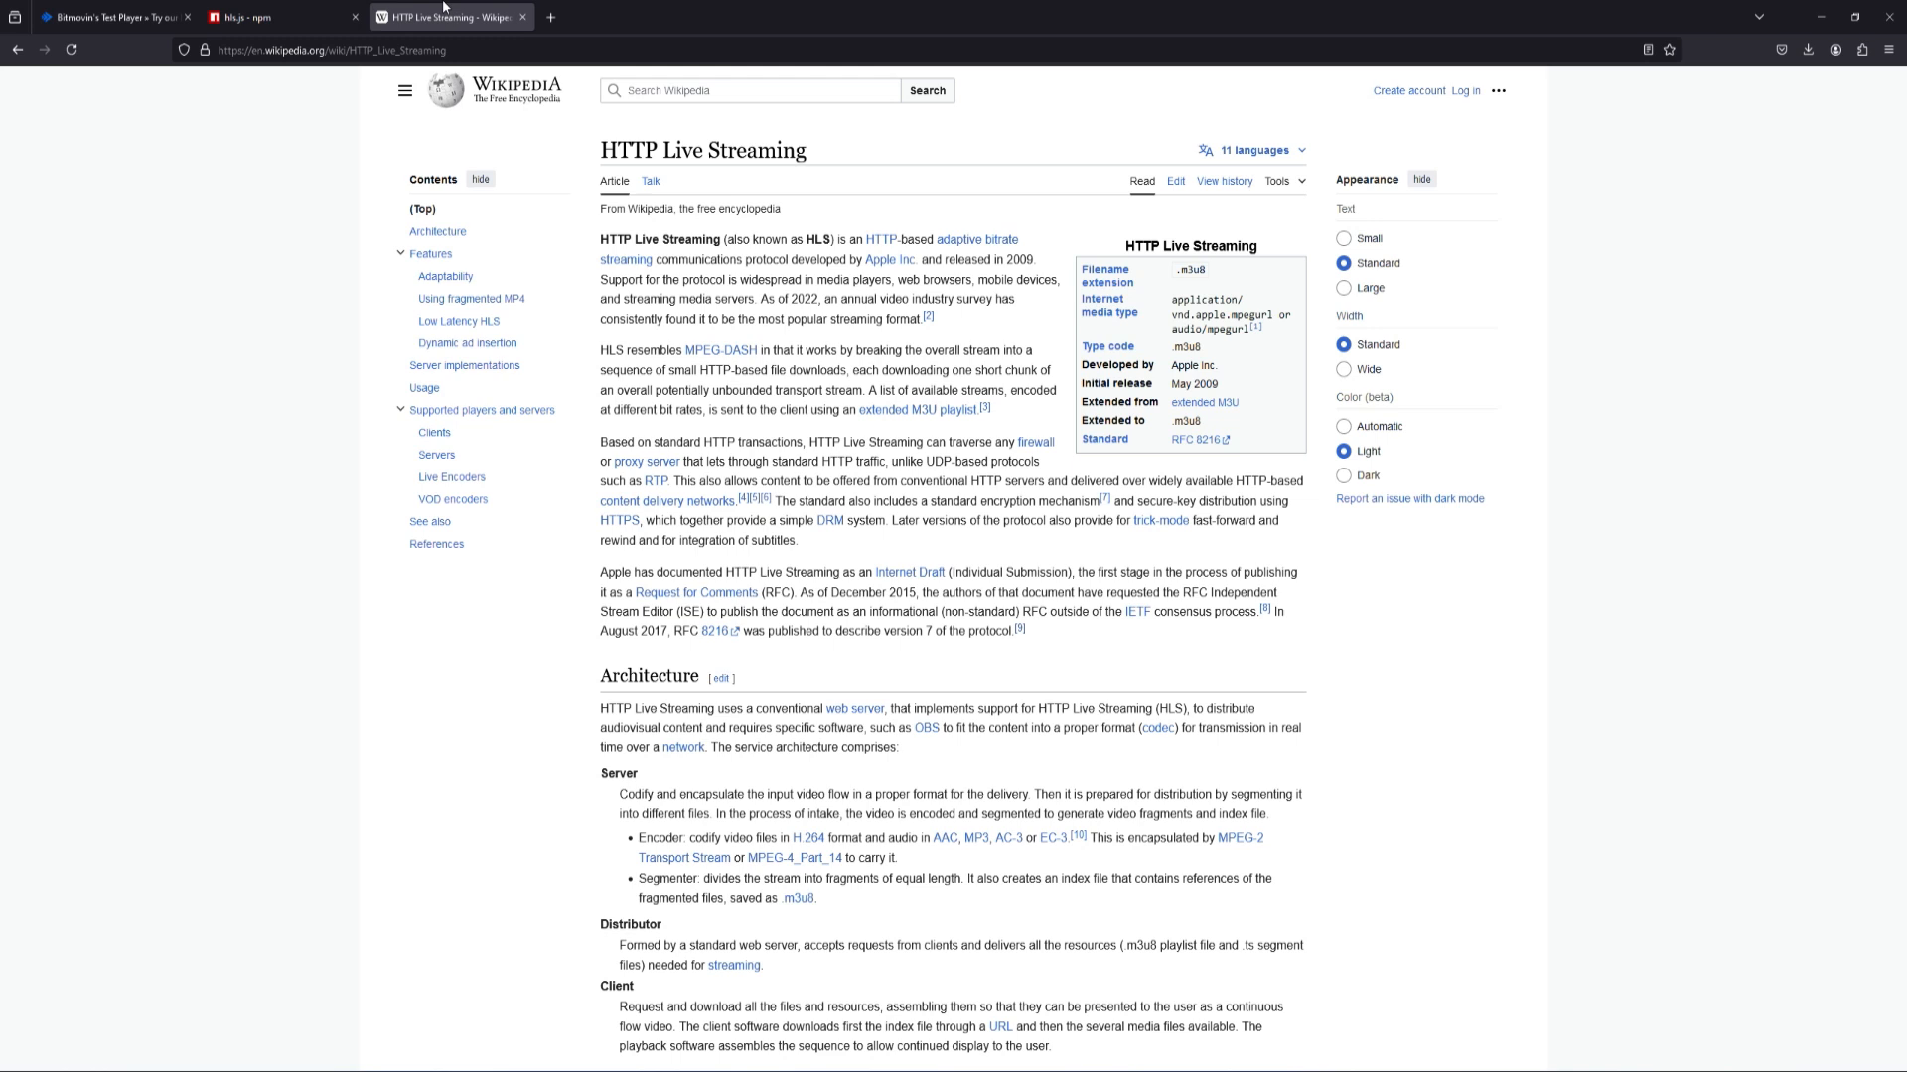
mouse_move(449, 16)
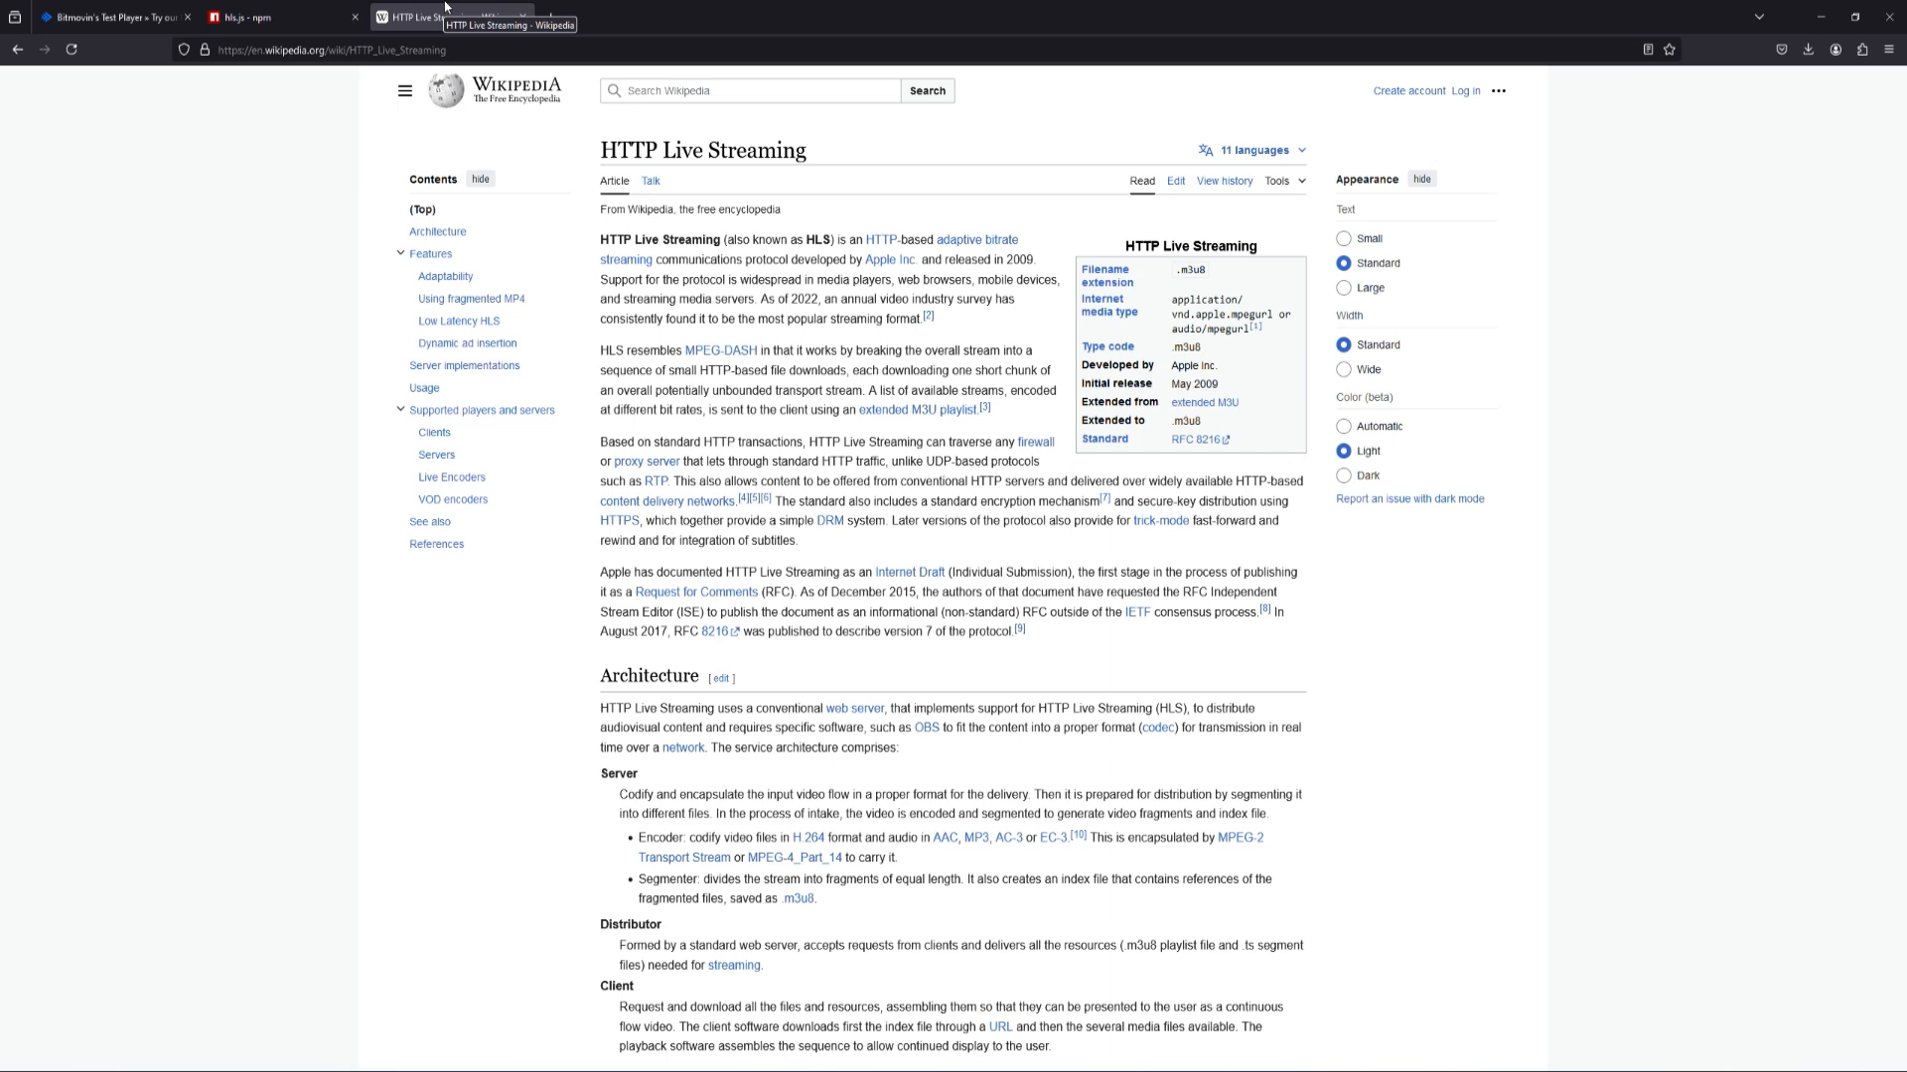
mouse_move(890, 260)
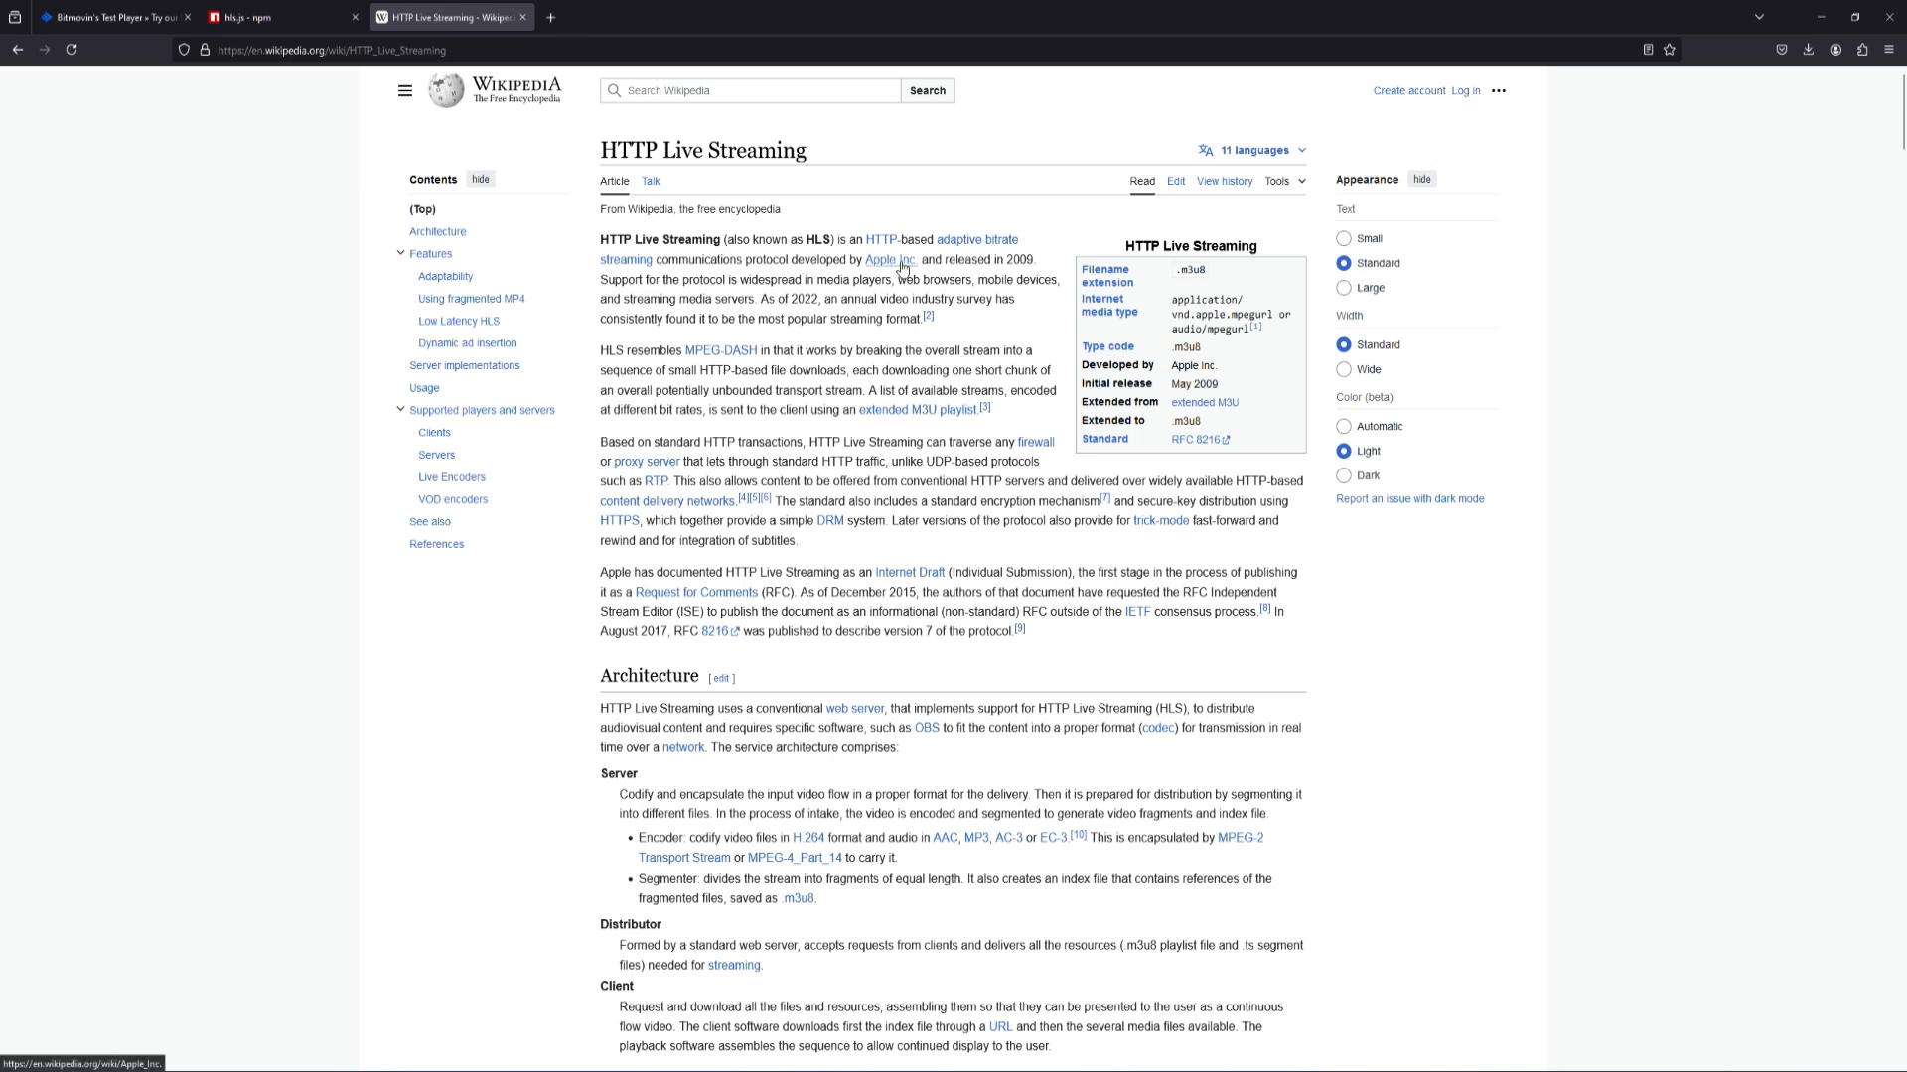
mouse_move(889, 259)
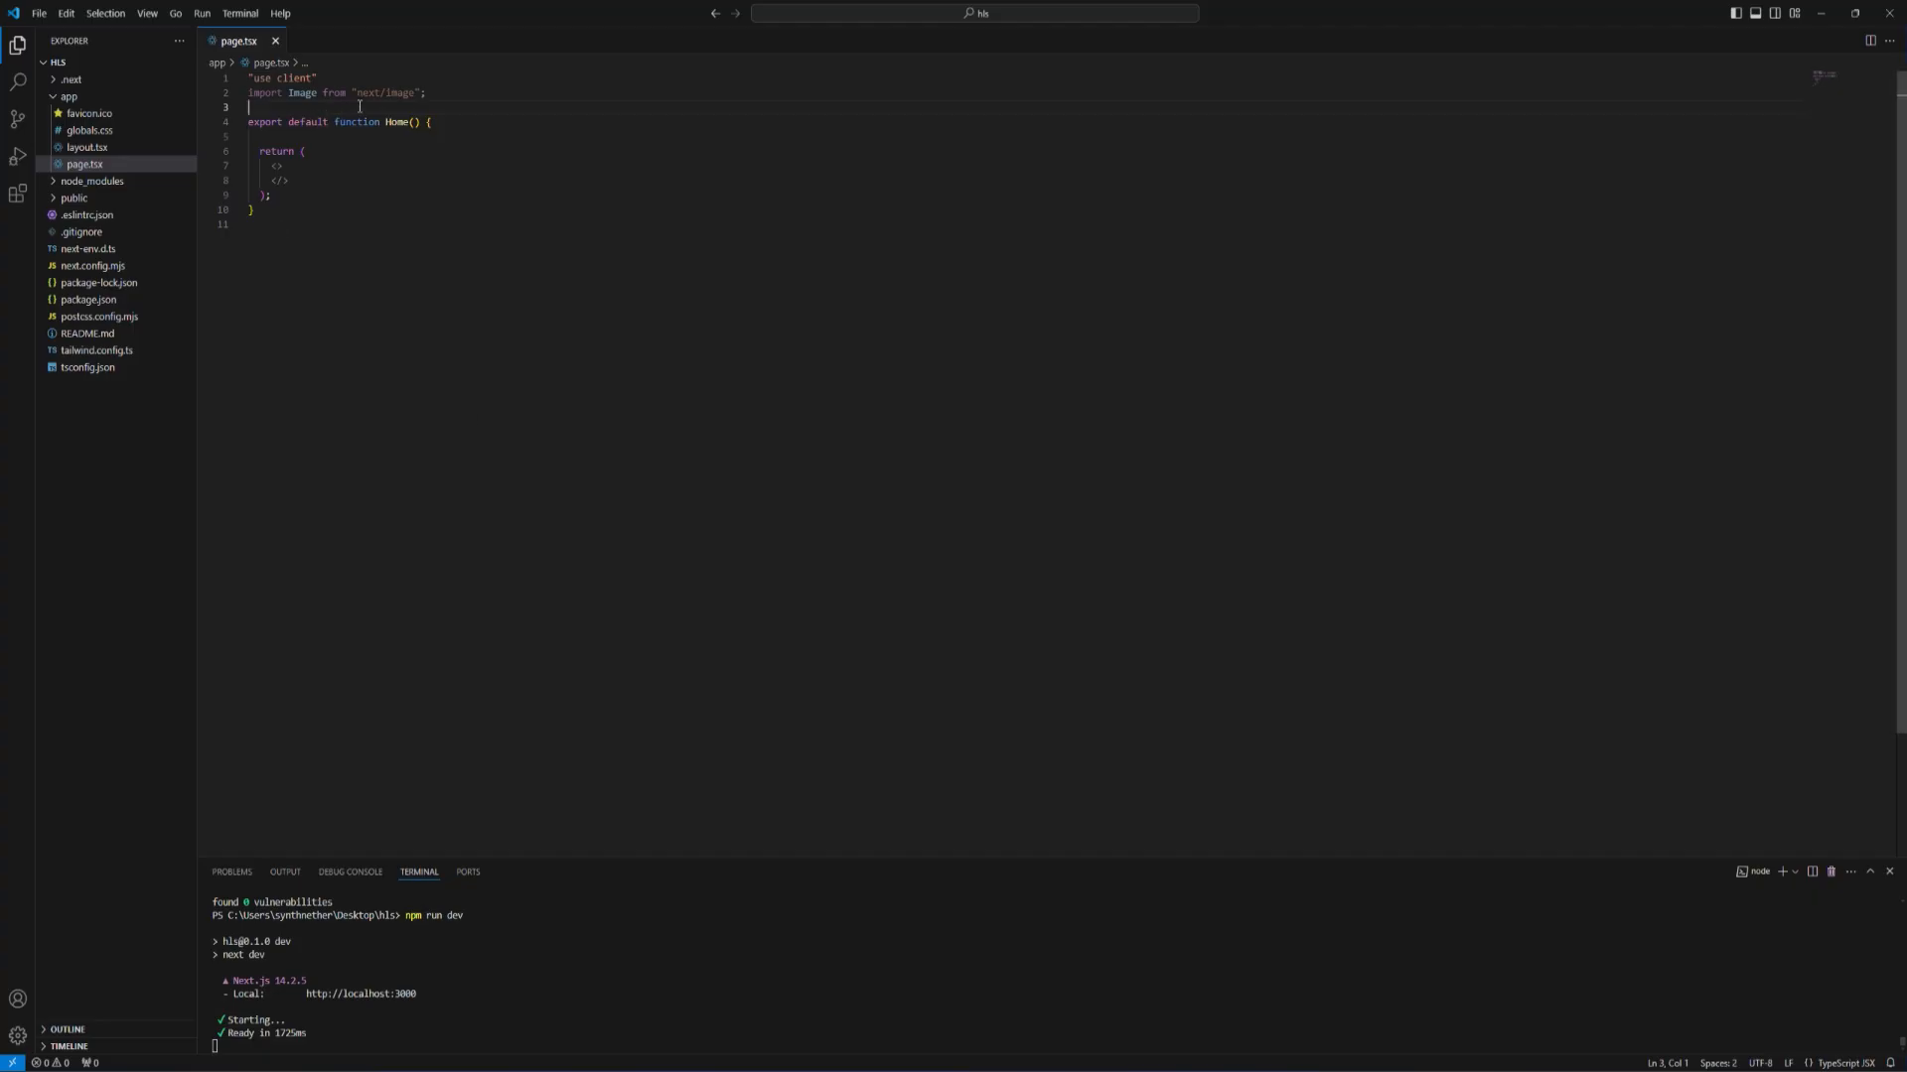
- Import Hls from "hls.js" and { useRef } from "react" in page.tsx
type("import Hls from \"hls.js\";")
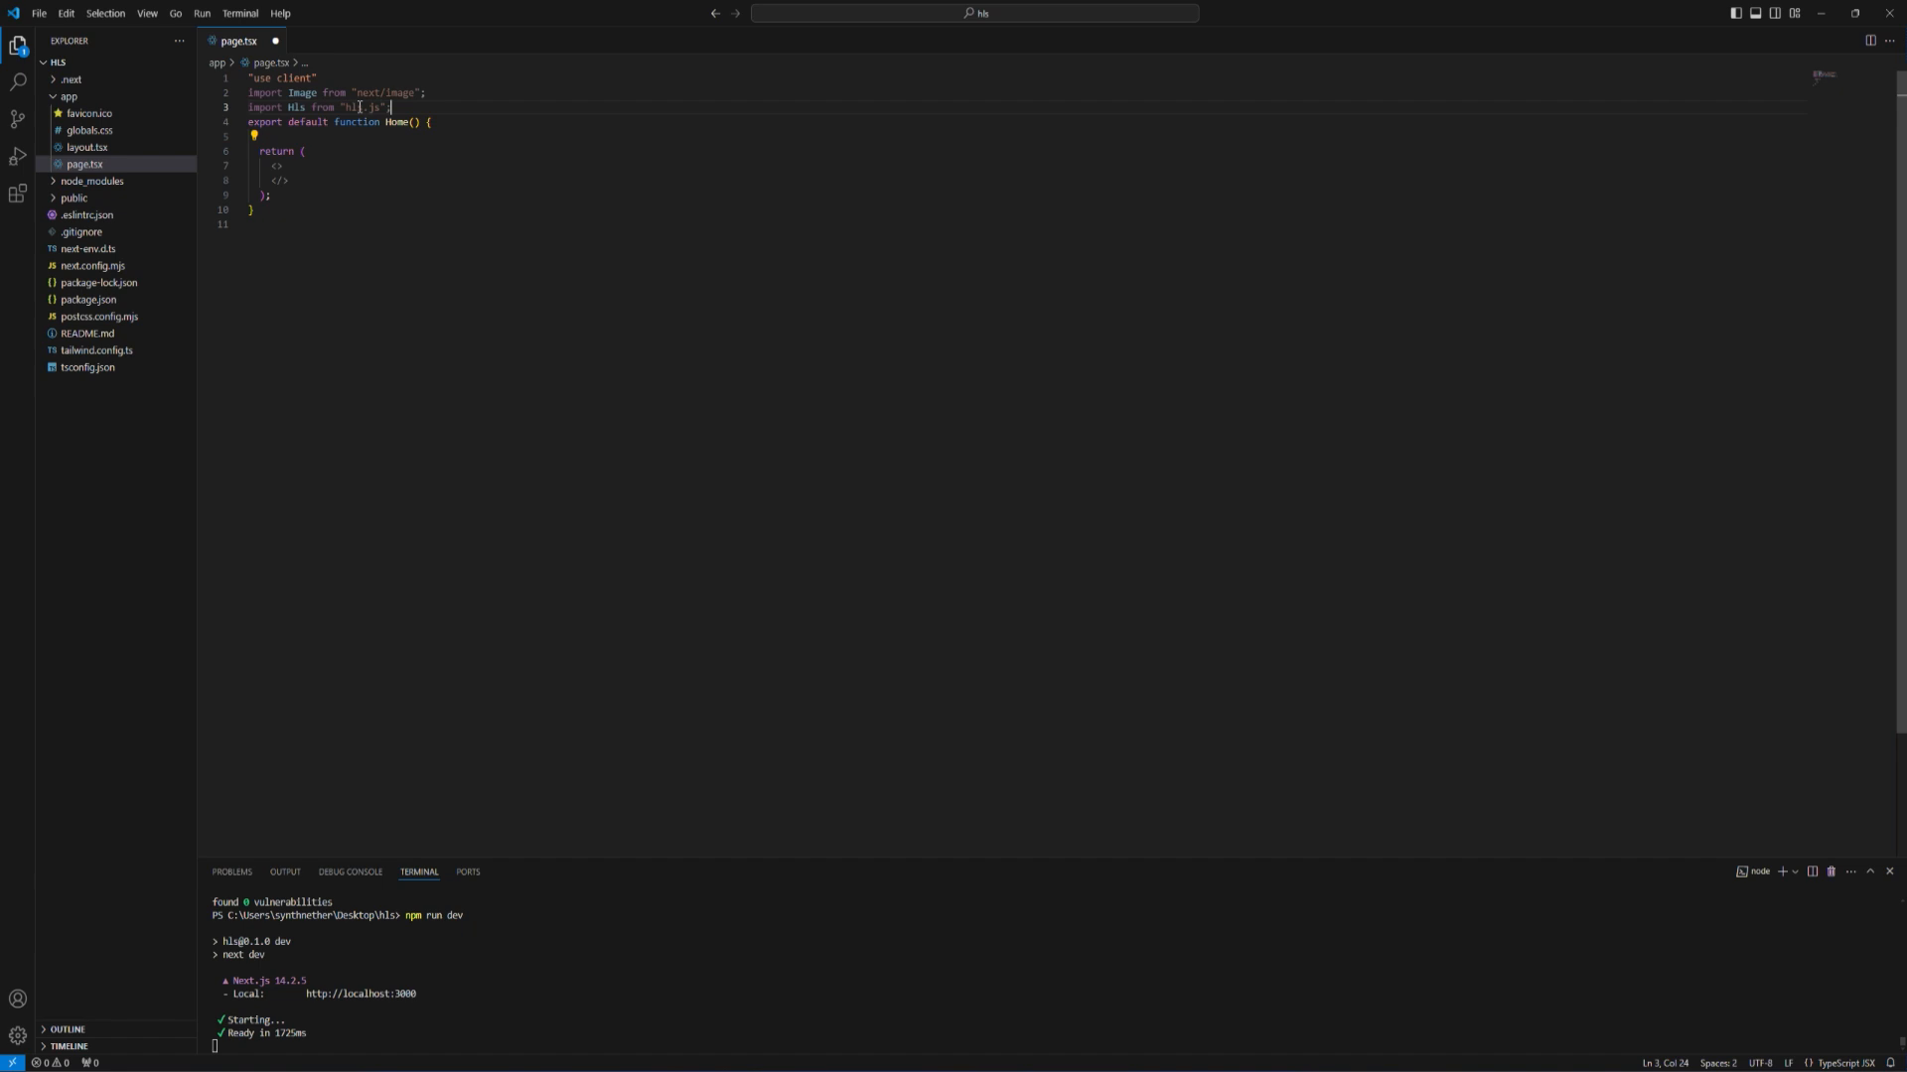
key("Enter")
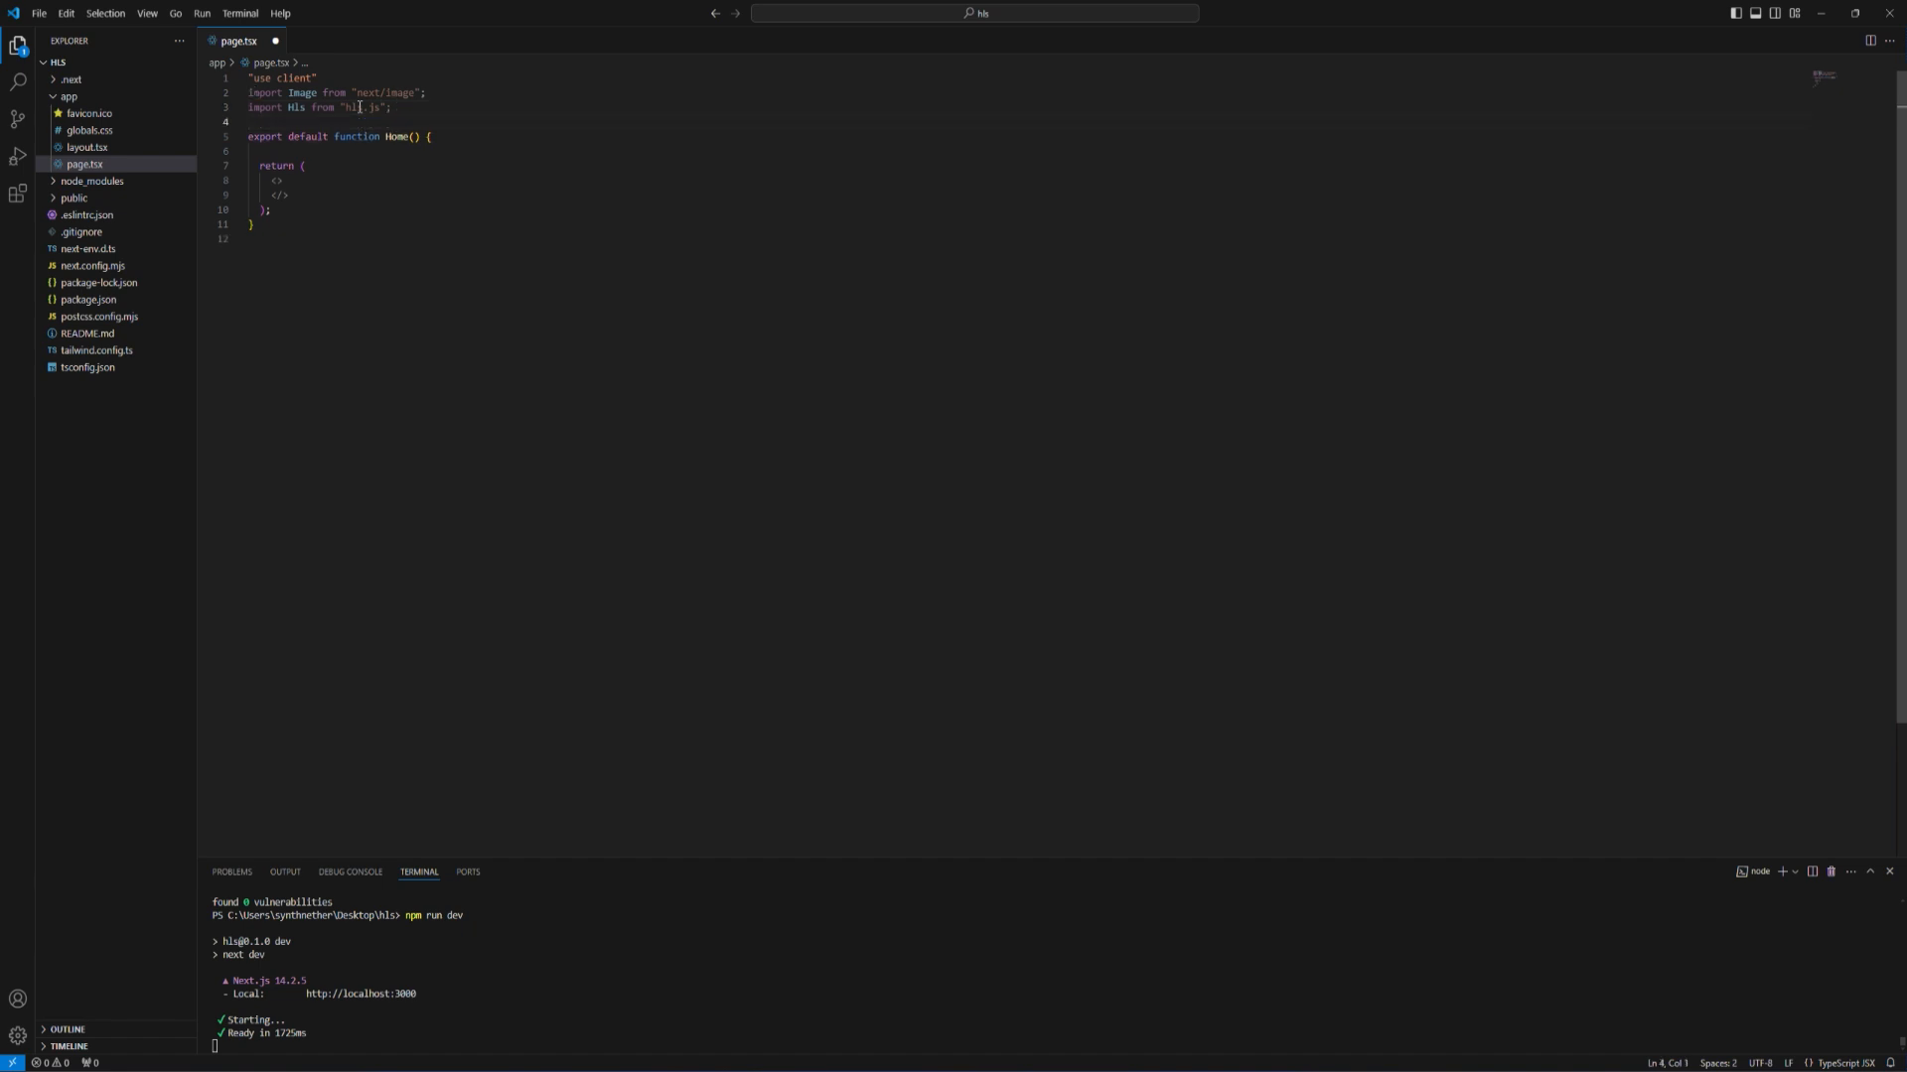
type("import {useRef } from \"react\";")
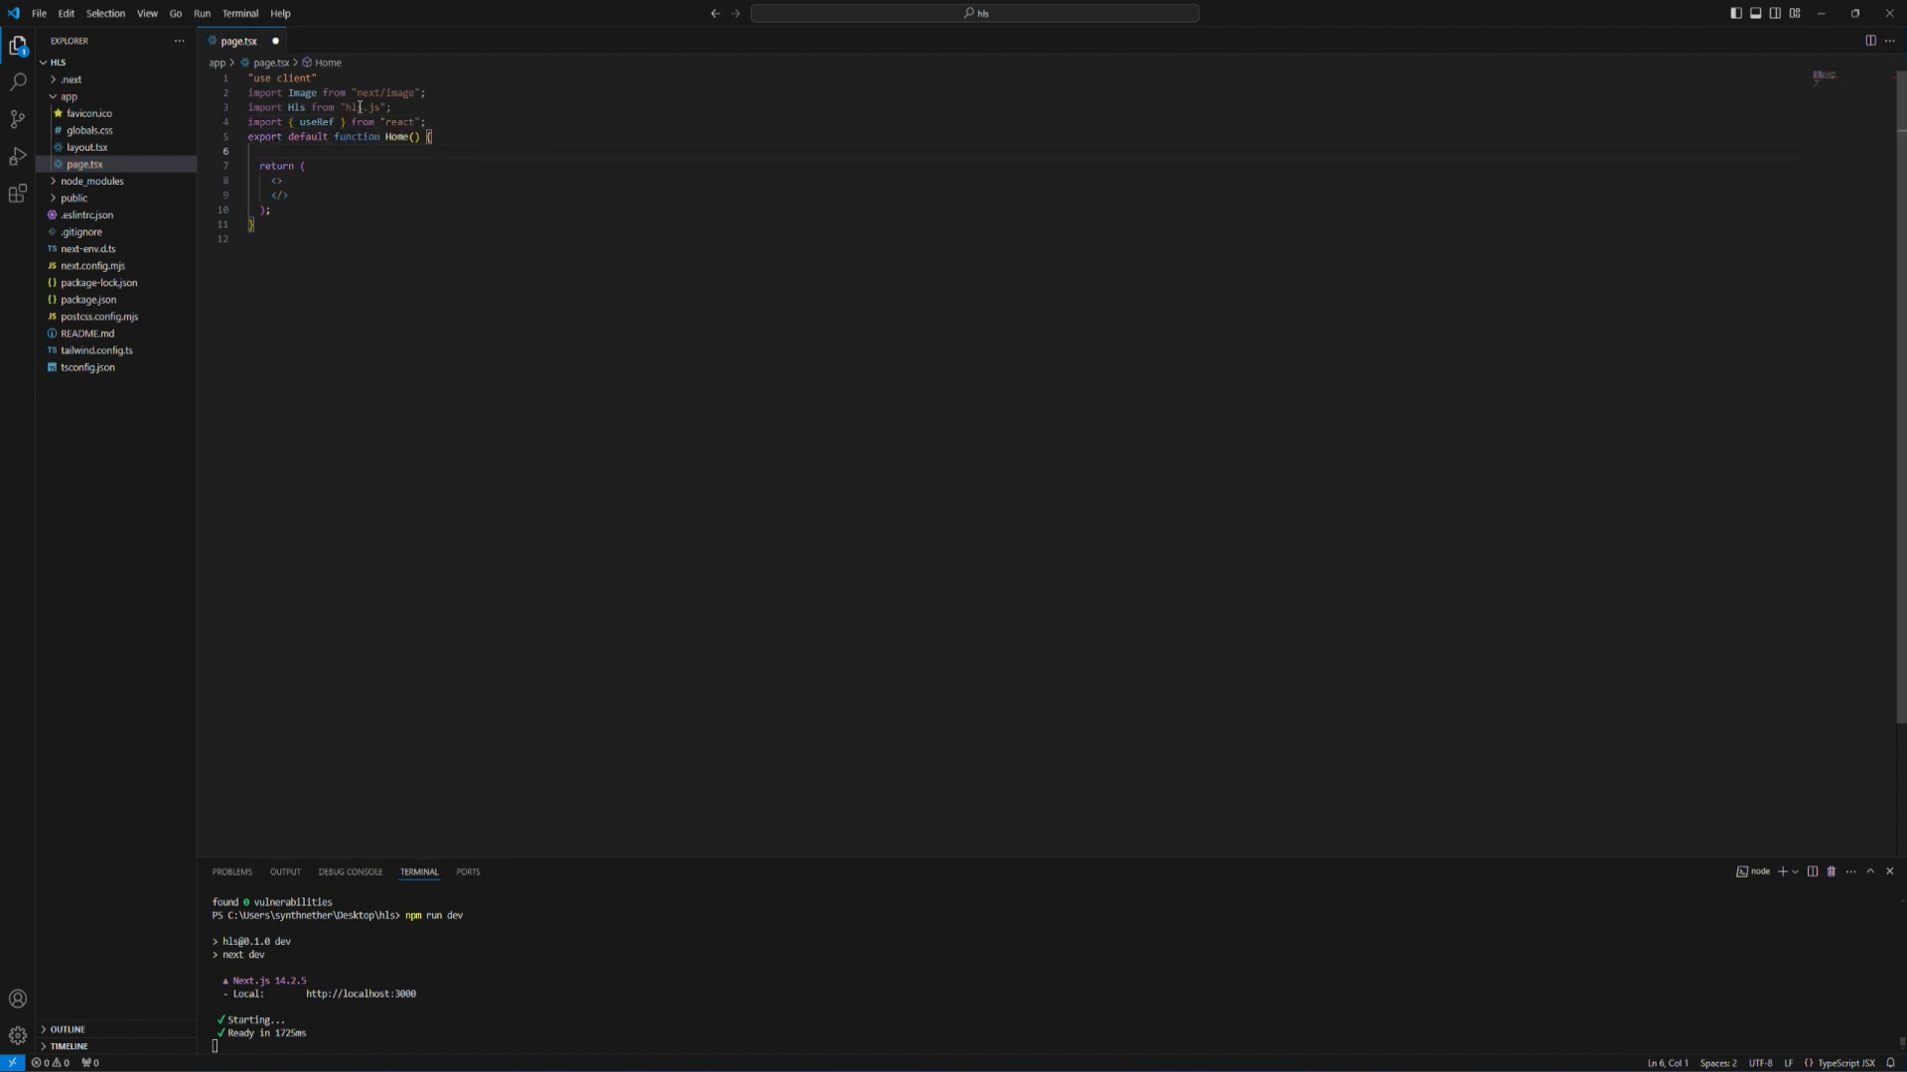
- Declare const videoRef = useRef() inside Home and begin a <video> element
type("const")
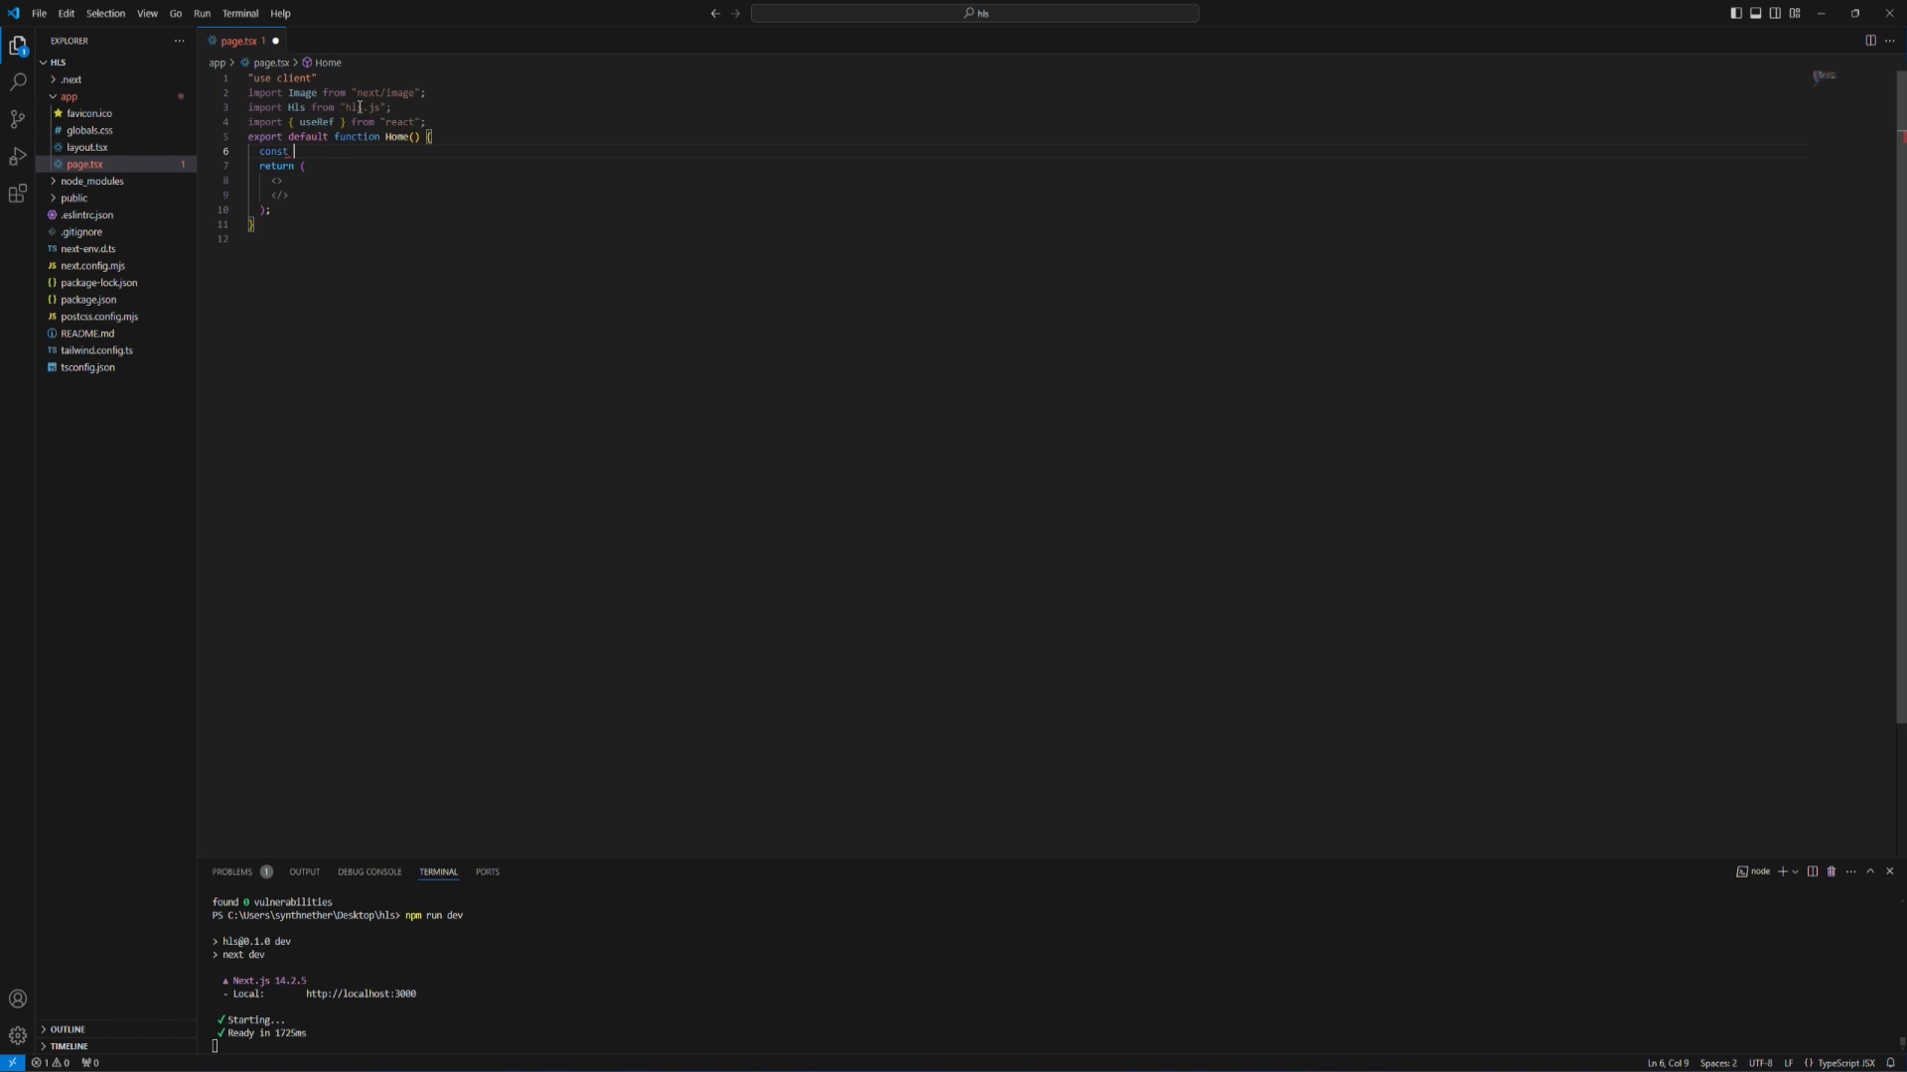
double_click(277, 166)
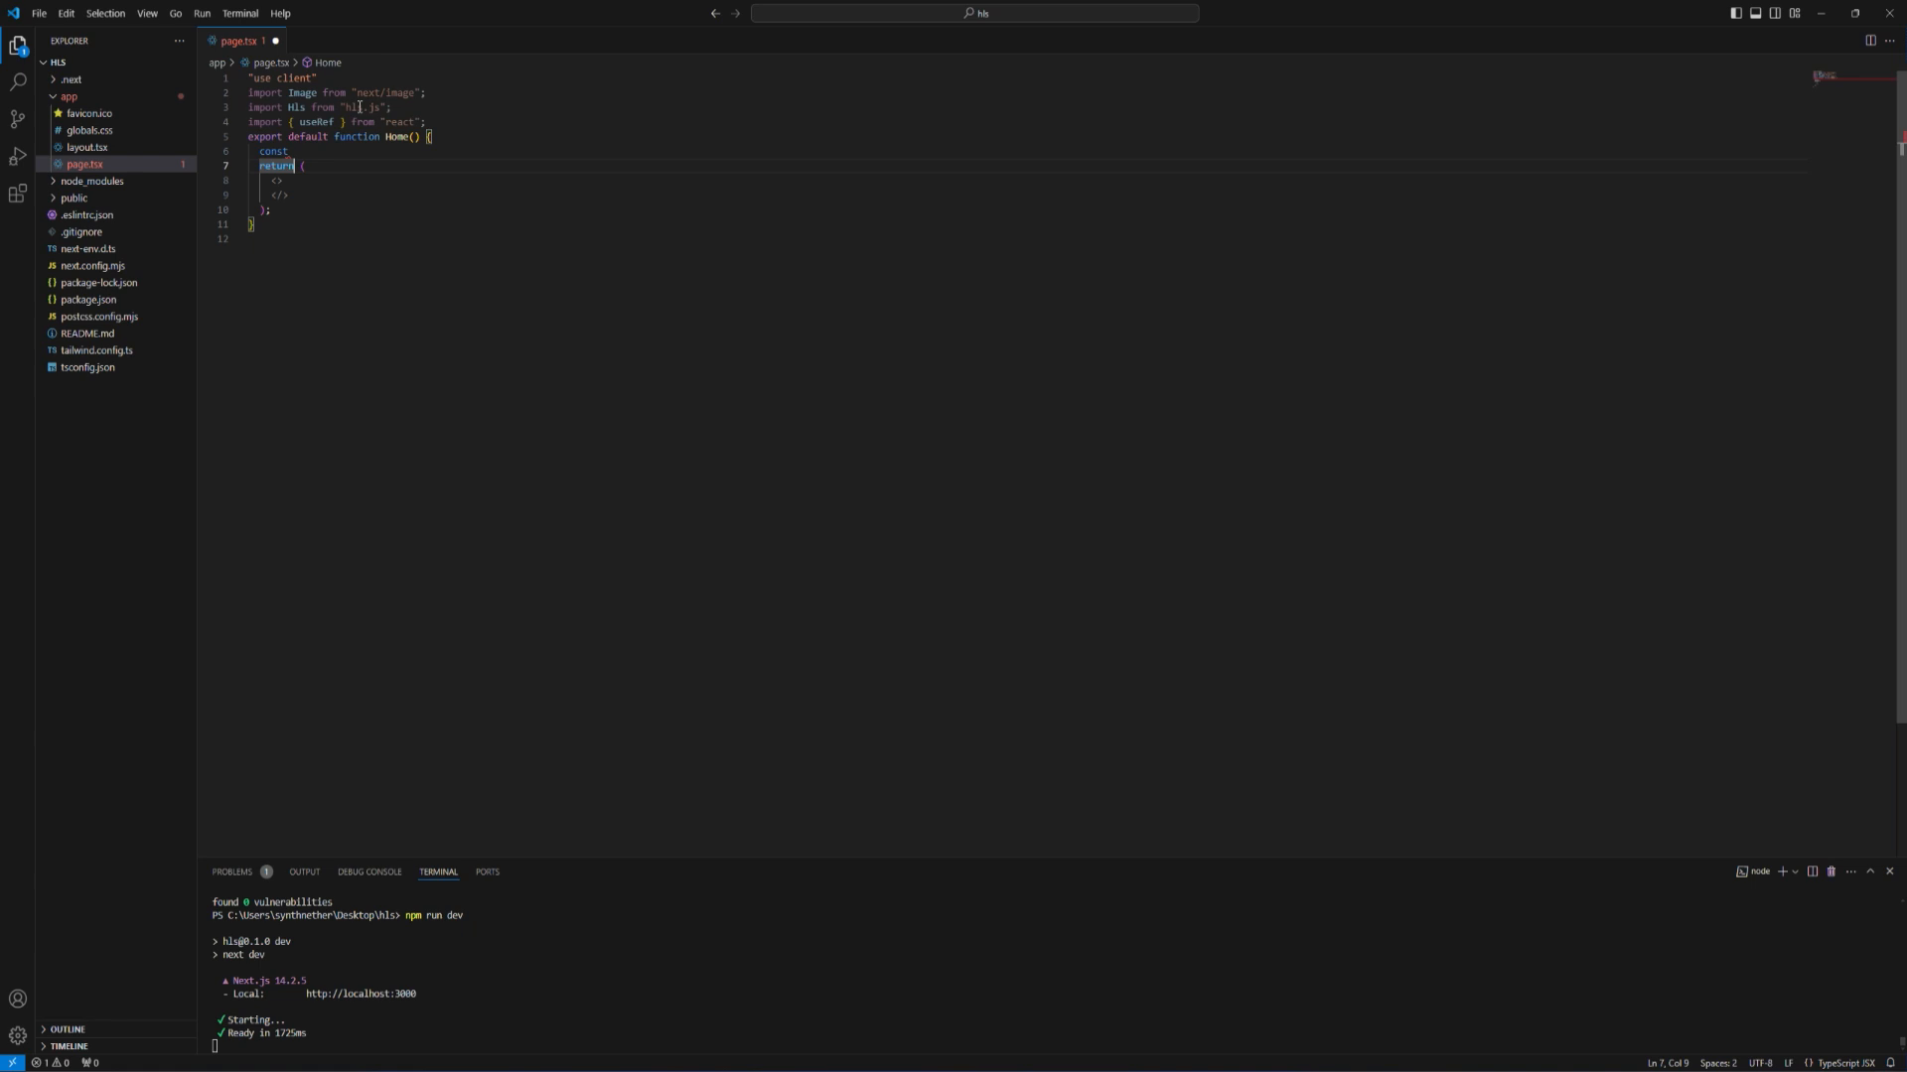
left_click(272, 151)
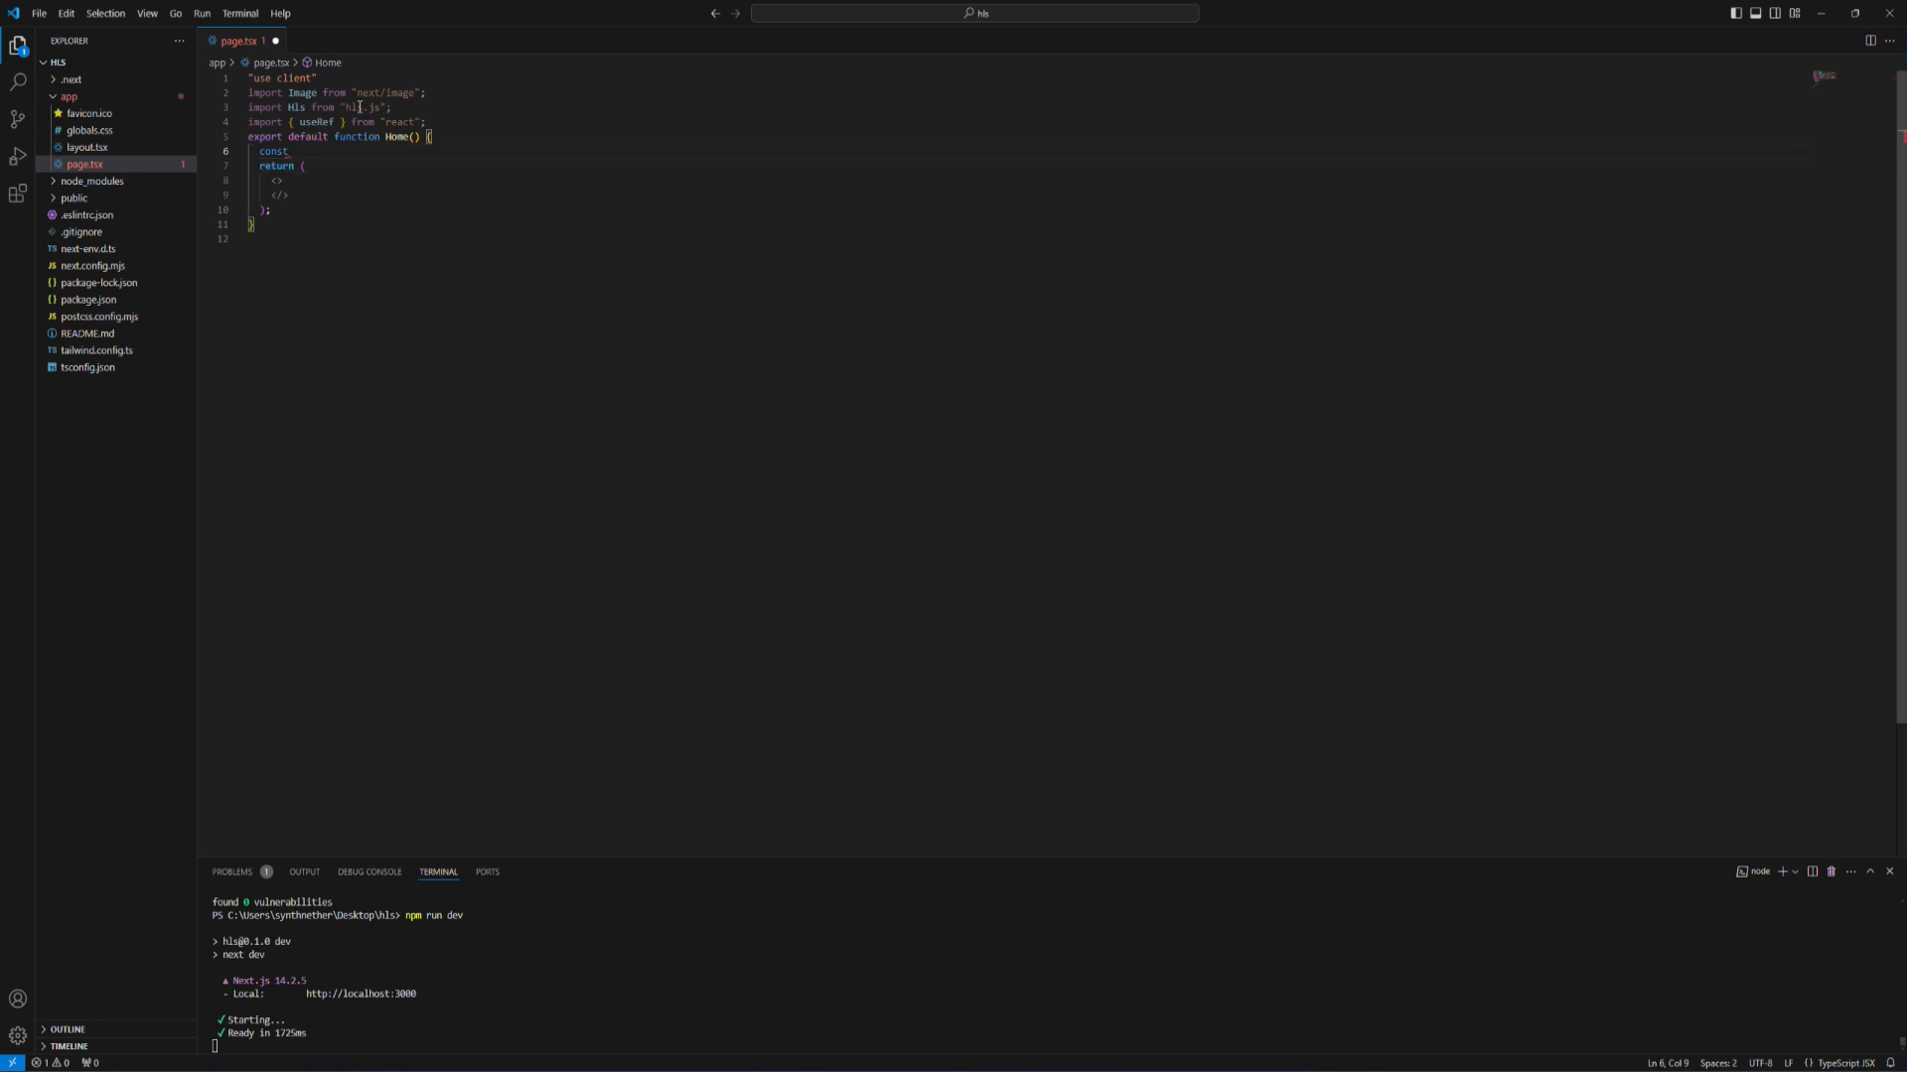
type("video")
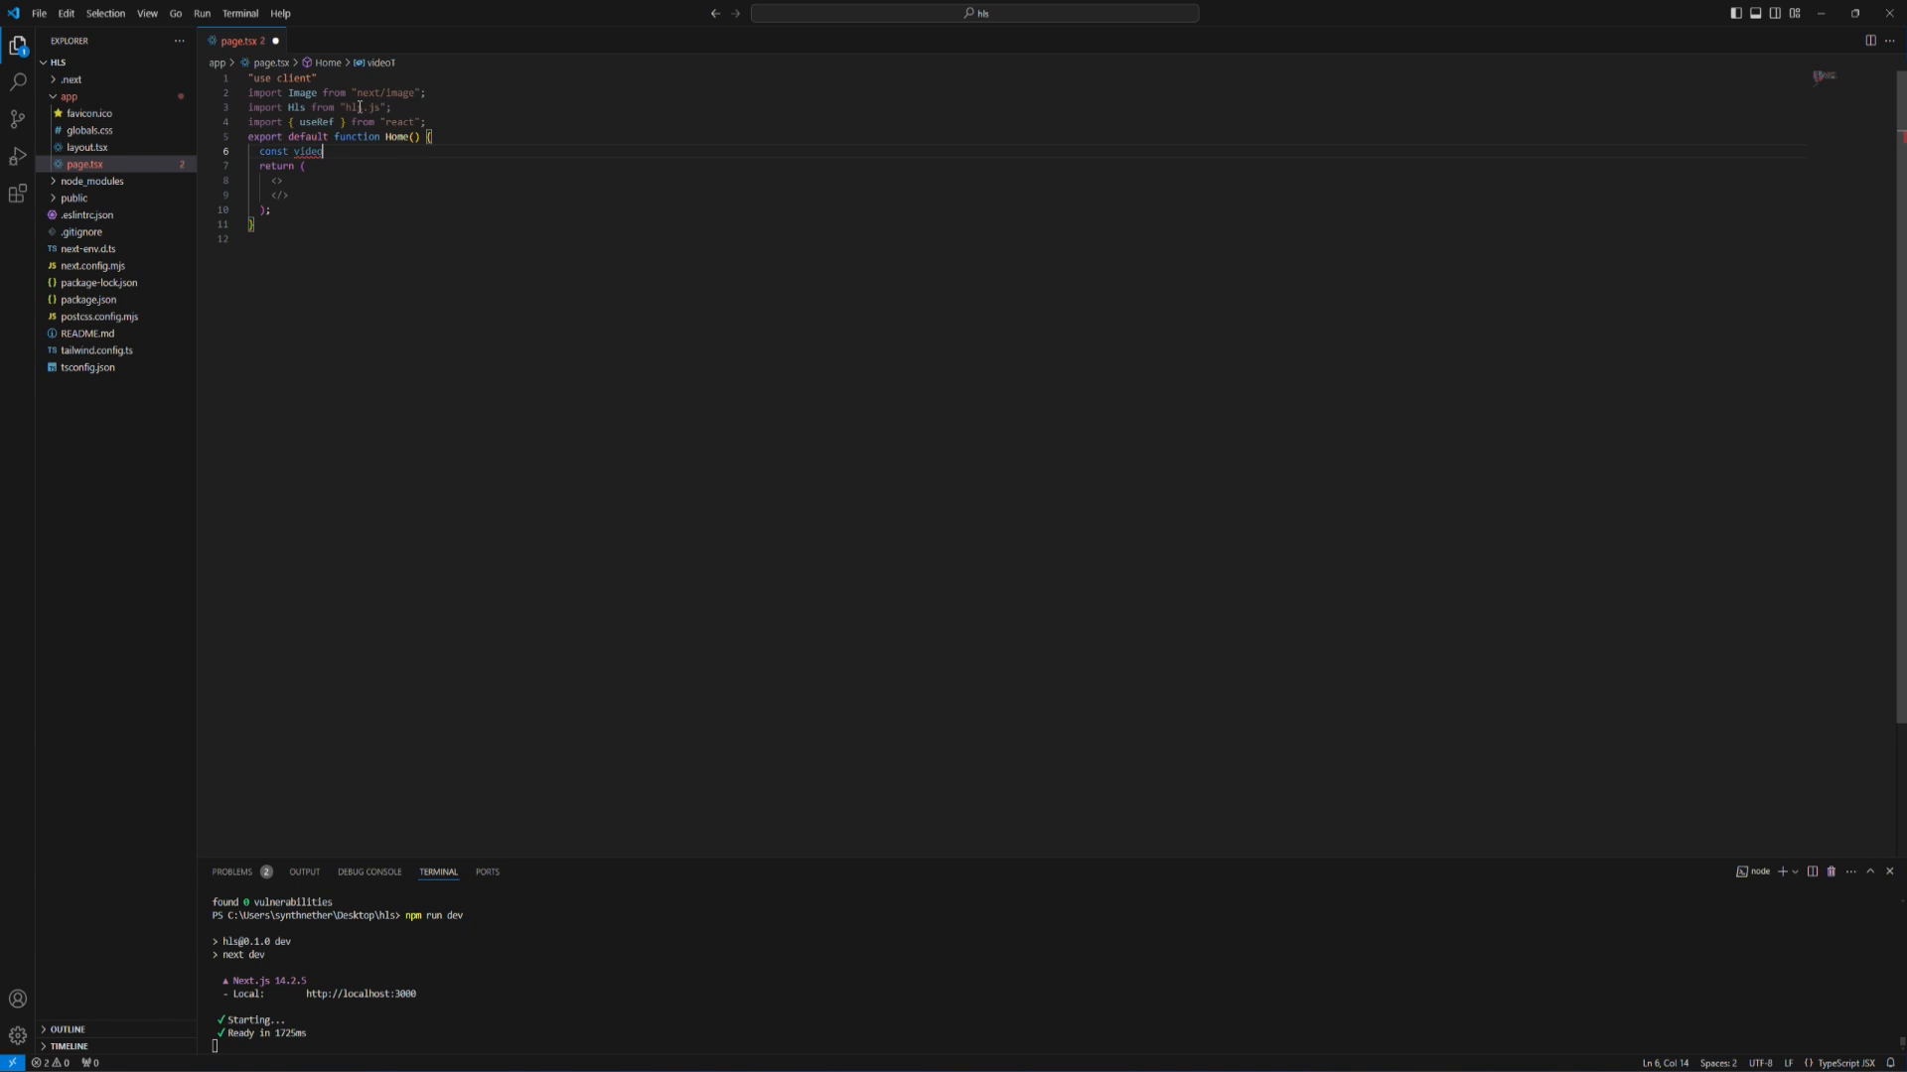
type("Ref =")
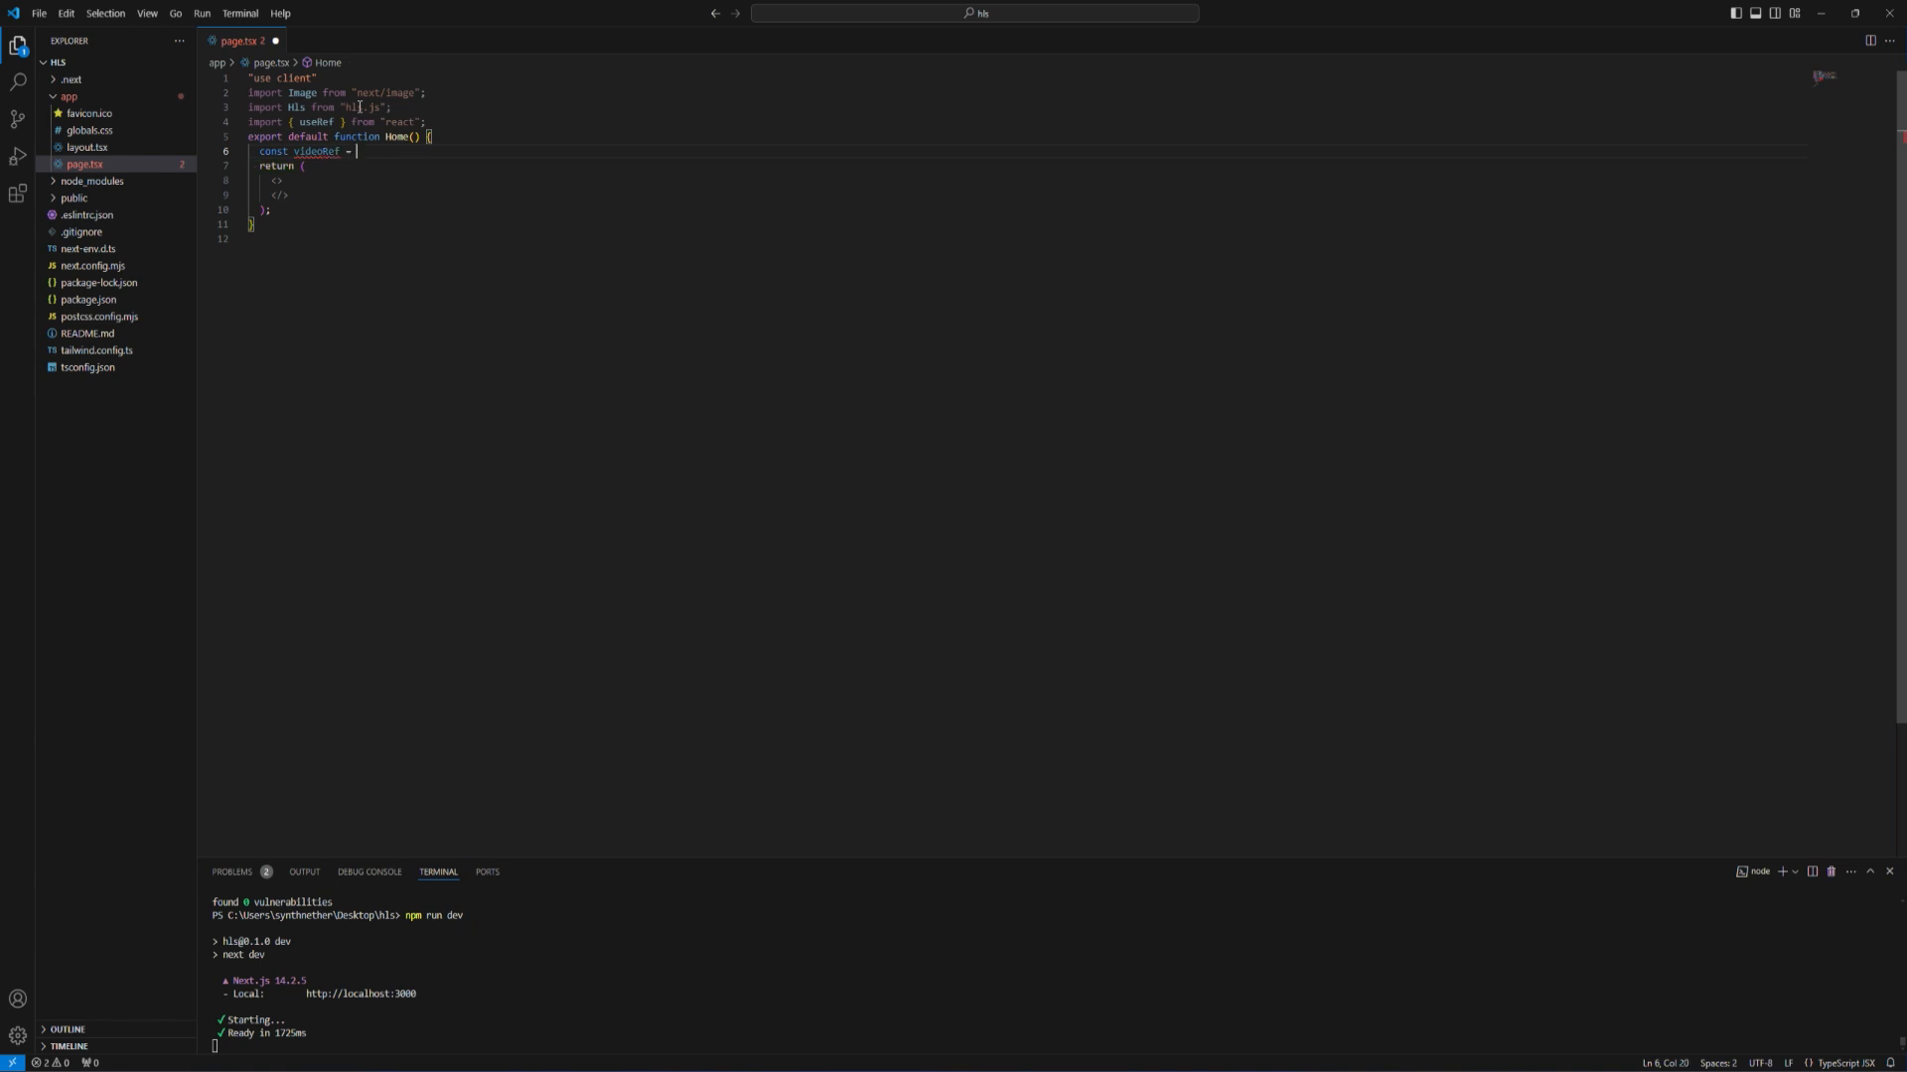
type("useRef()")
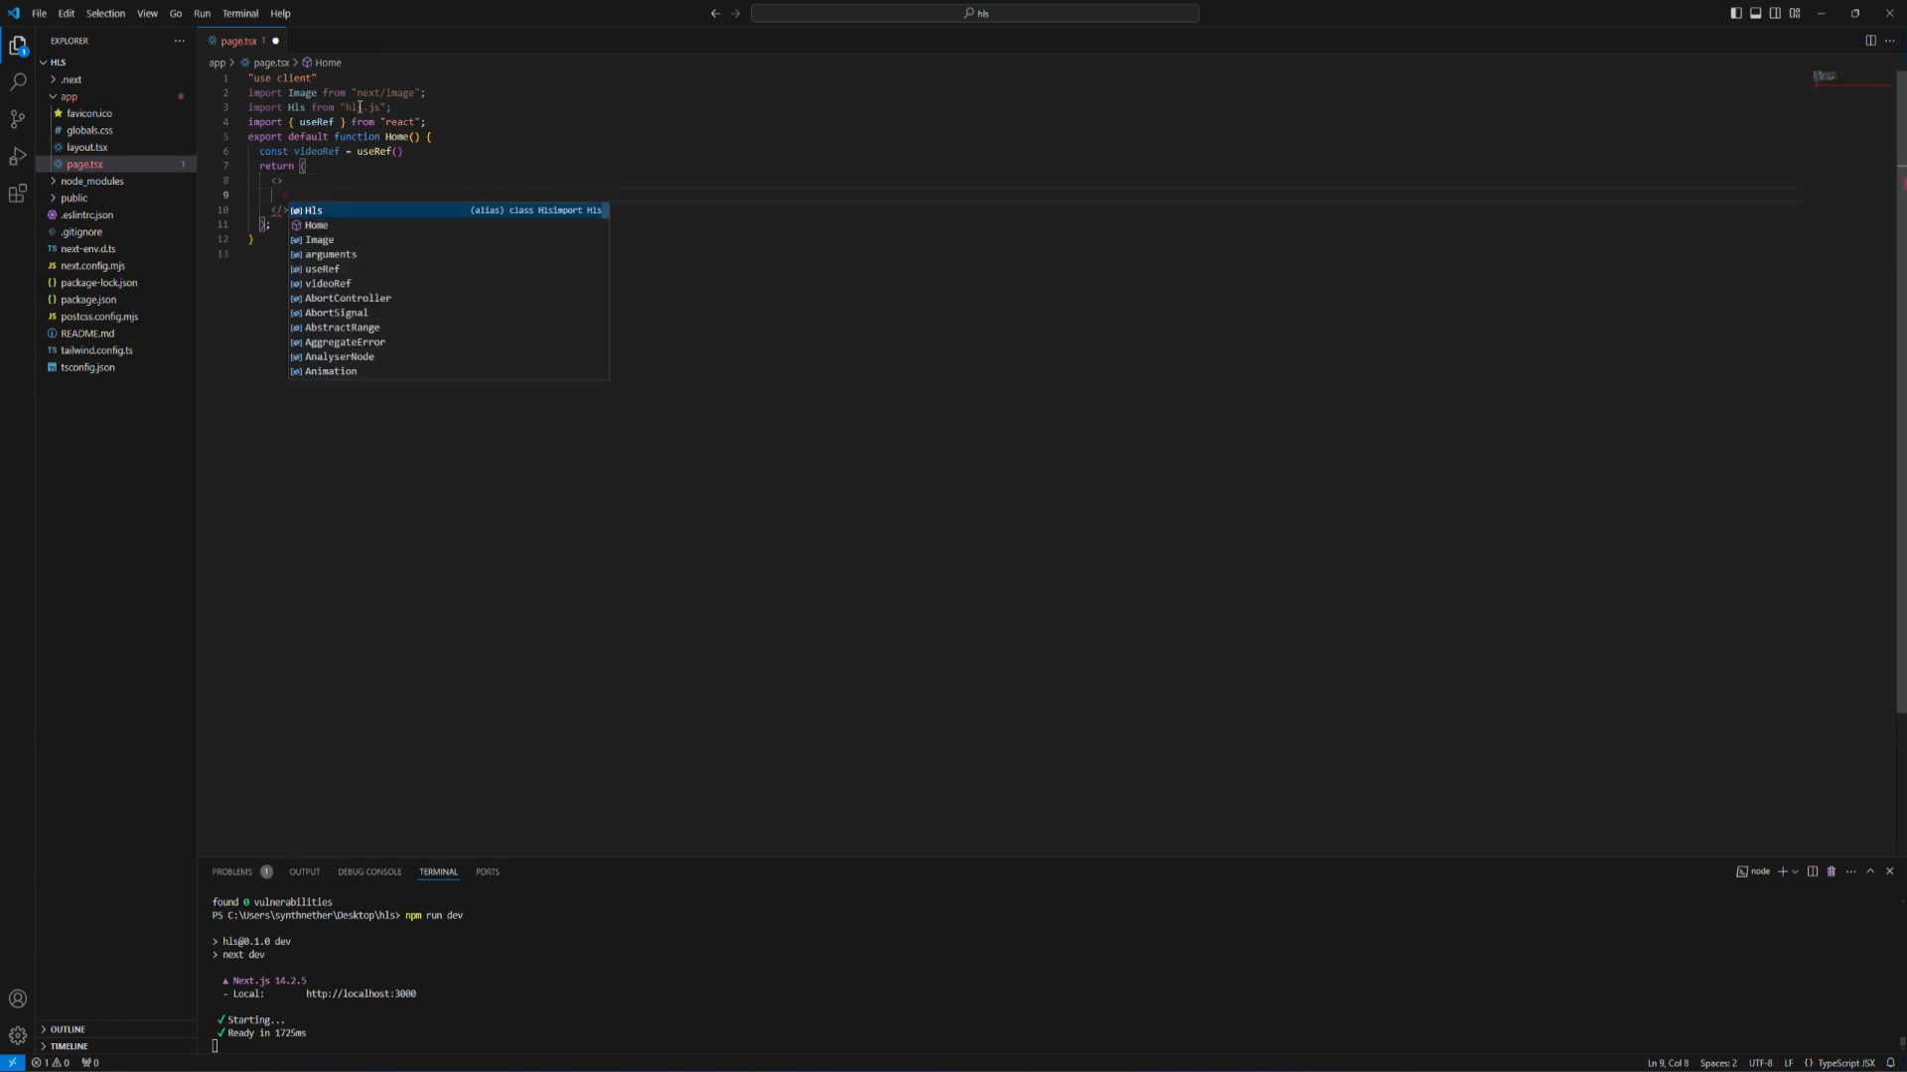
type("<video />")
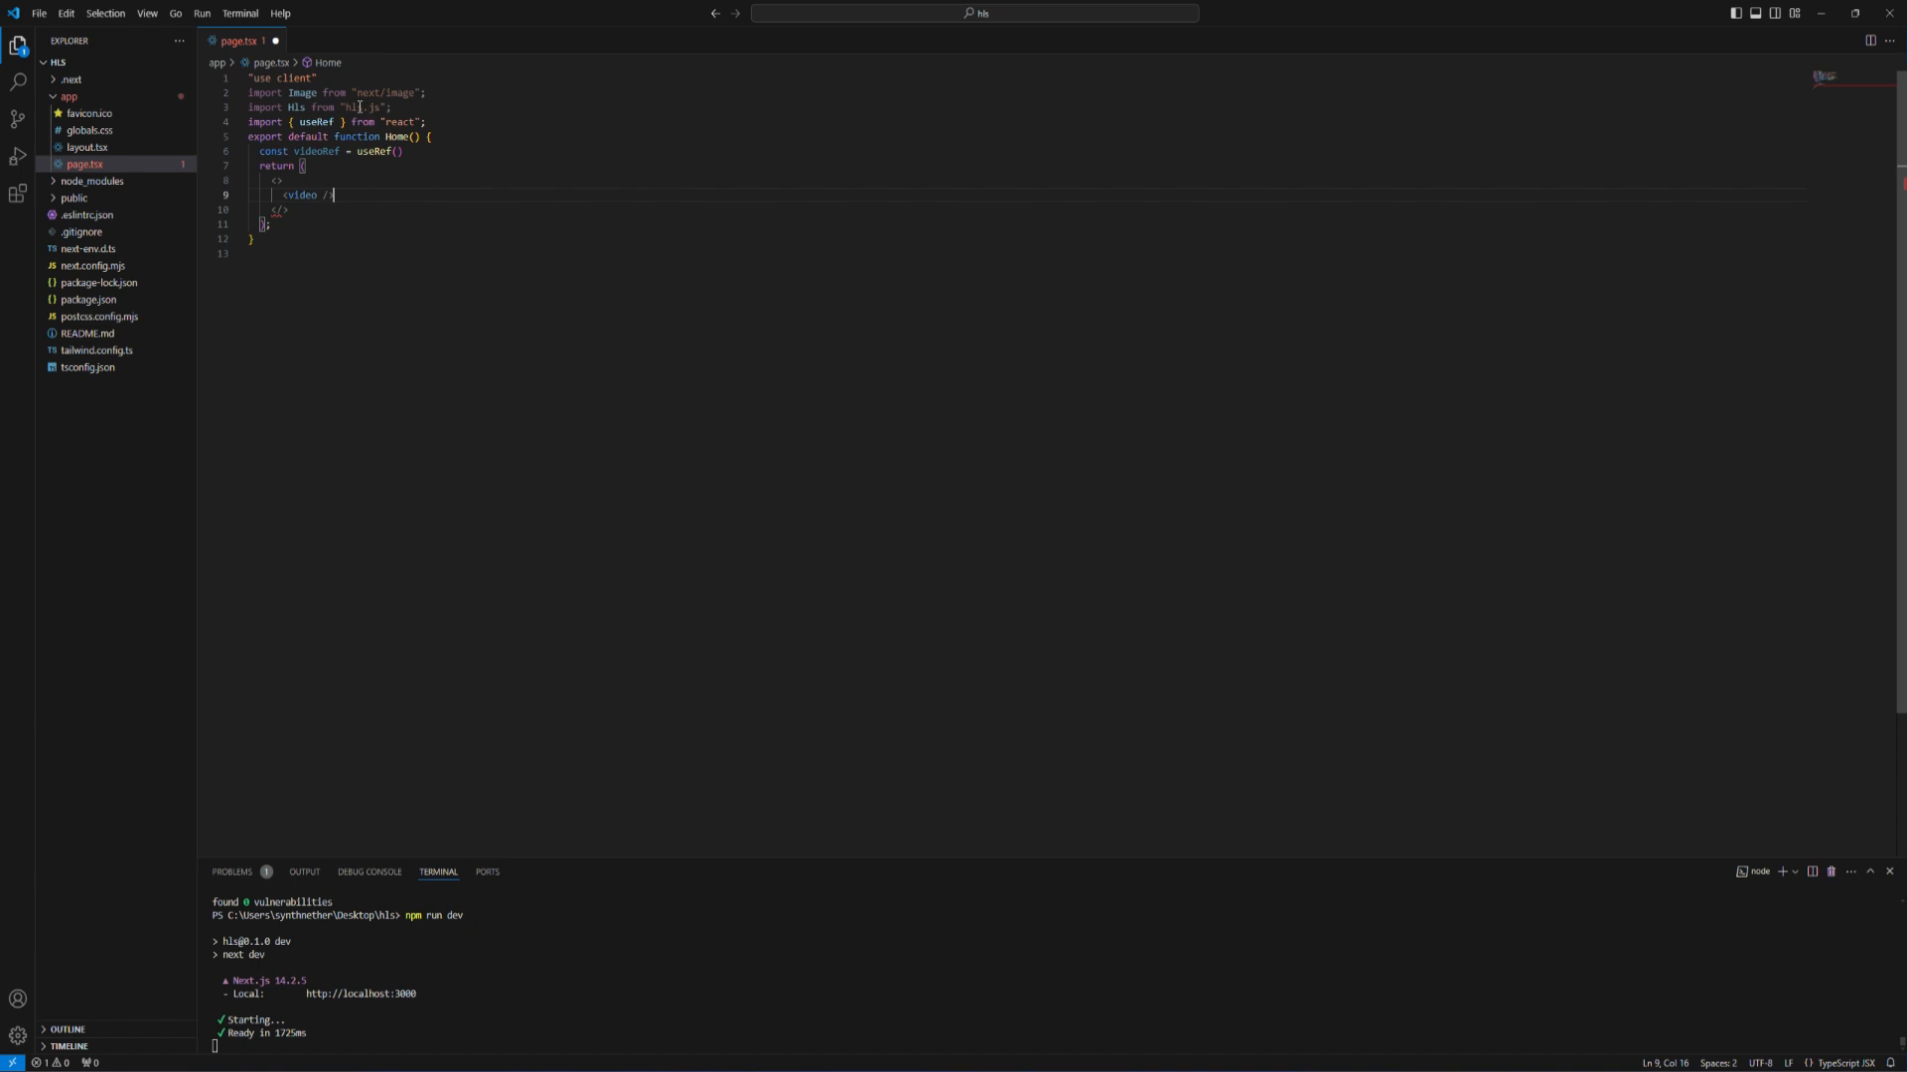
- Bind the video element with ref={videoRef} and type it useRef<HTMLVideoElement>(null)
type("ref={videoRef")
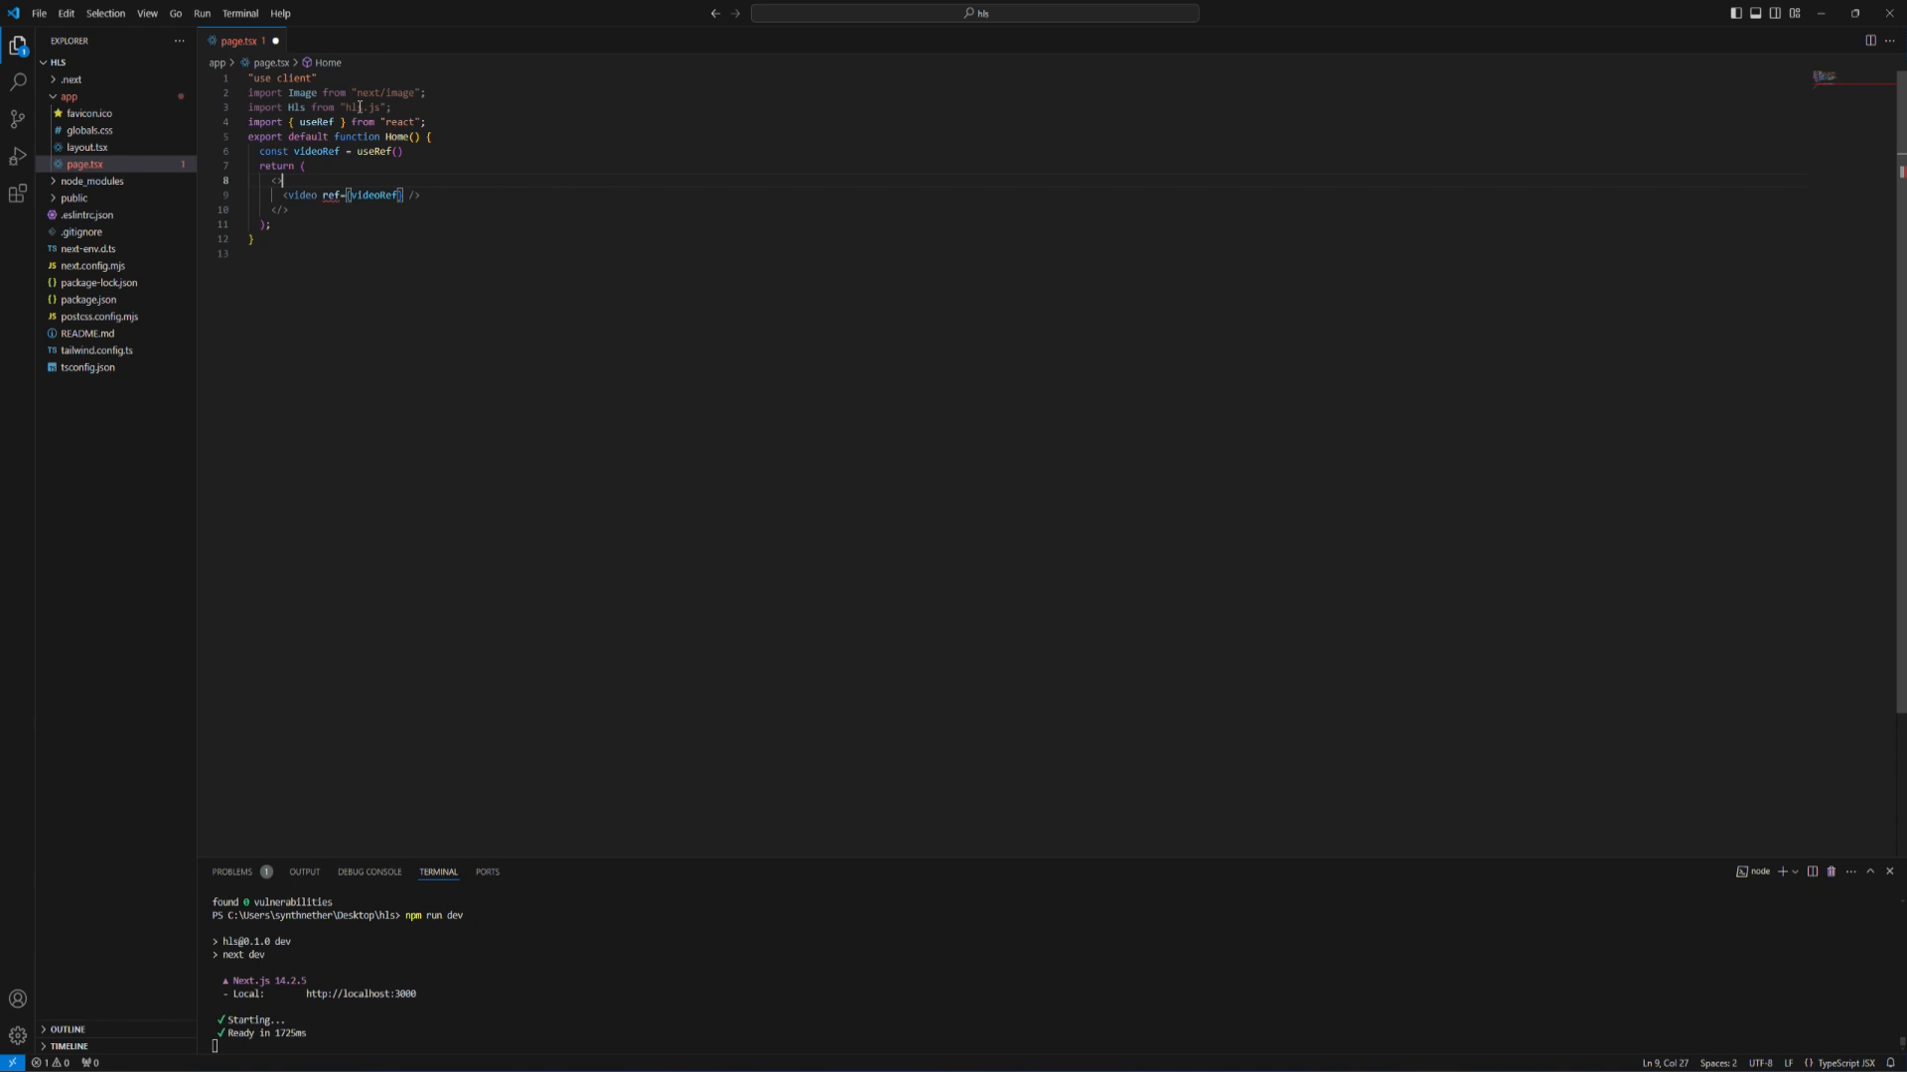
left_click(375, 151)
type("<>")
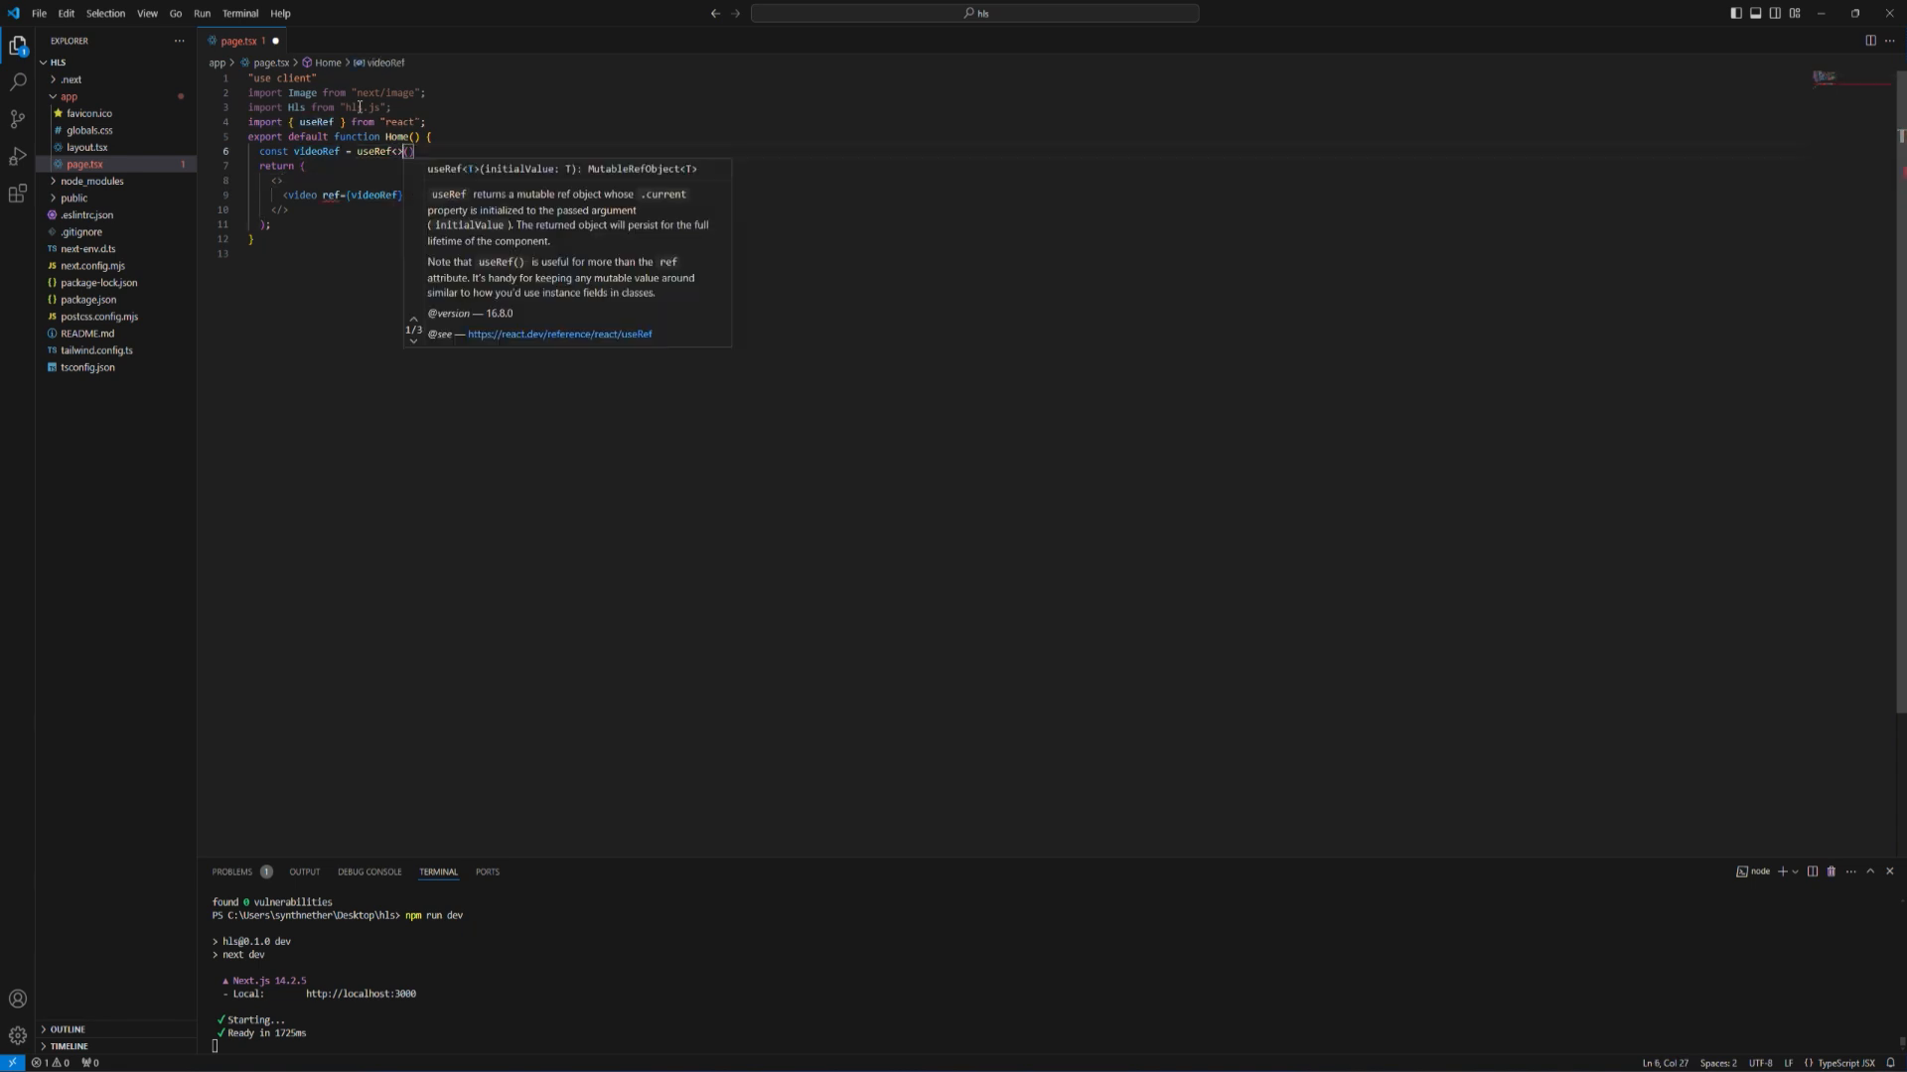
type("HTMLVideoElement")
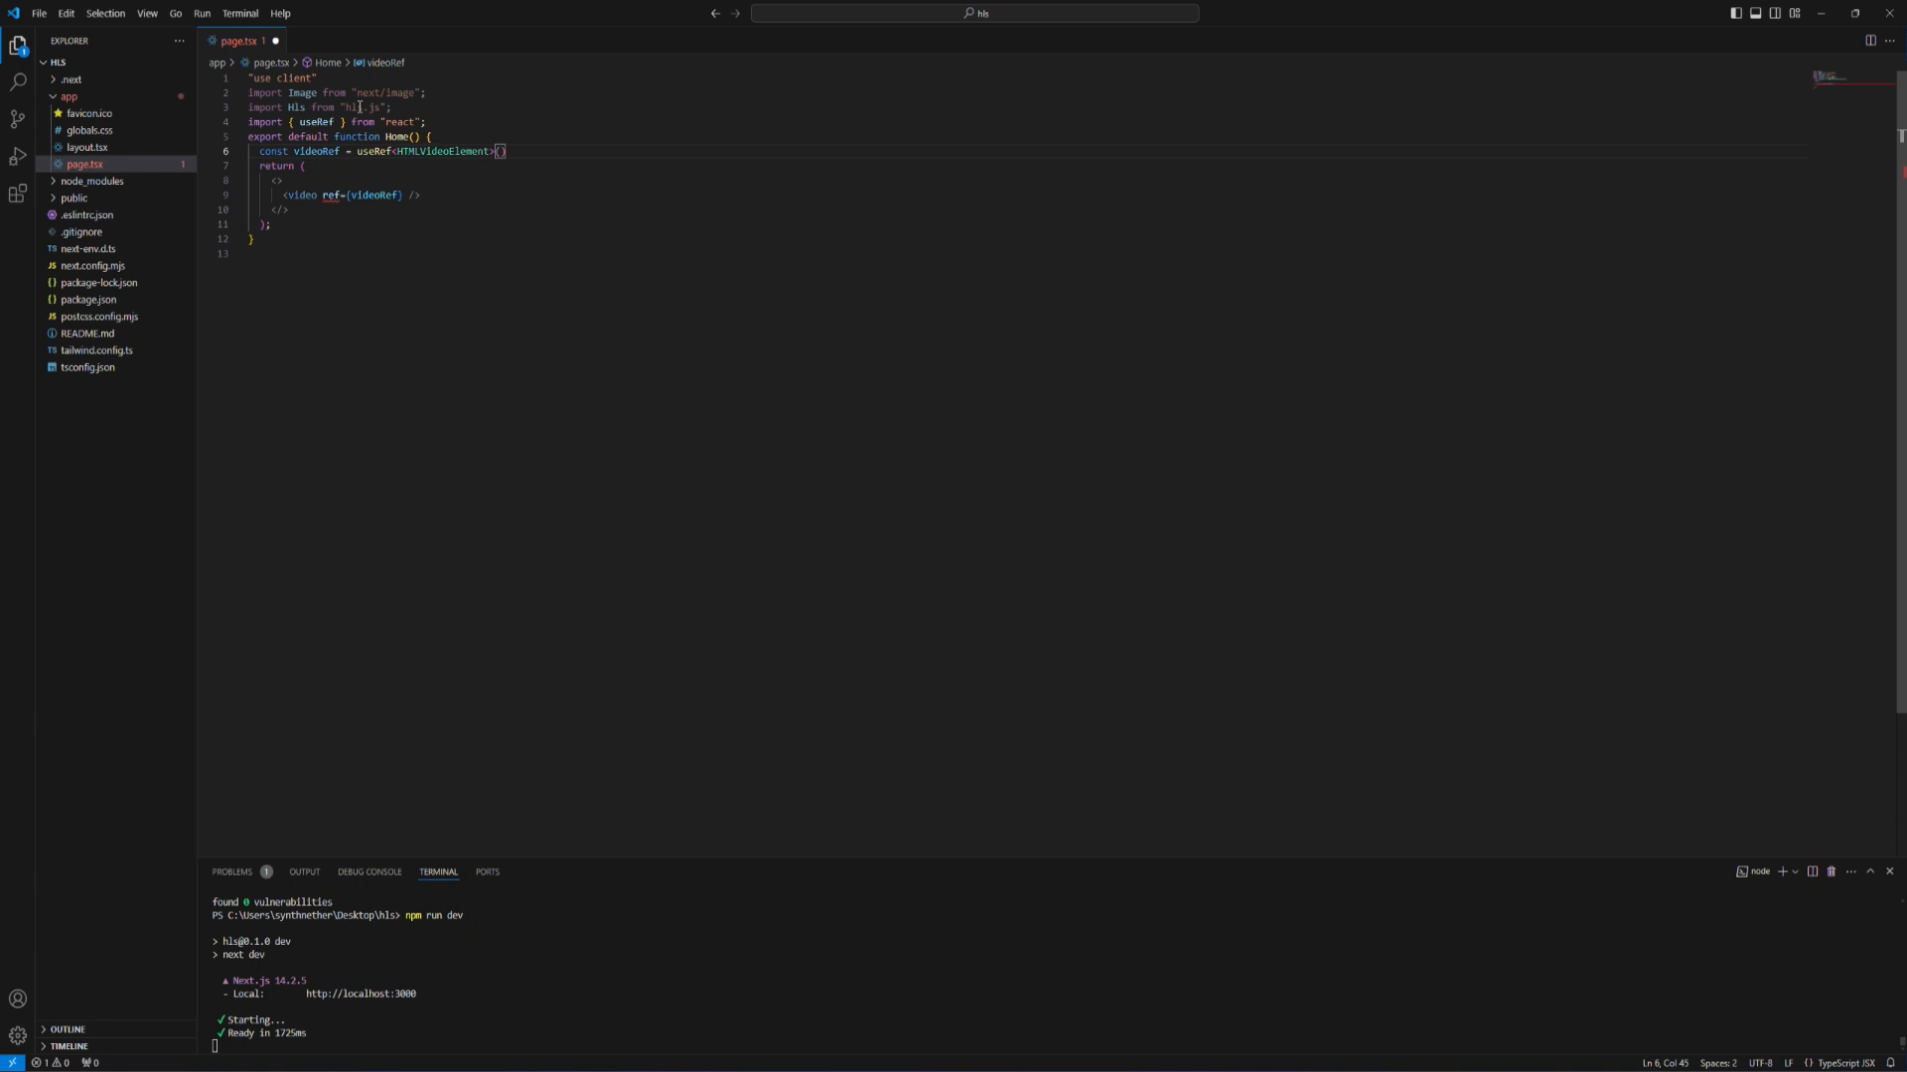
type("null")
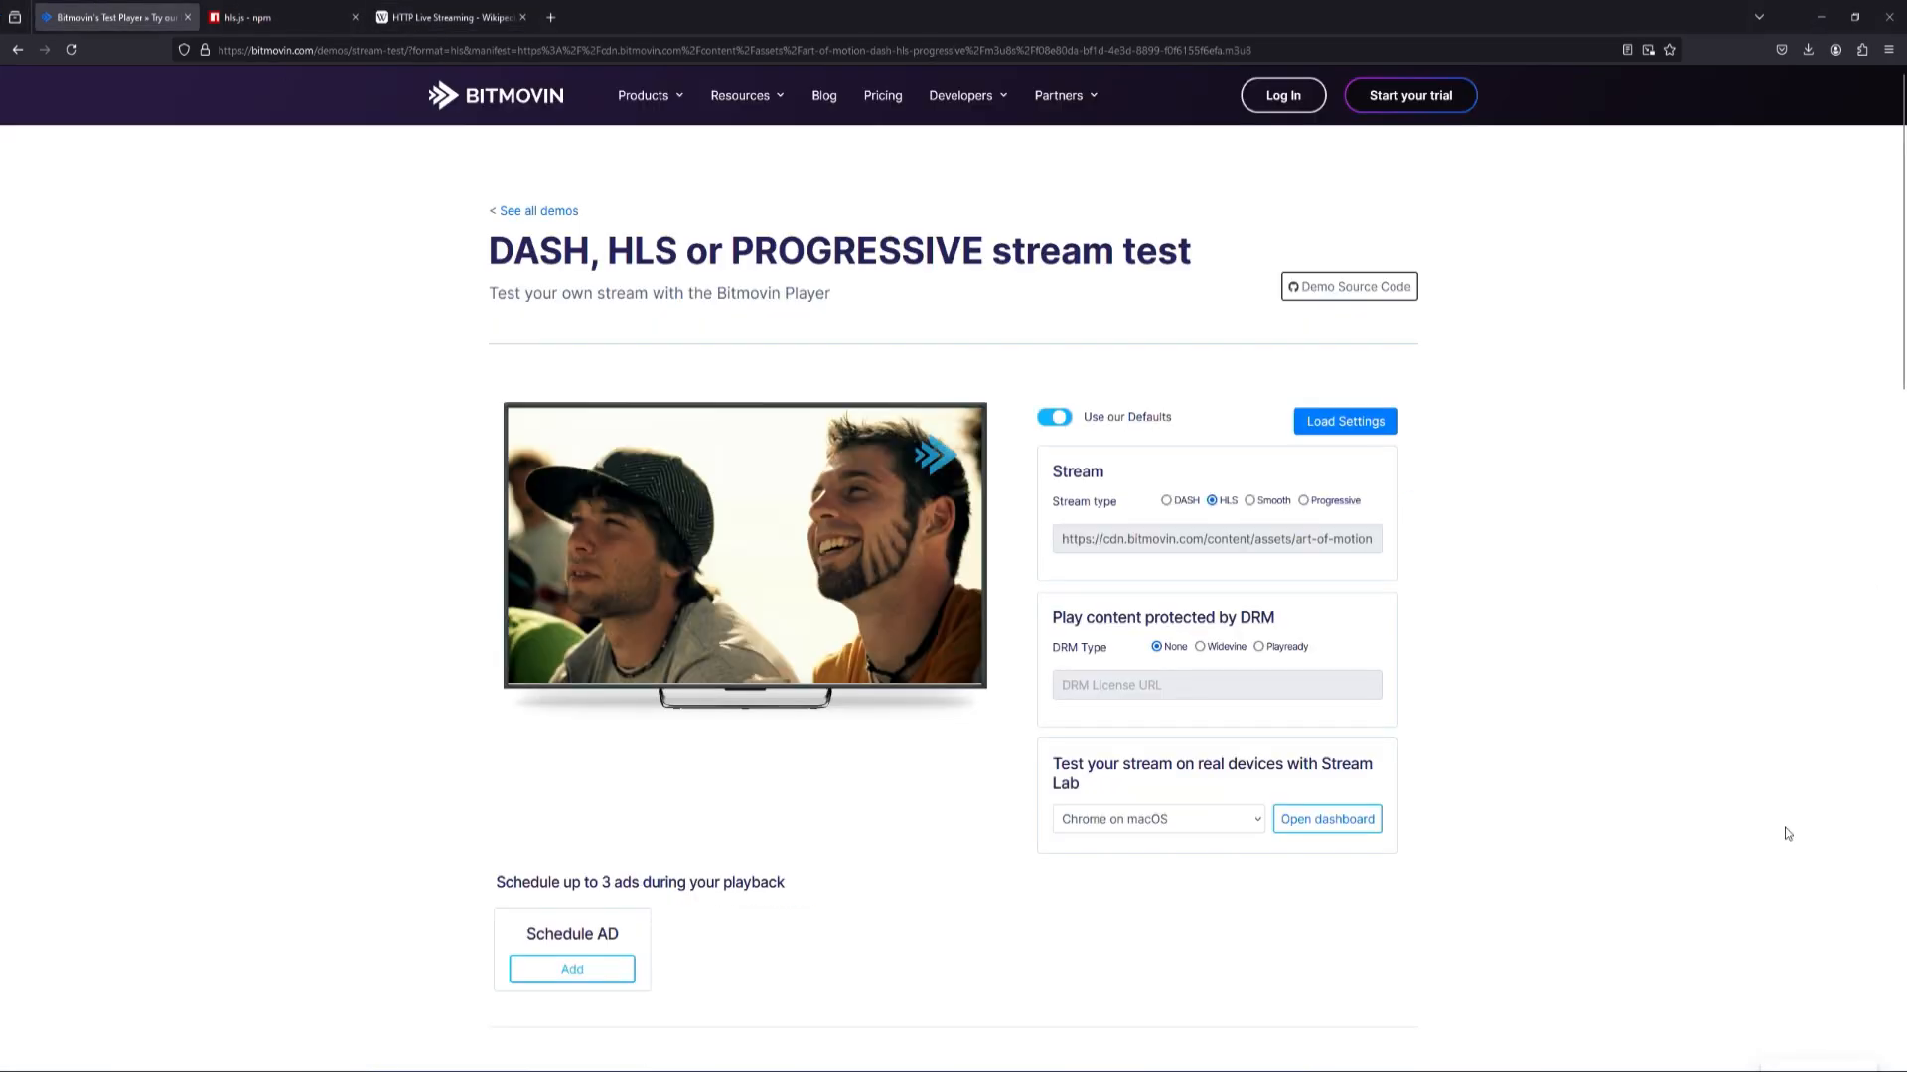
left_click(1215, 538)
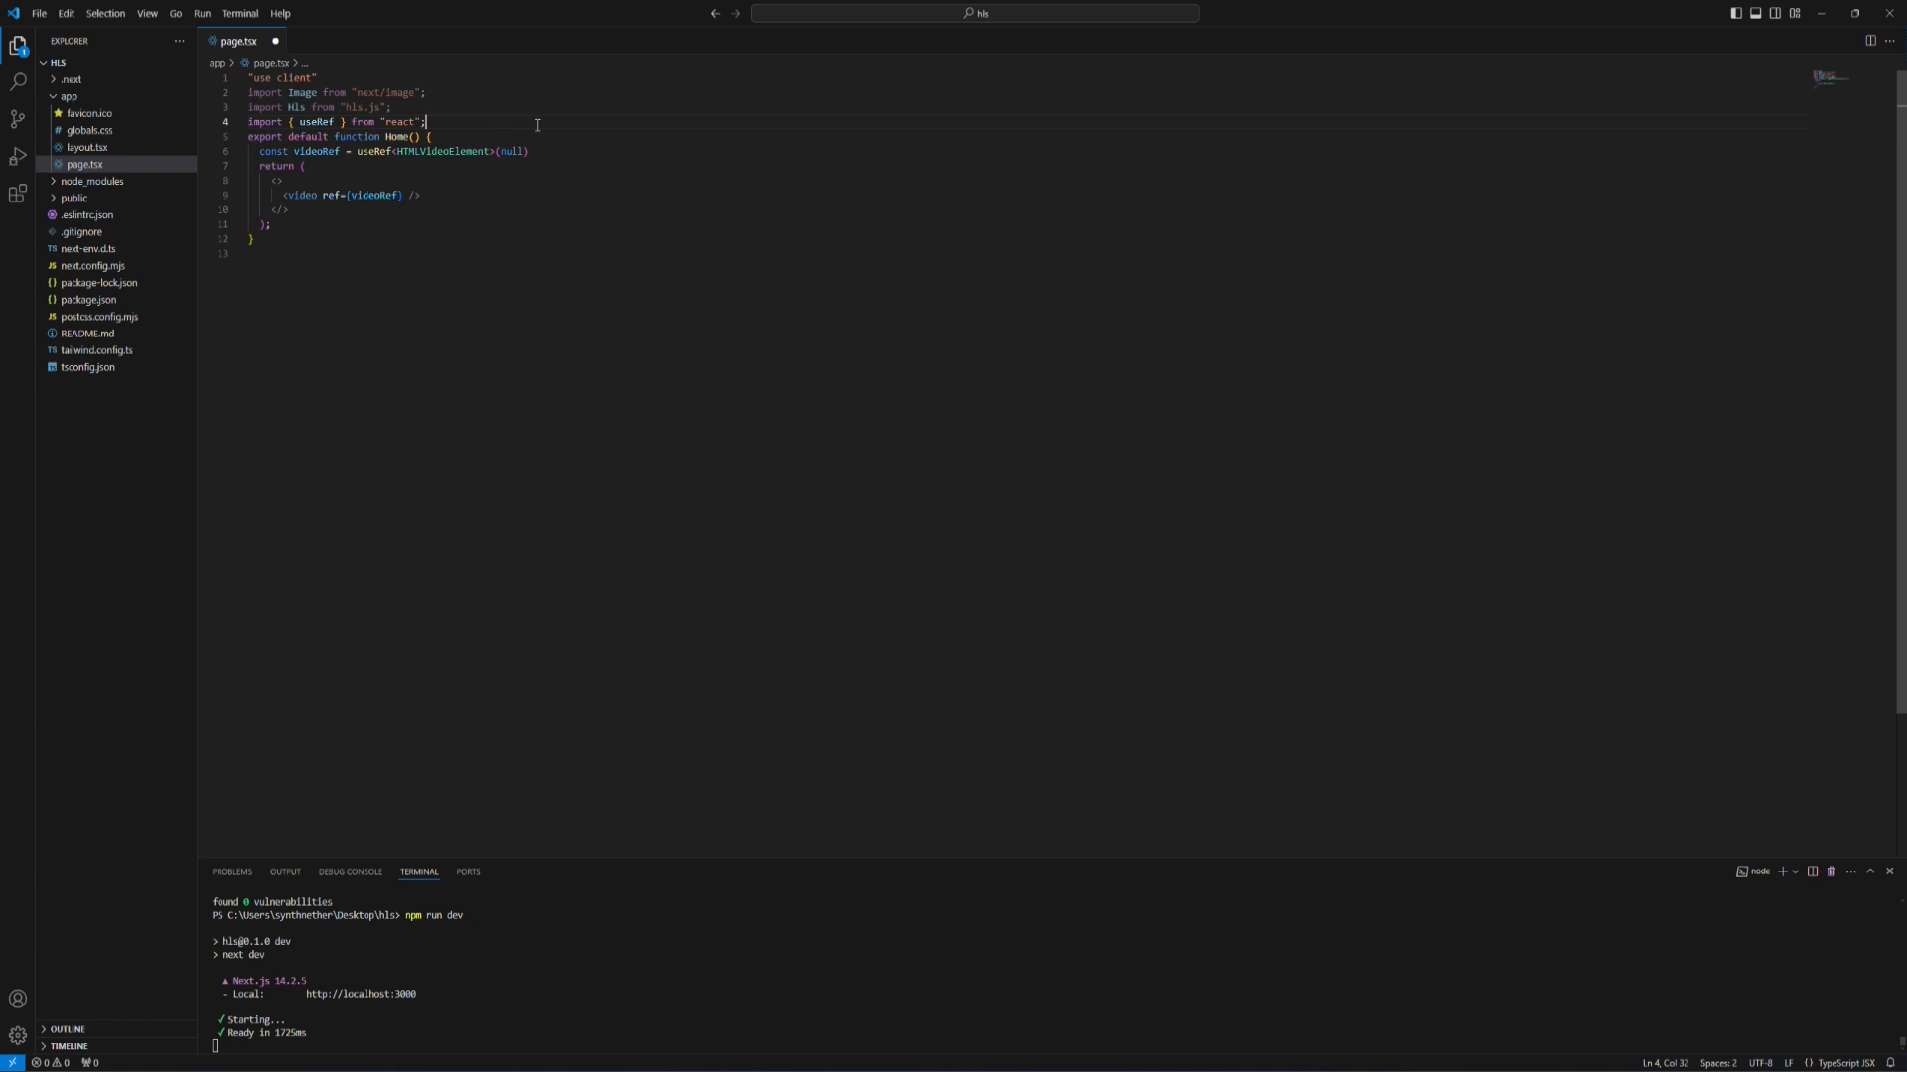
- Add const source with the Bitmovin art-of-motion m3u8 URL and remove the next/image import
type("csont")
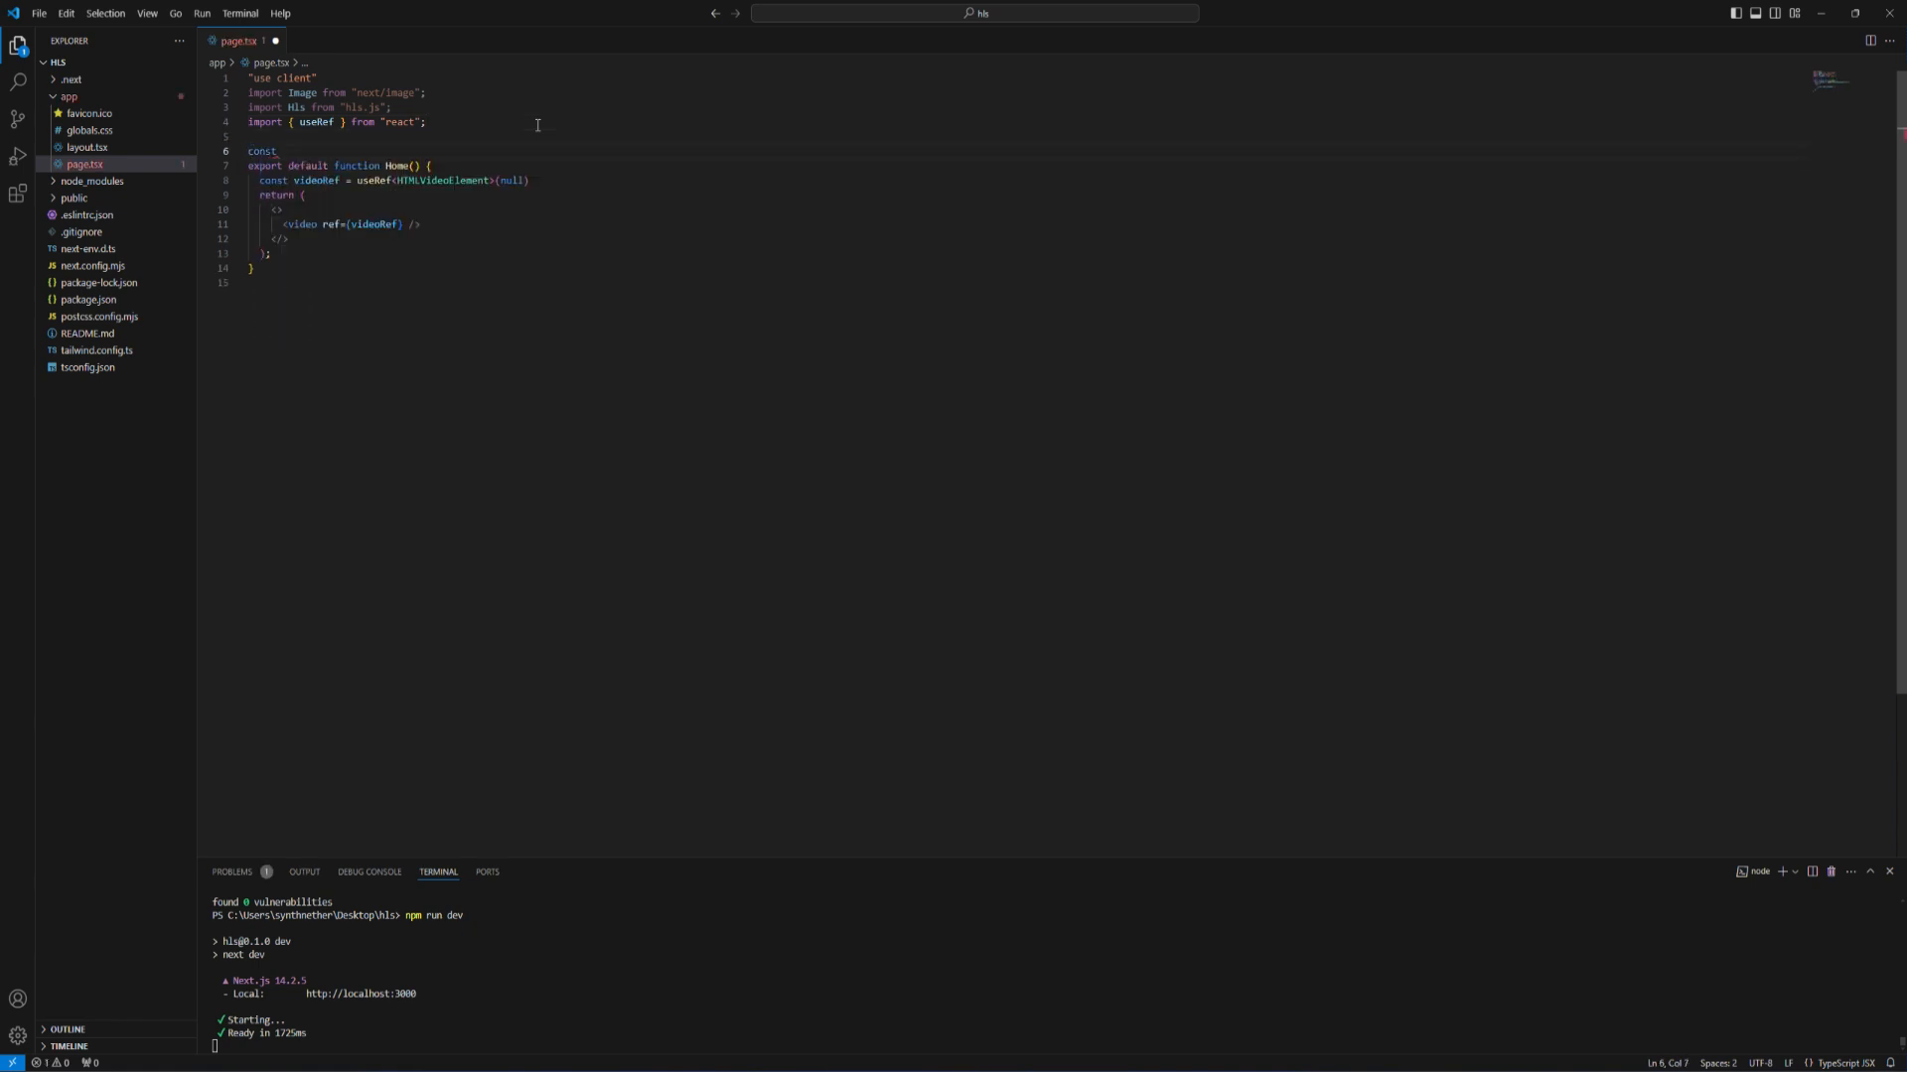
type("s")
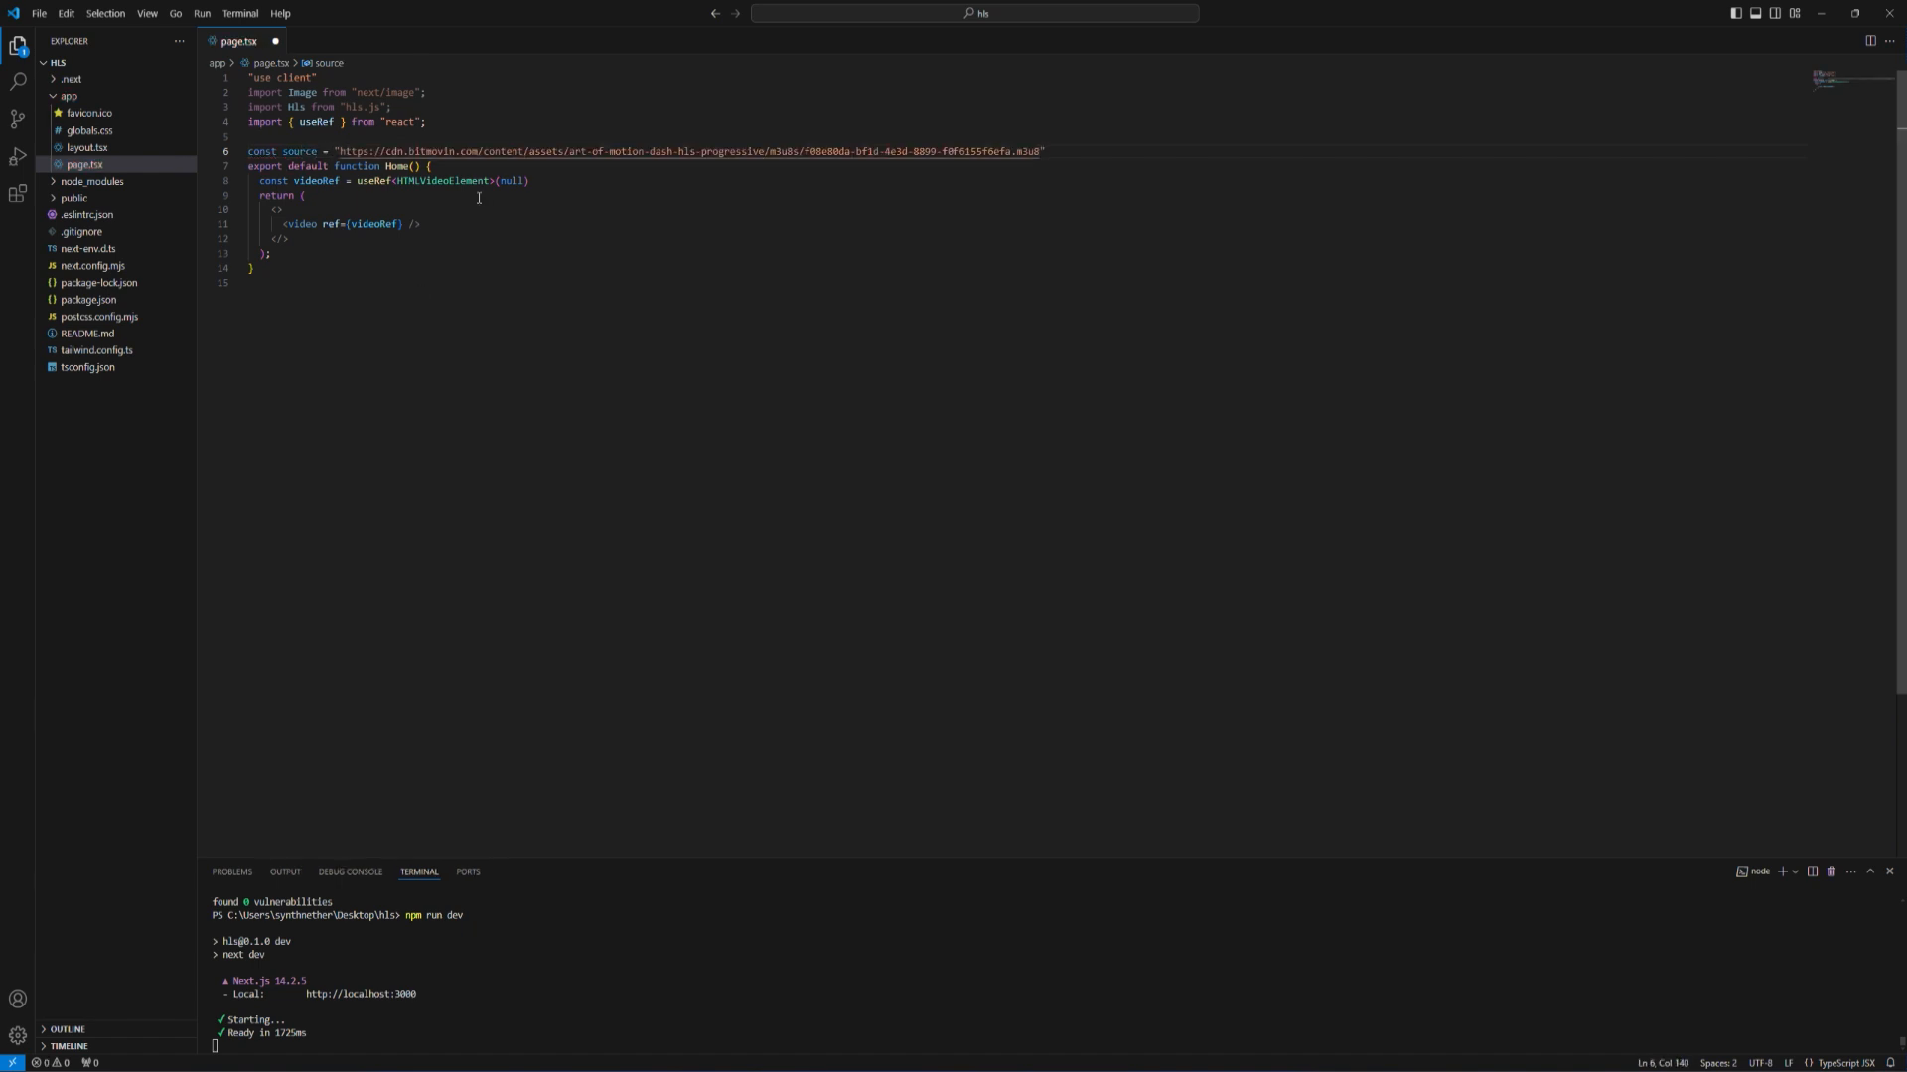
left_click(527, 180)
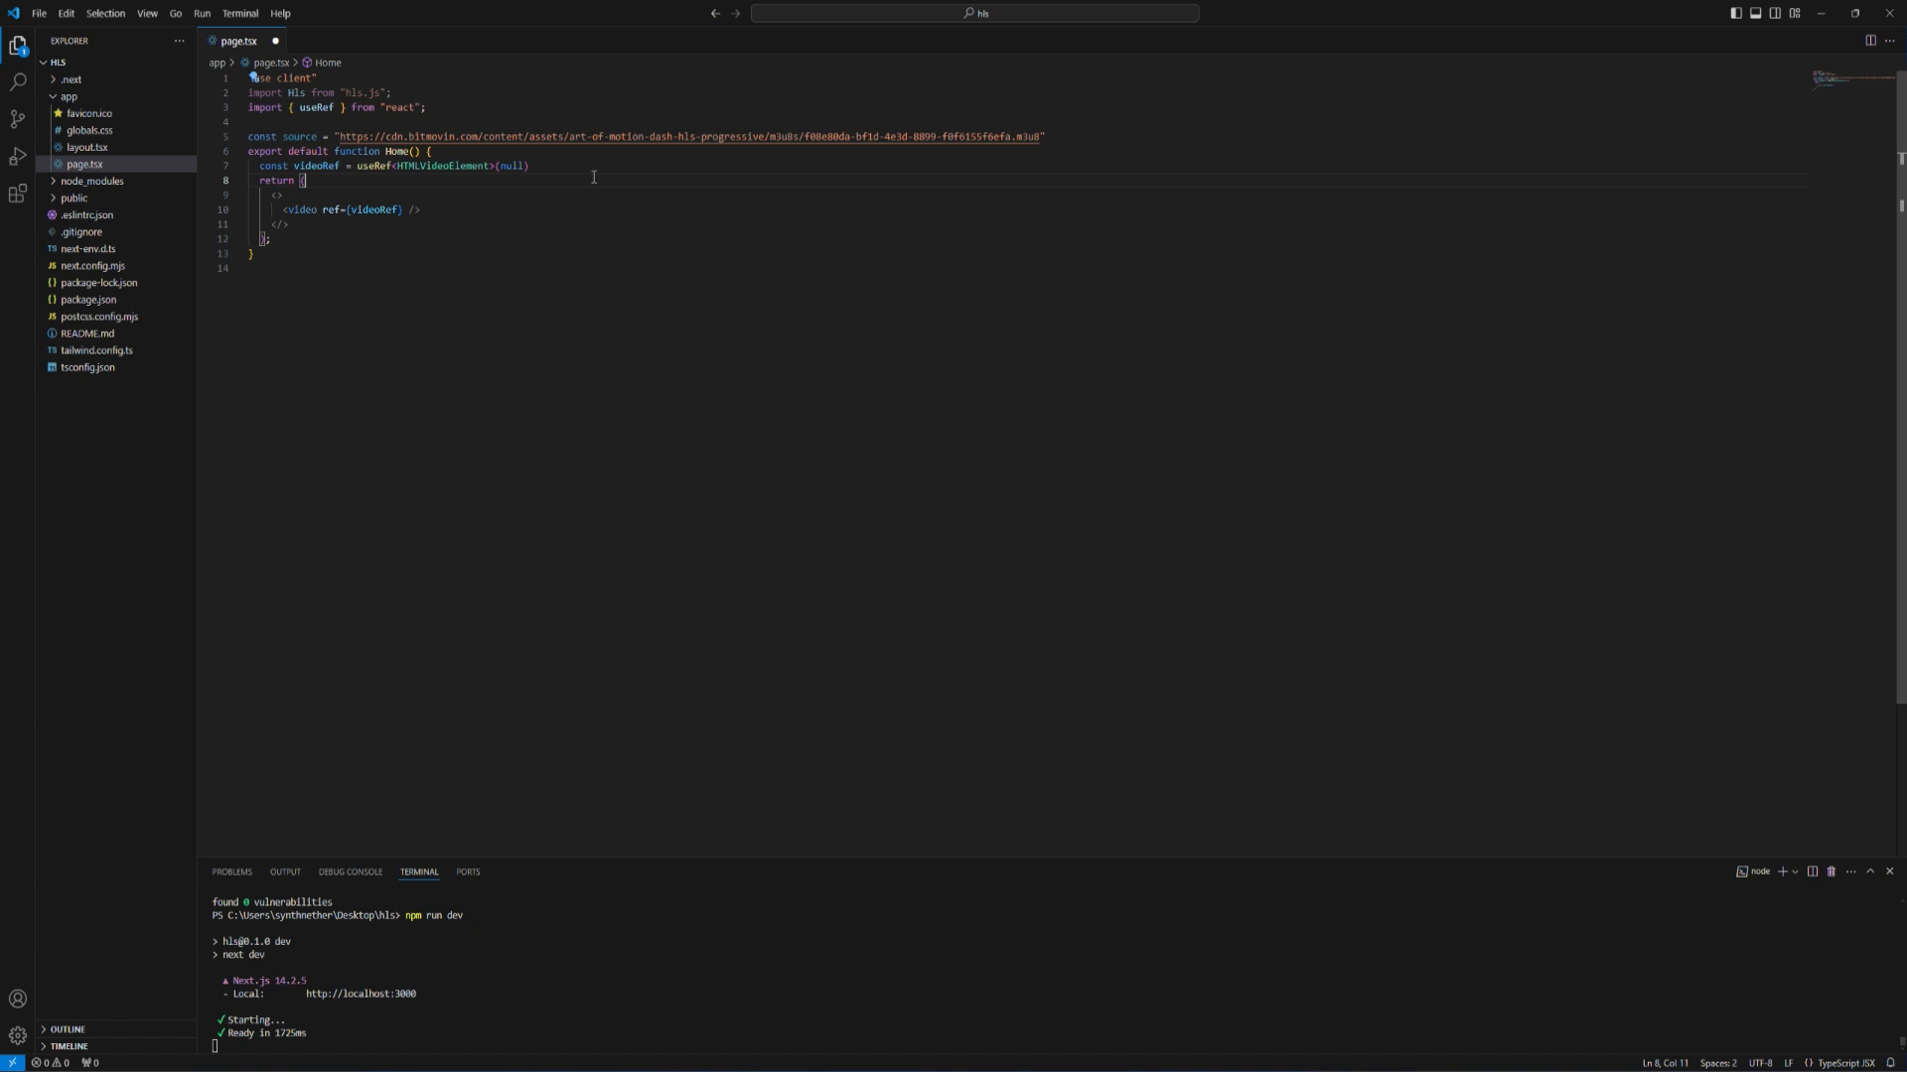
left_click(526, 167)
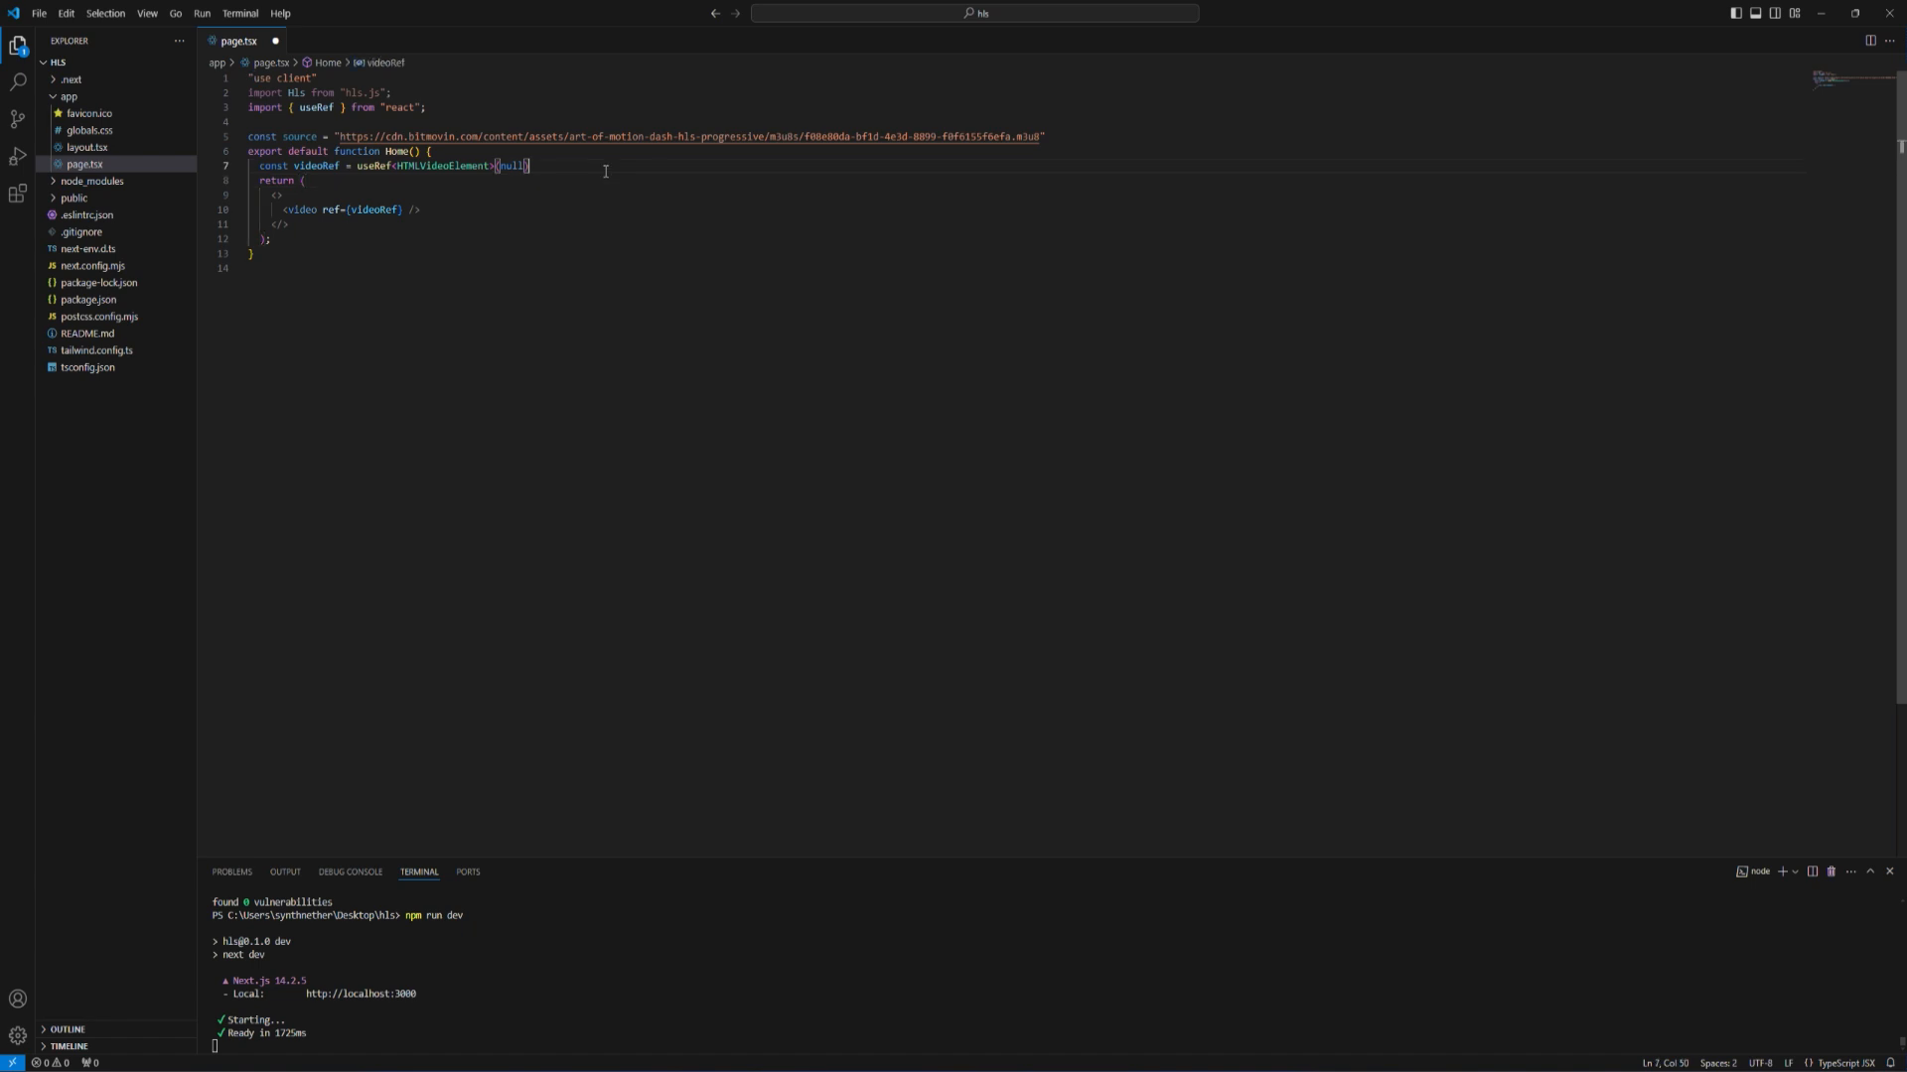
key("Enter")
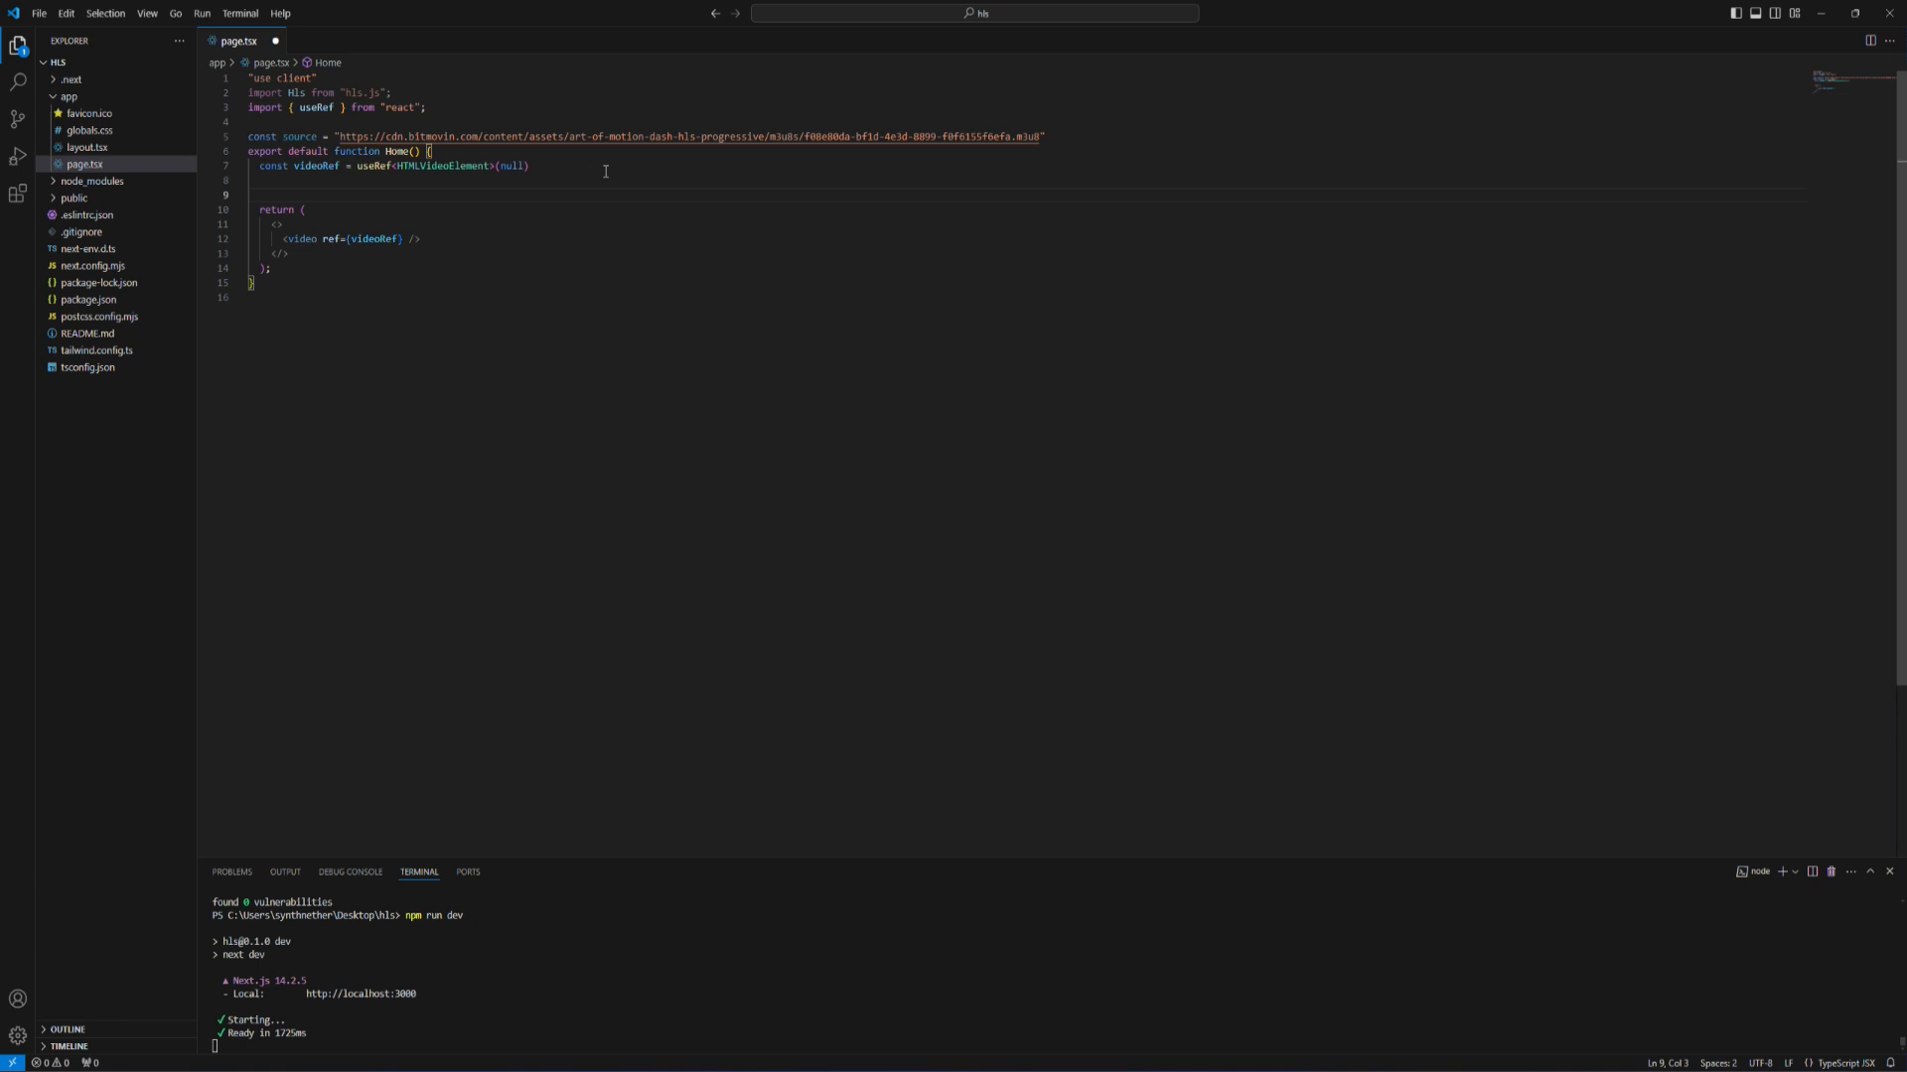
- Add a useEffect creating const hls = new Hls(), save, and start an Hls.isSupported() check
type("useeffect(()=>{")
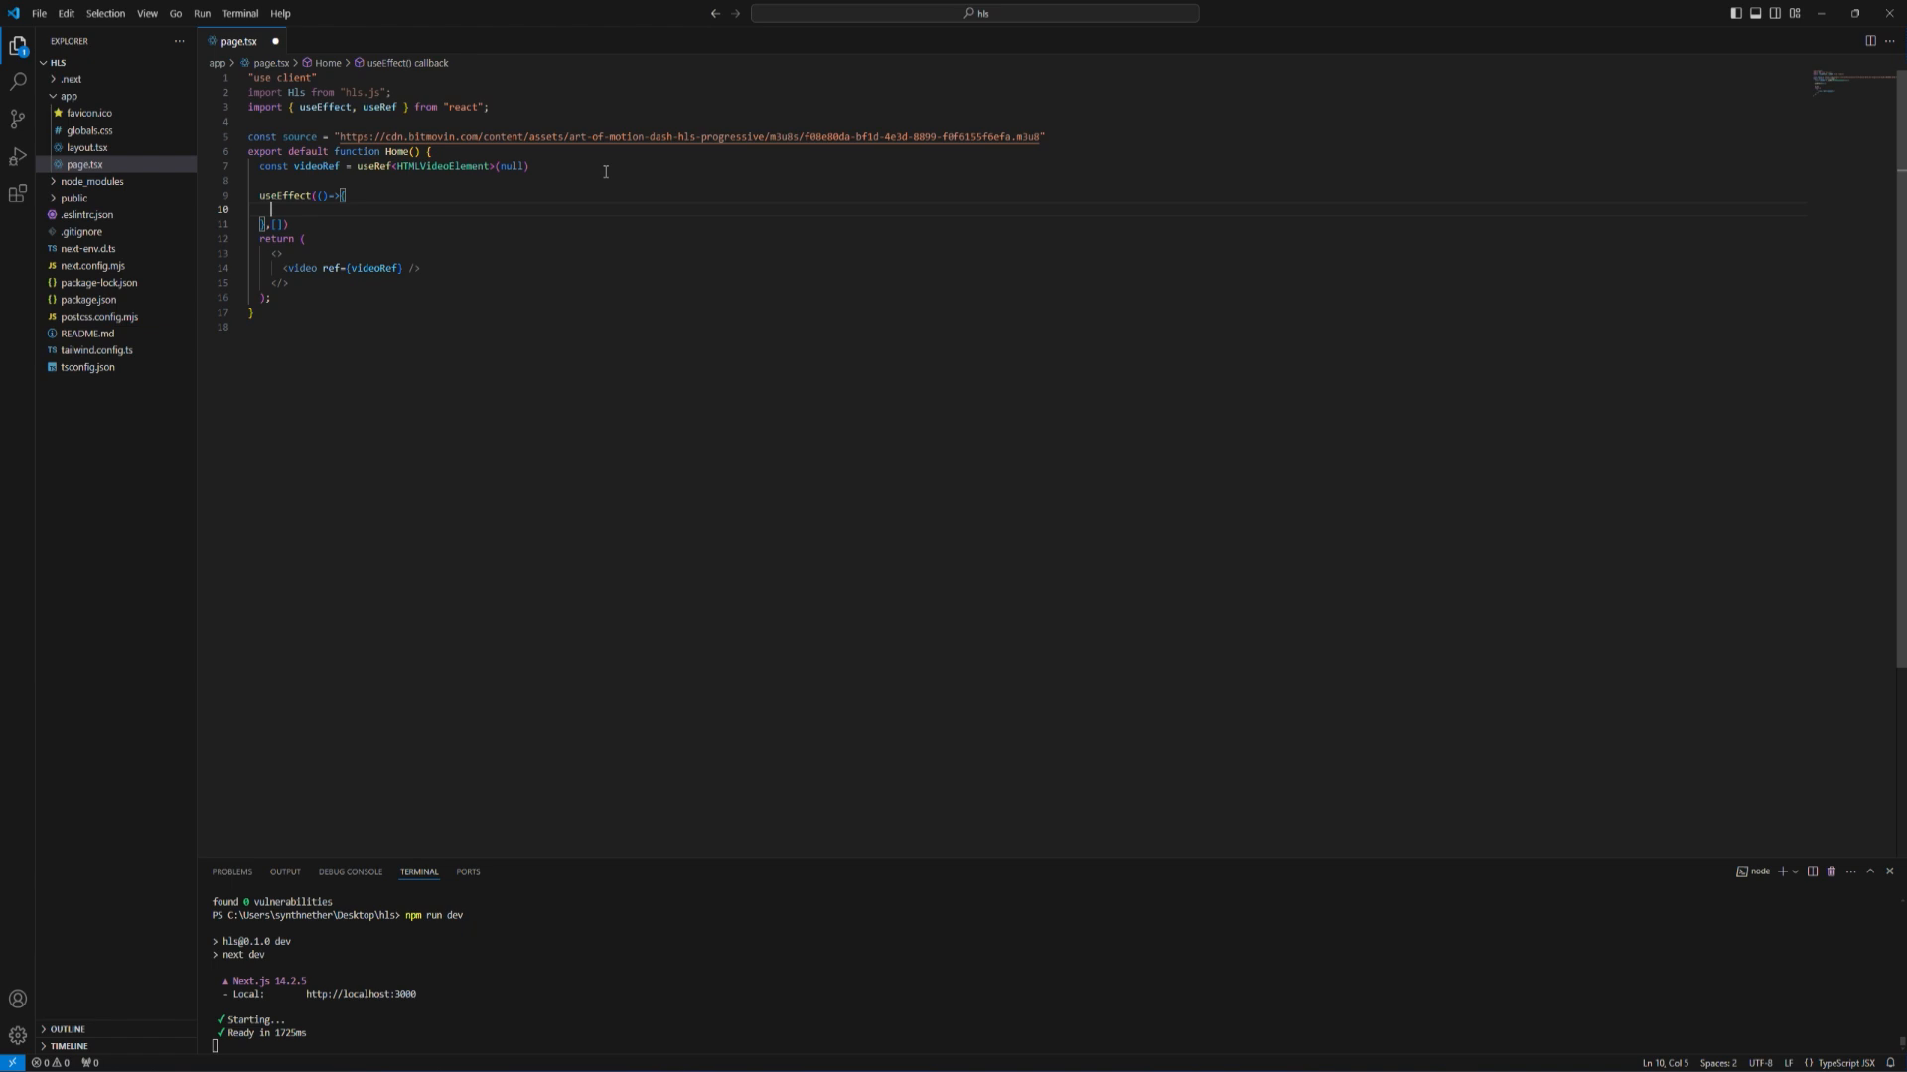
type("const hls =")
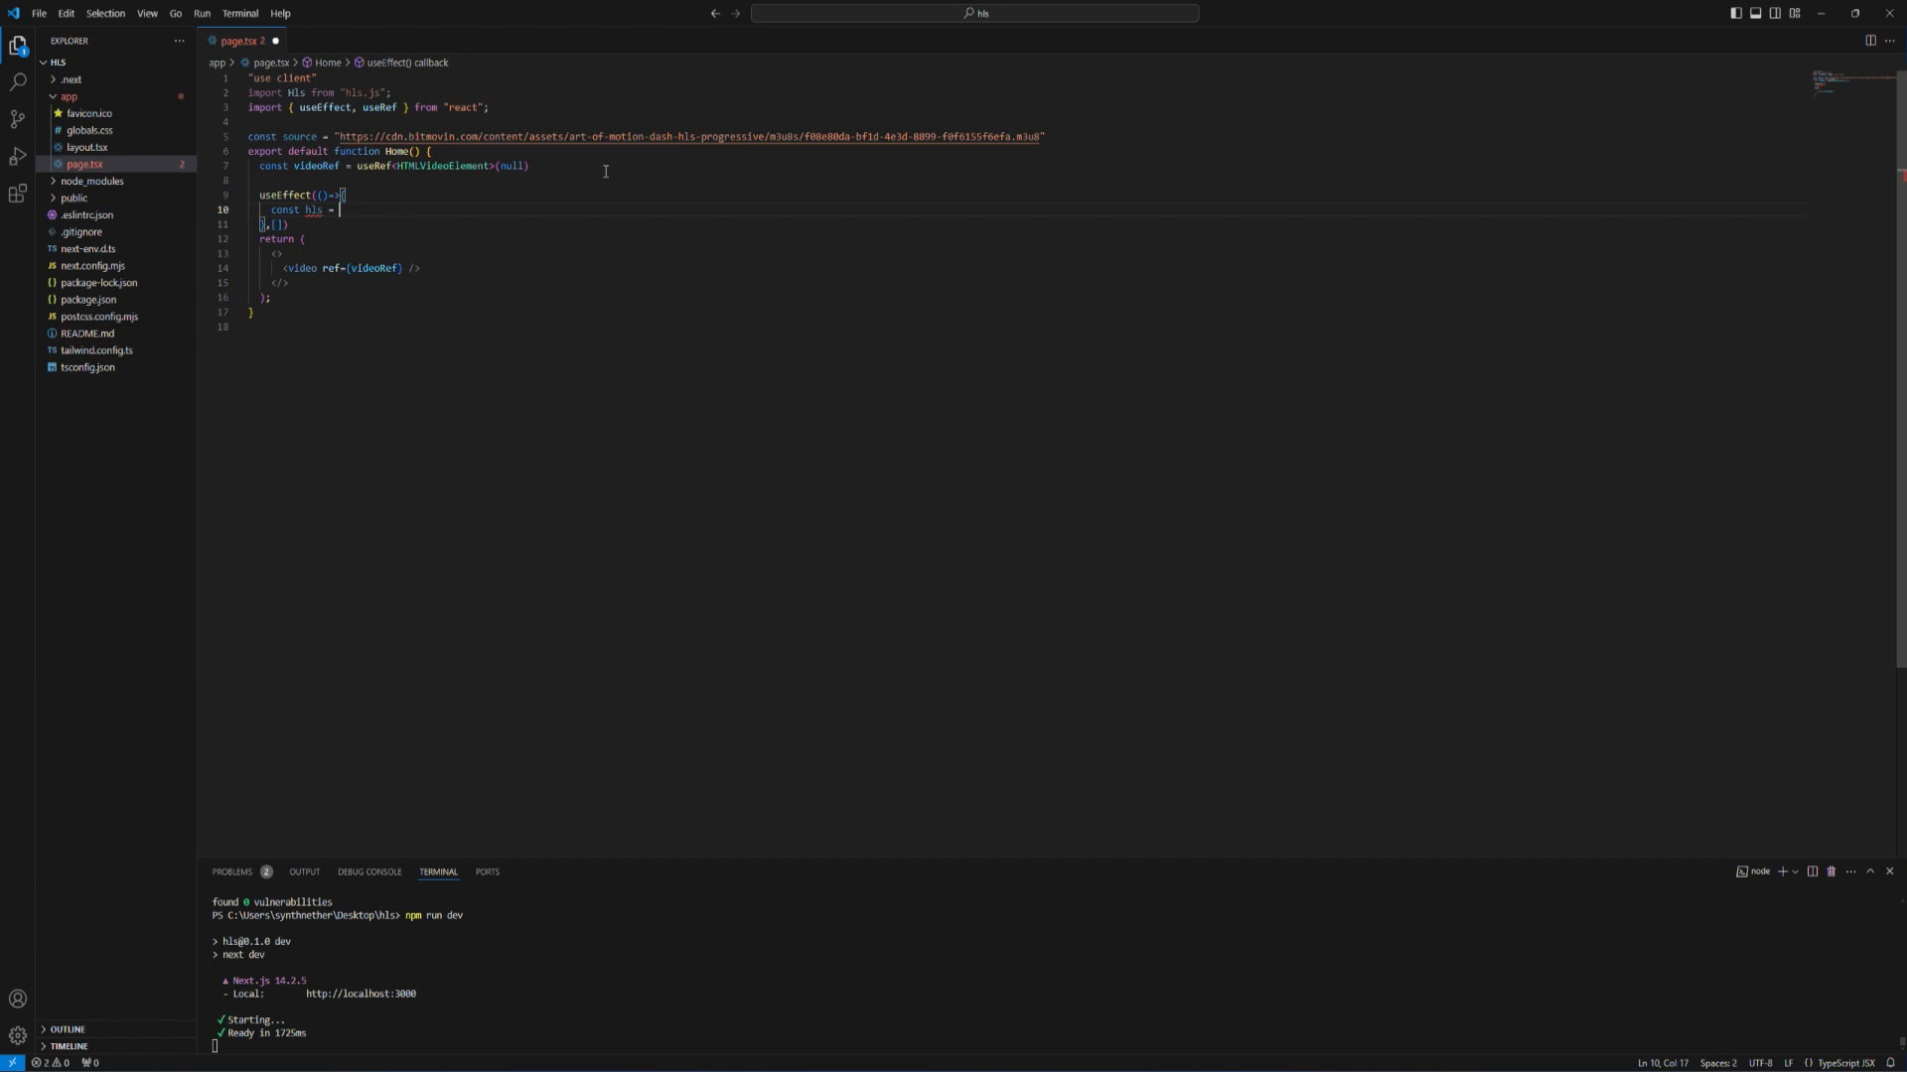
type("new H")
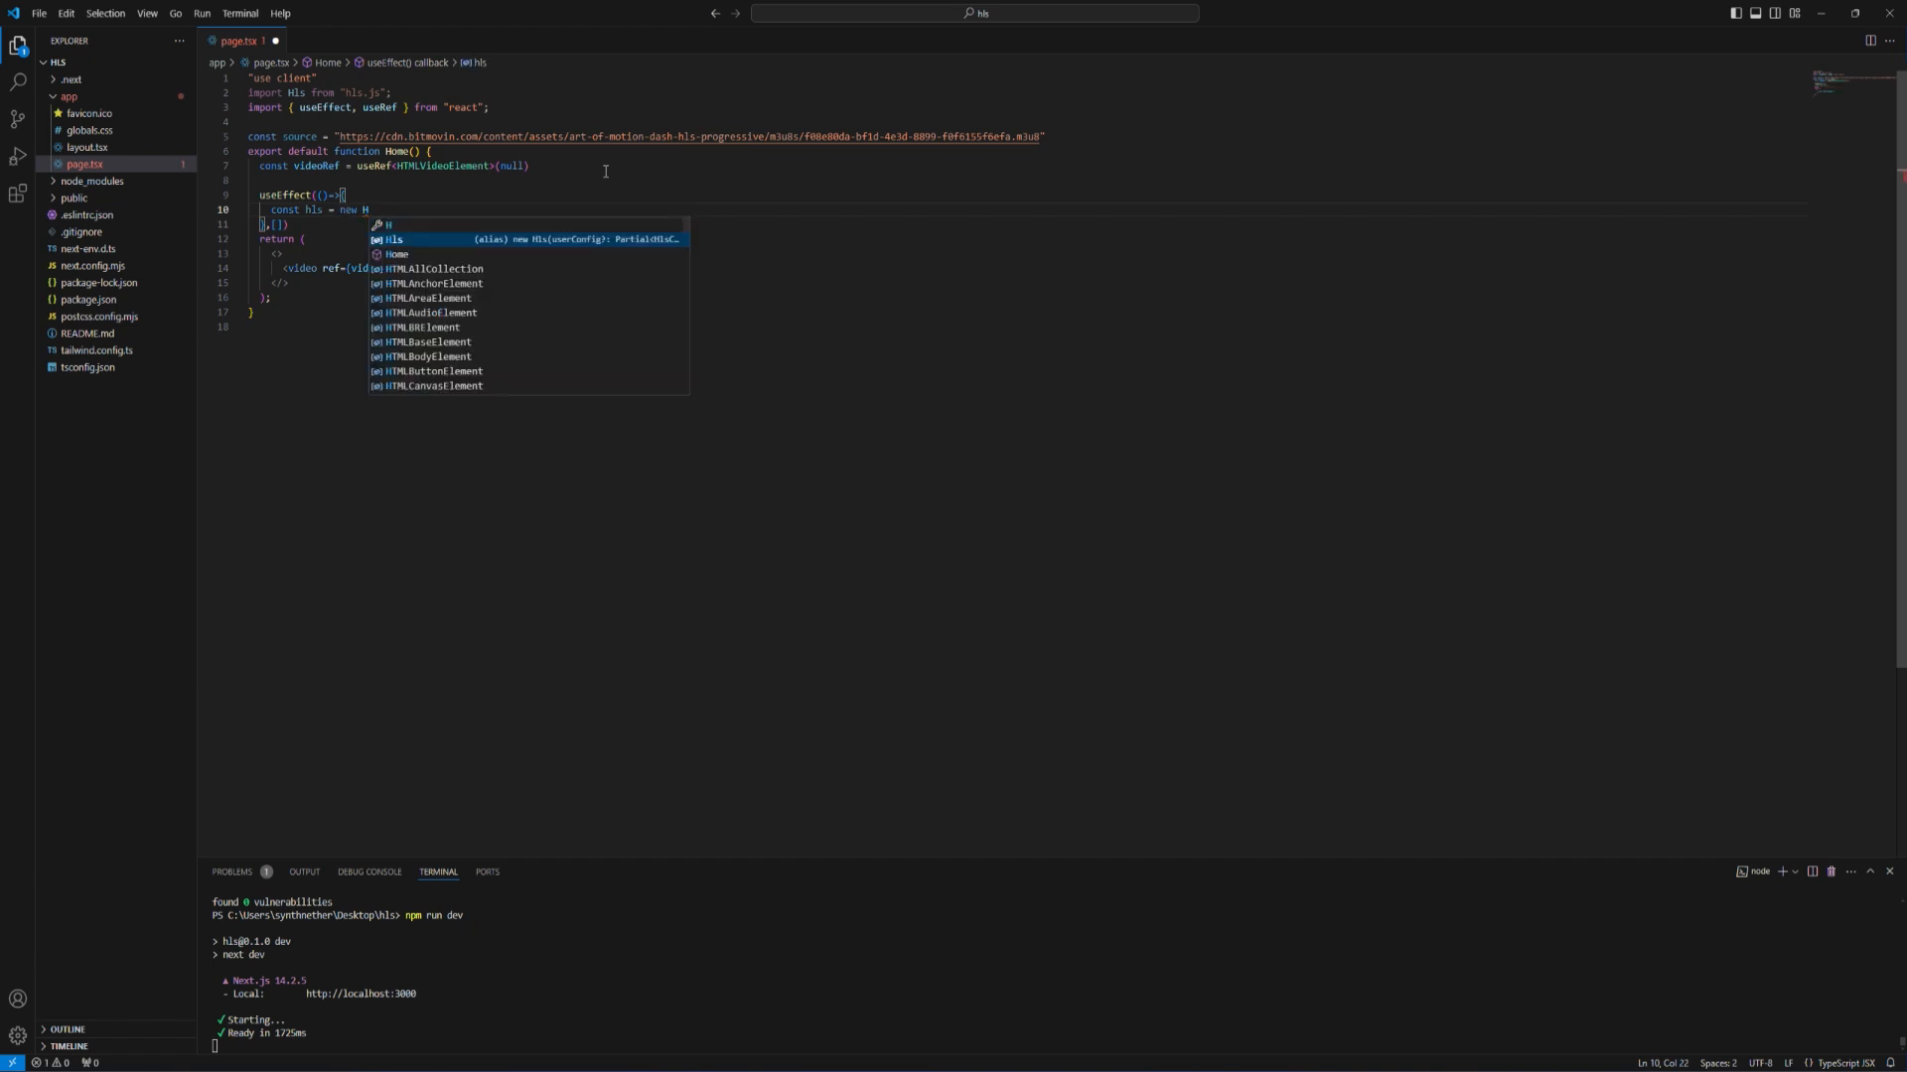
type("ls(")
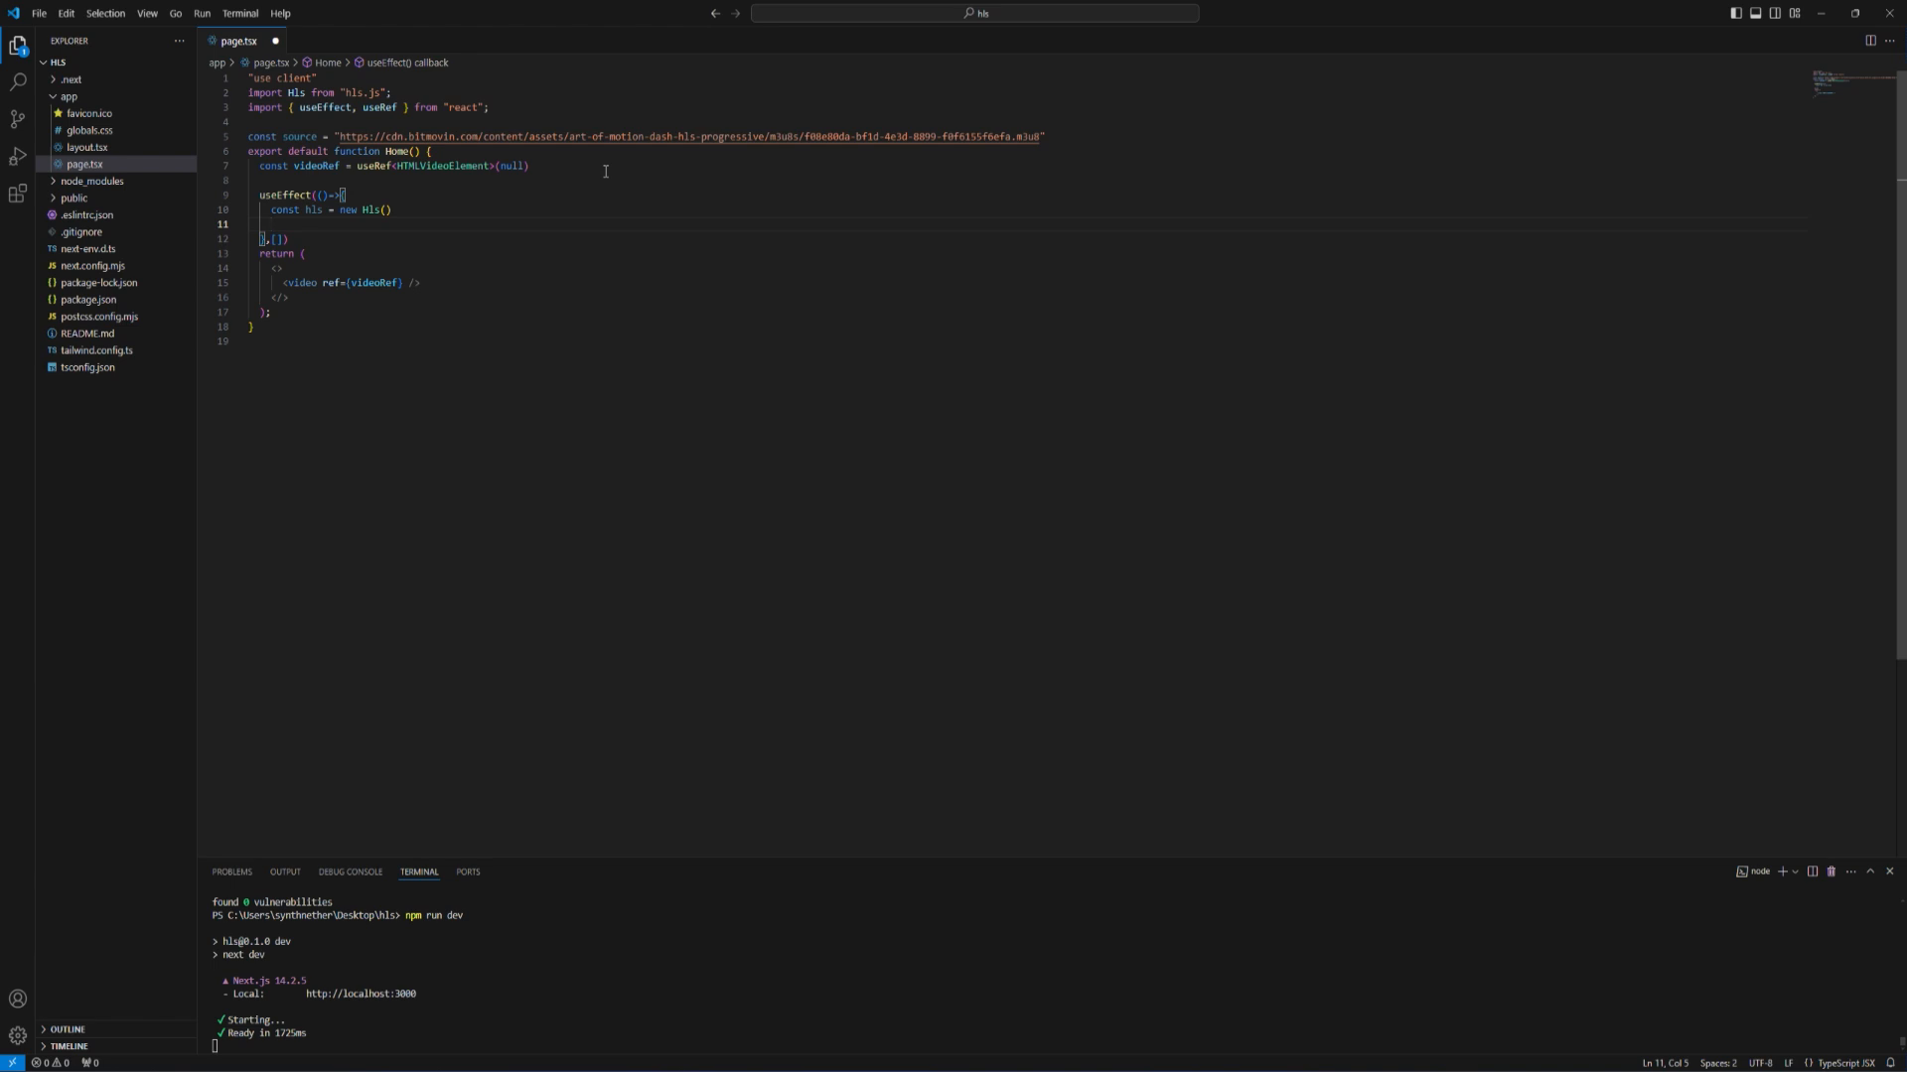
key("ctrl+s")
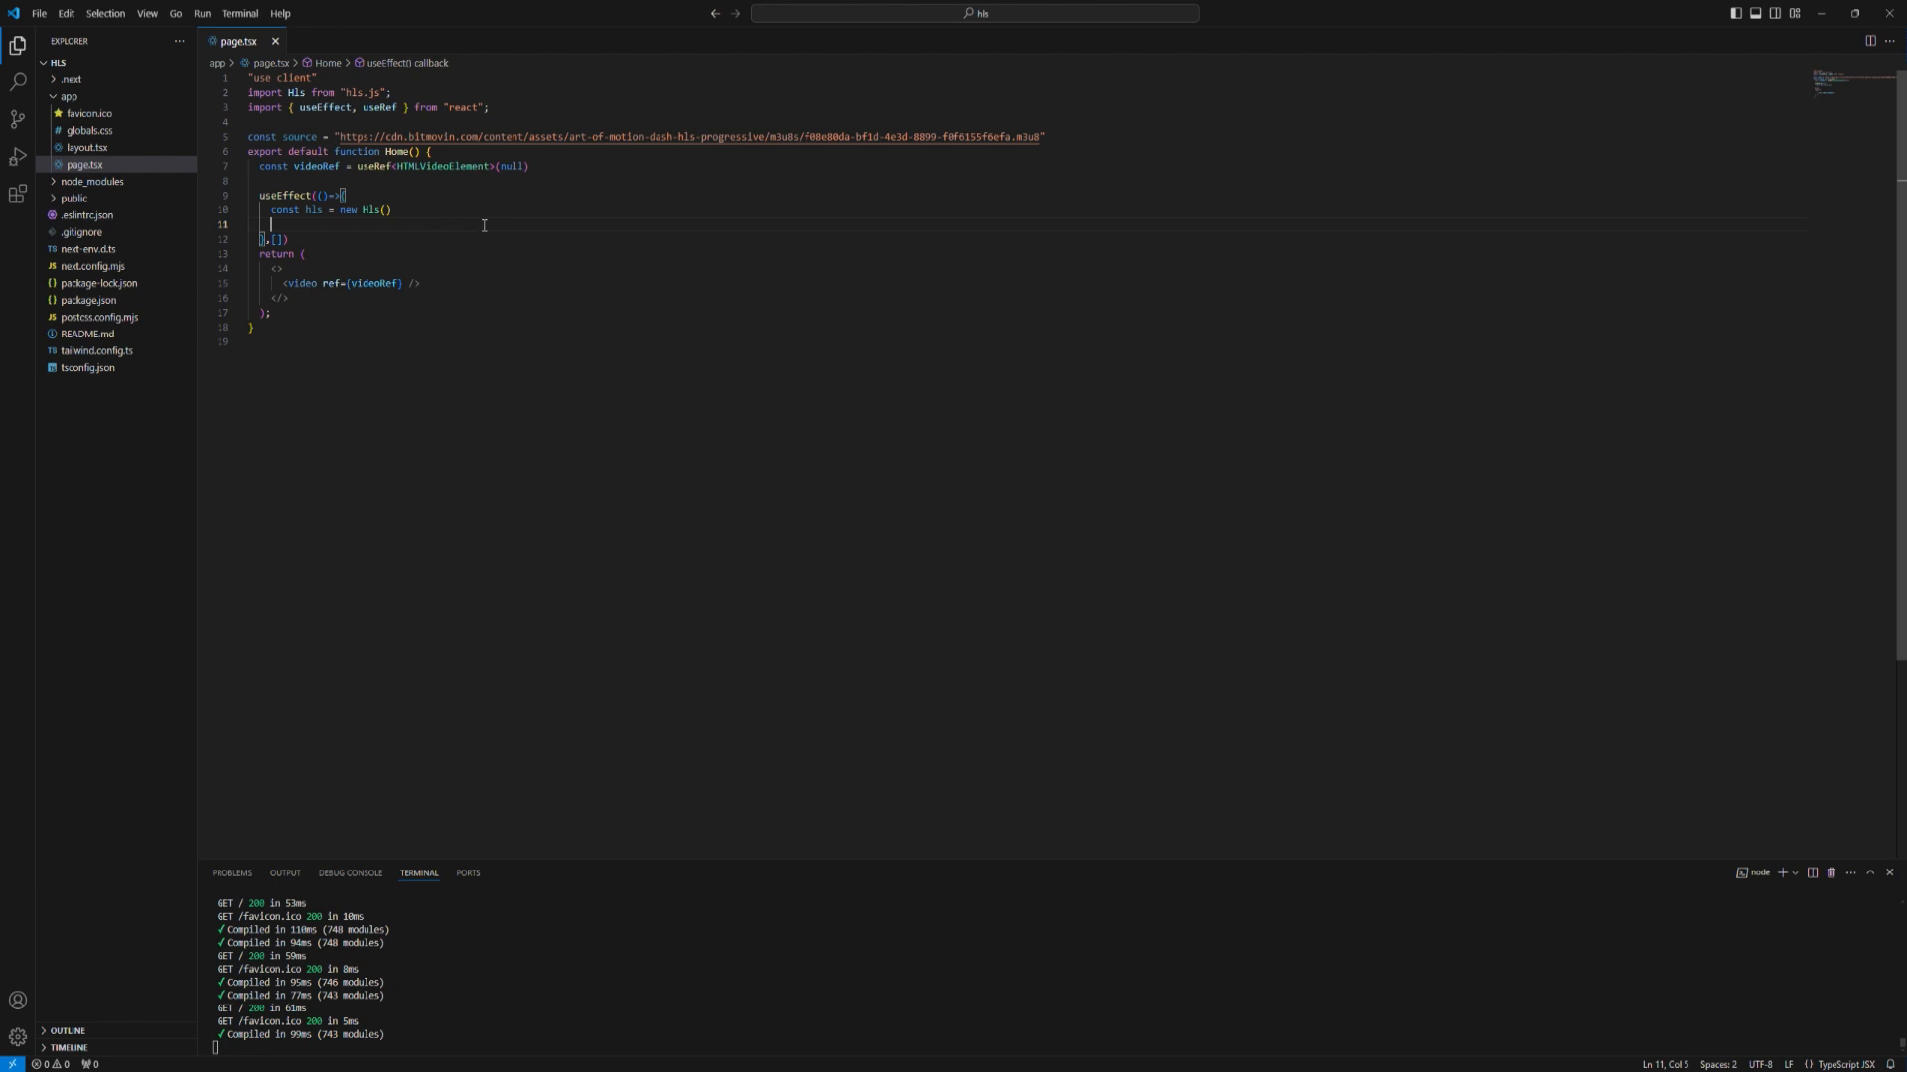
type("if(Hls.isSupported()){")
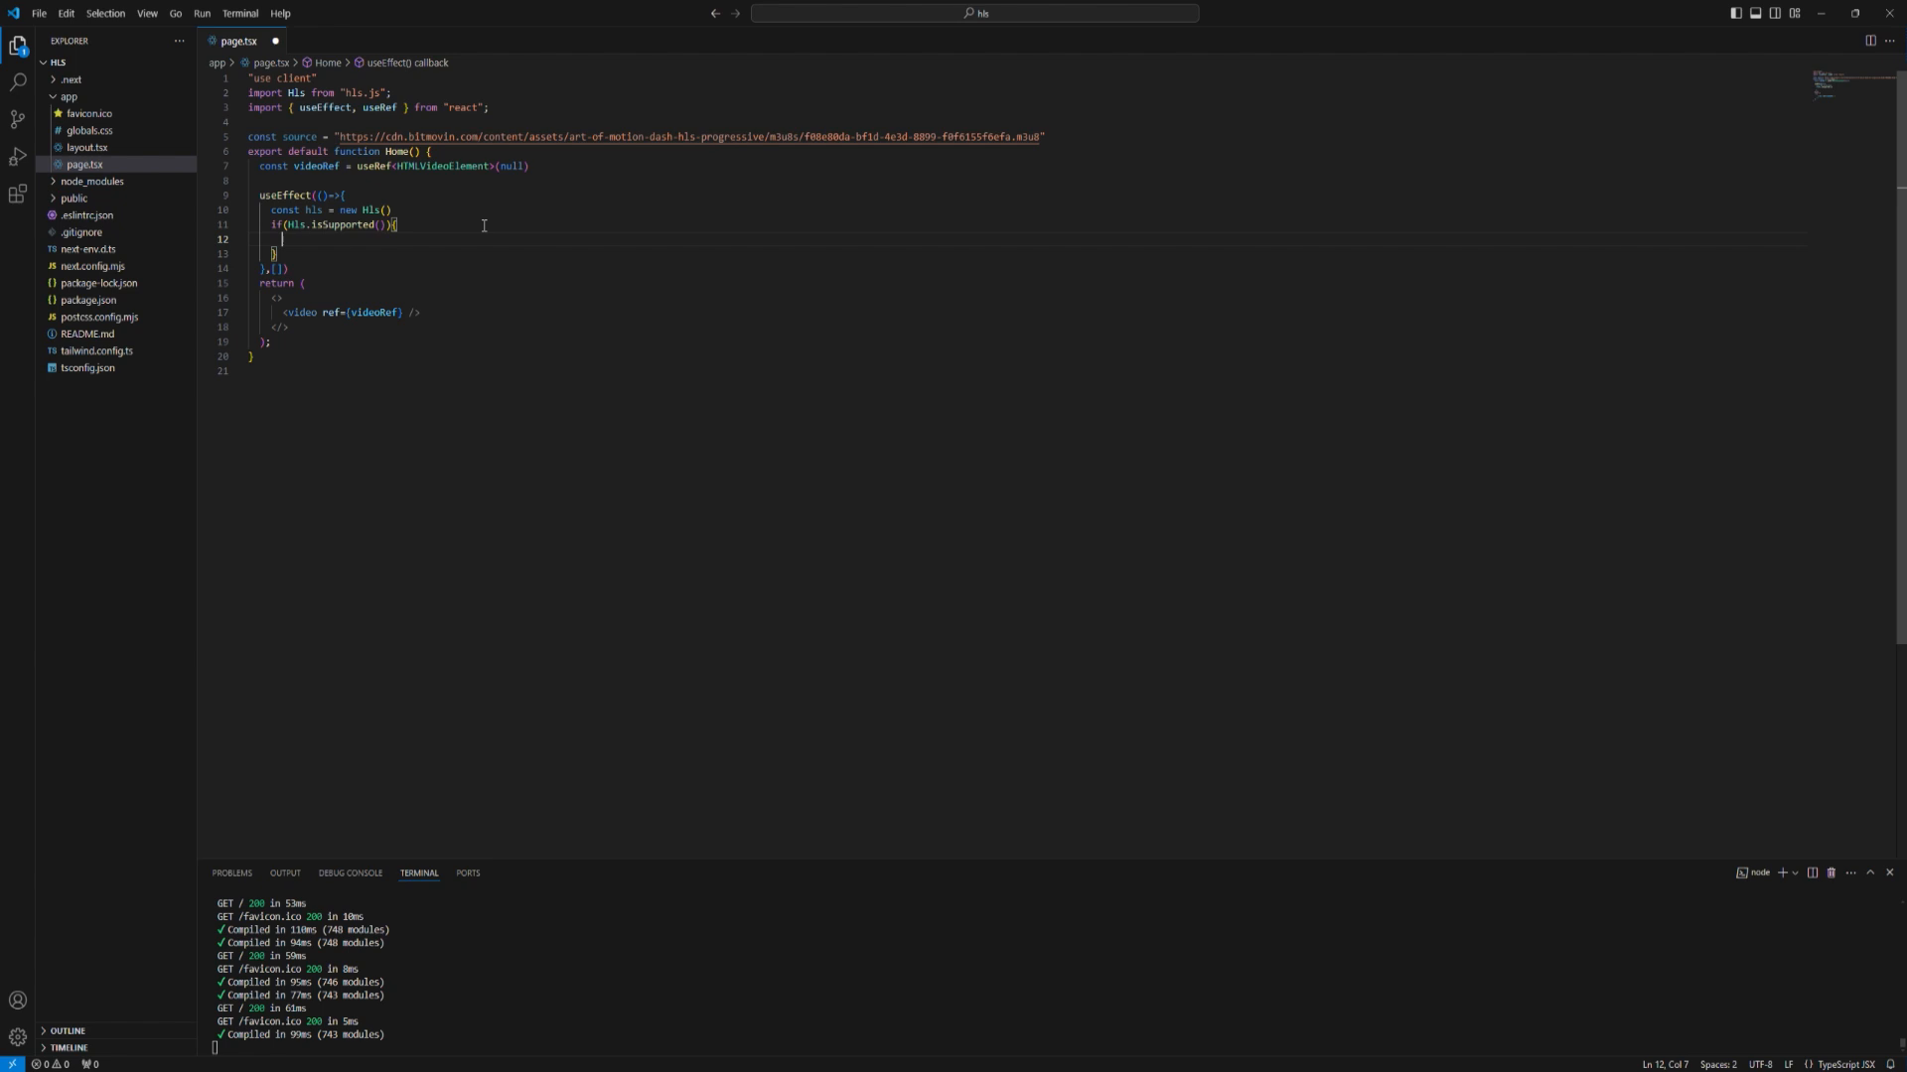
- Inside the isSupported block, call hls.loadSource(source) and hls.attachMedia(videoRef)
type("hls.loadSource(source")
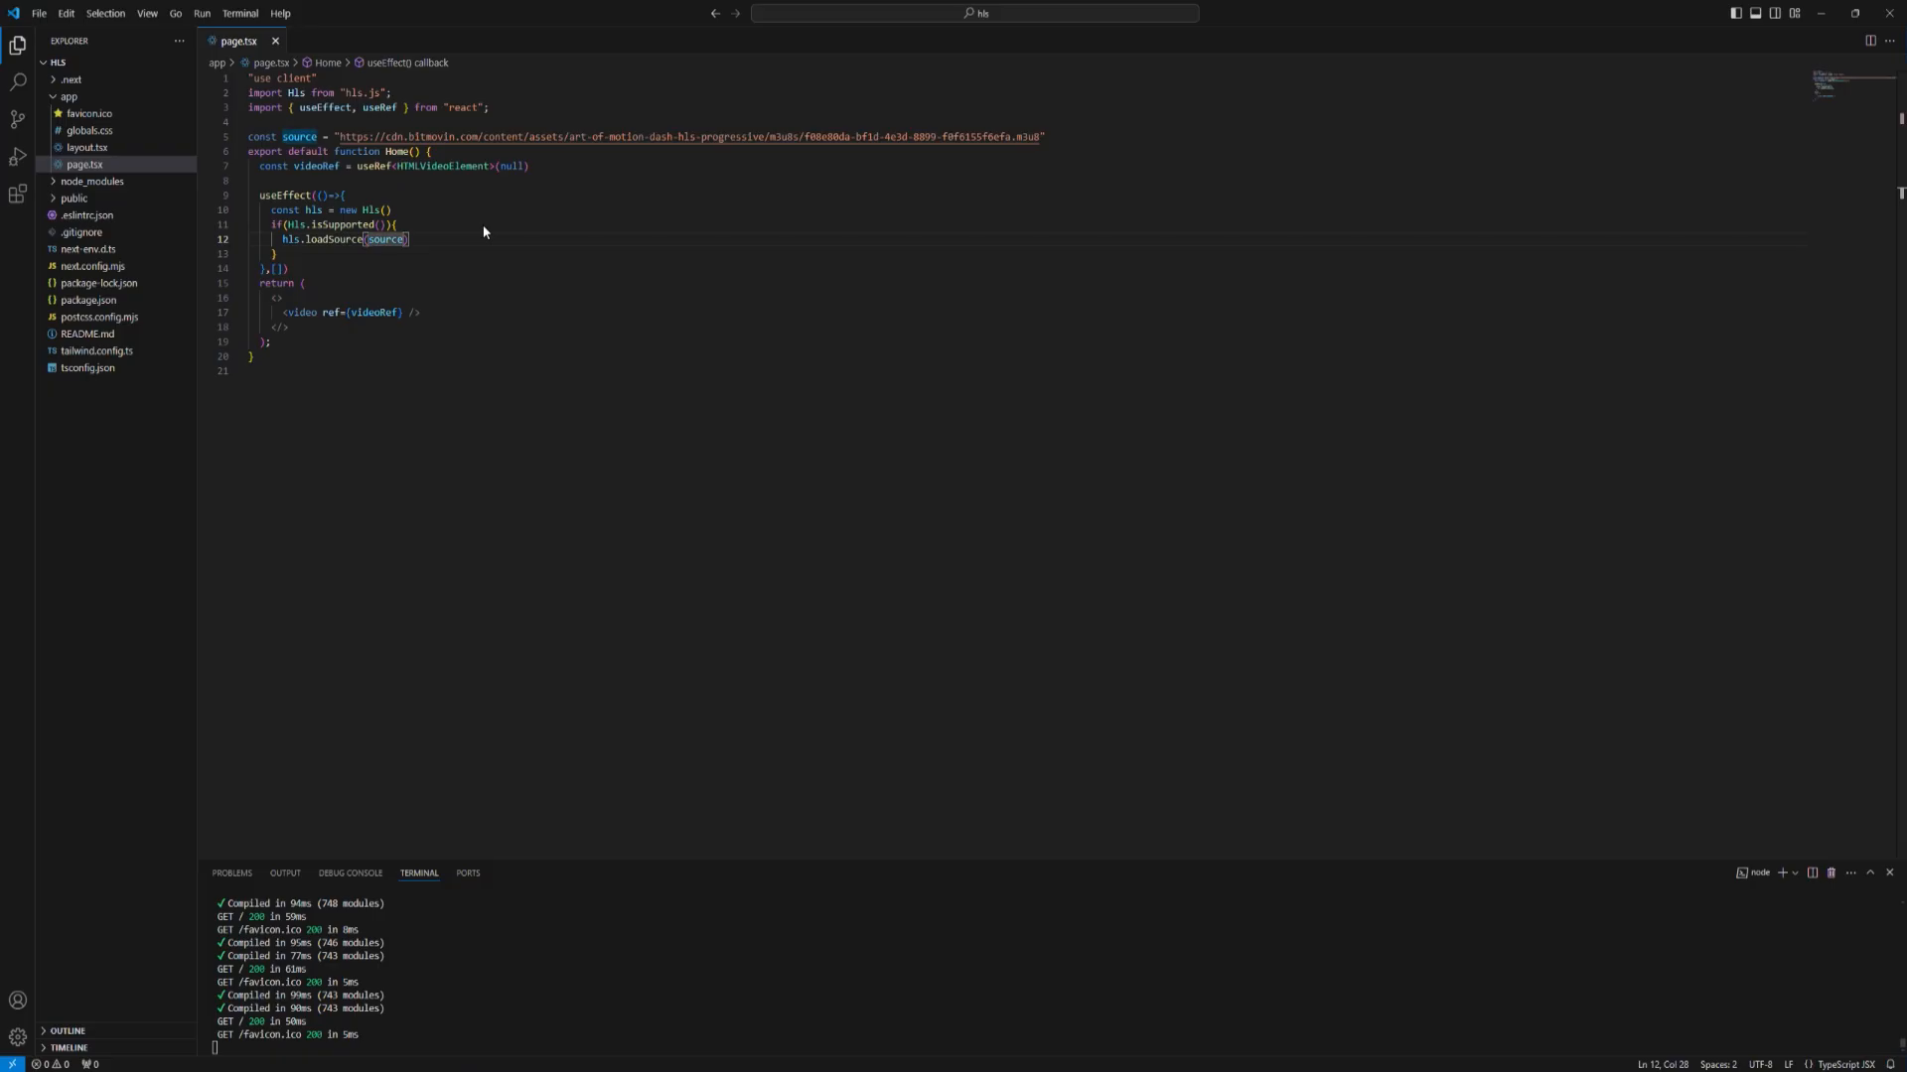
type("hls.attachMedia(")
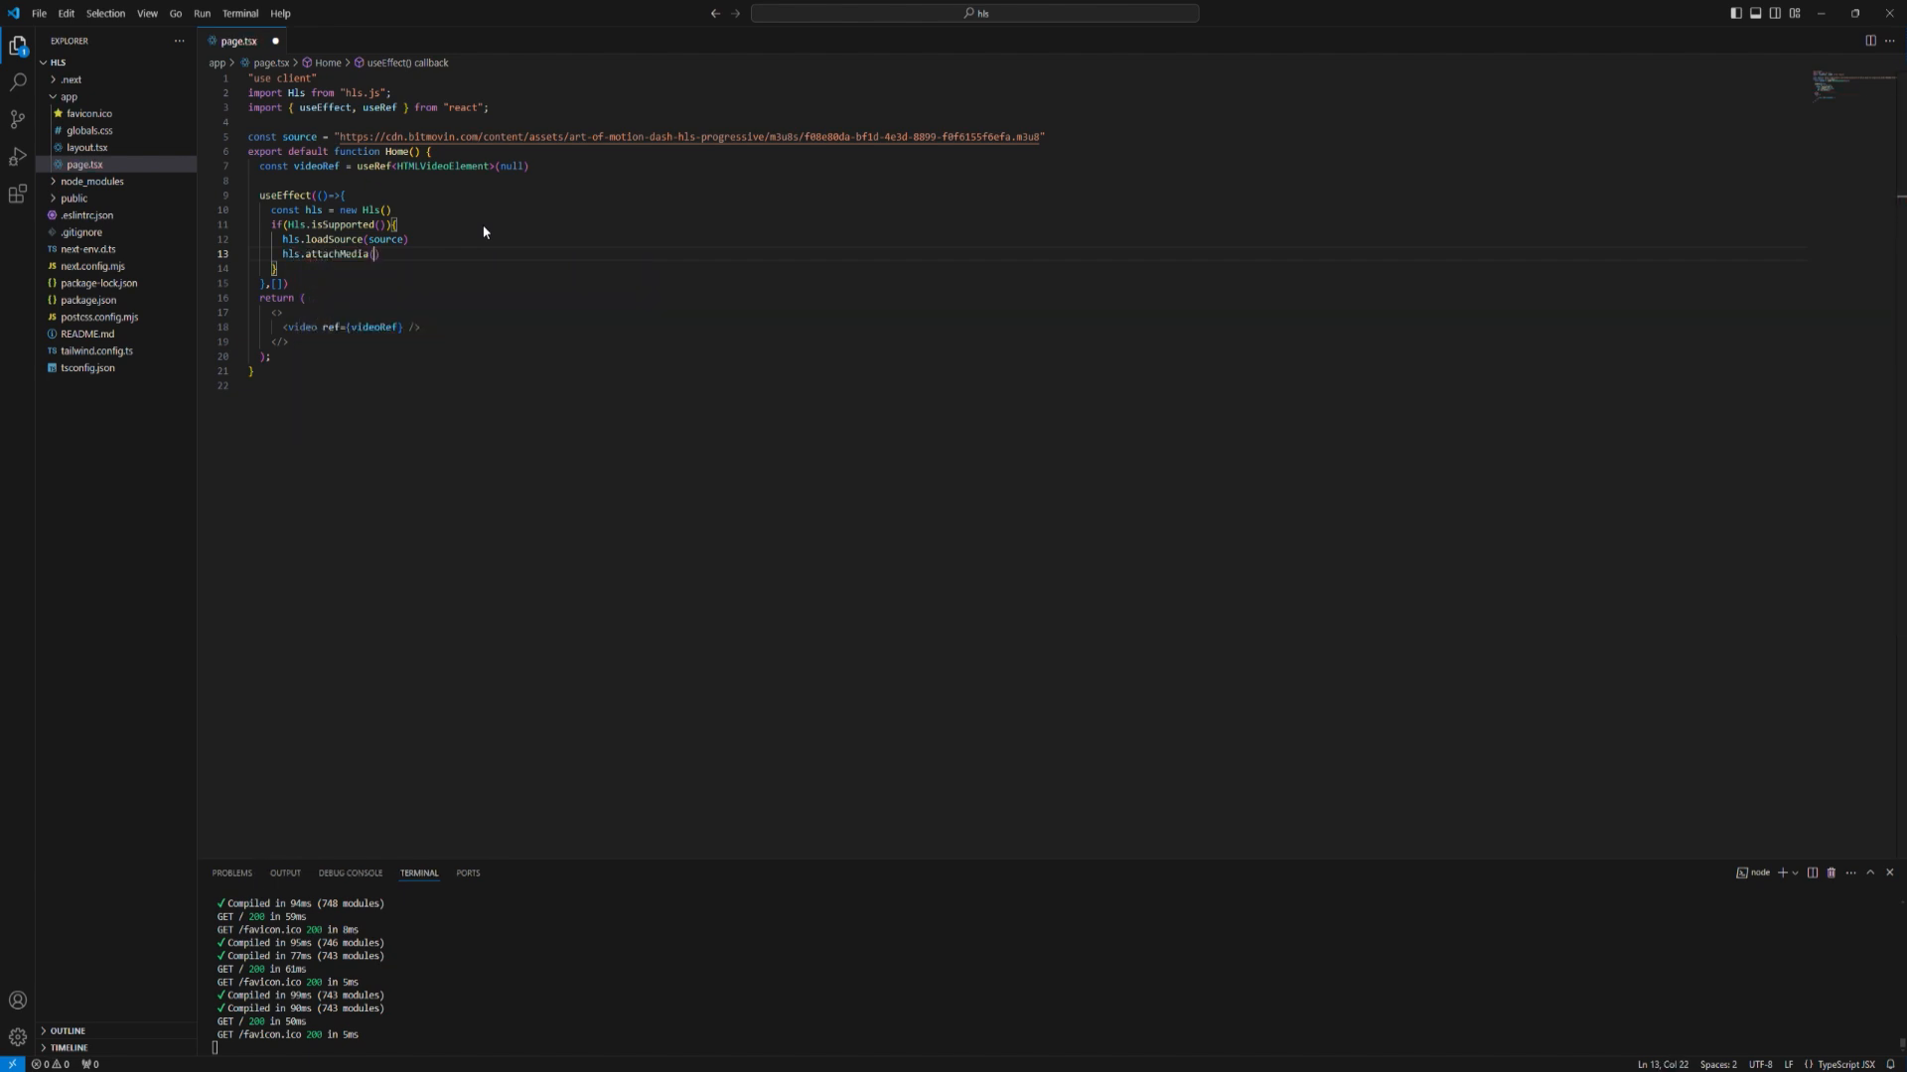
type("(")
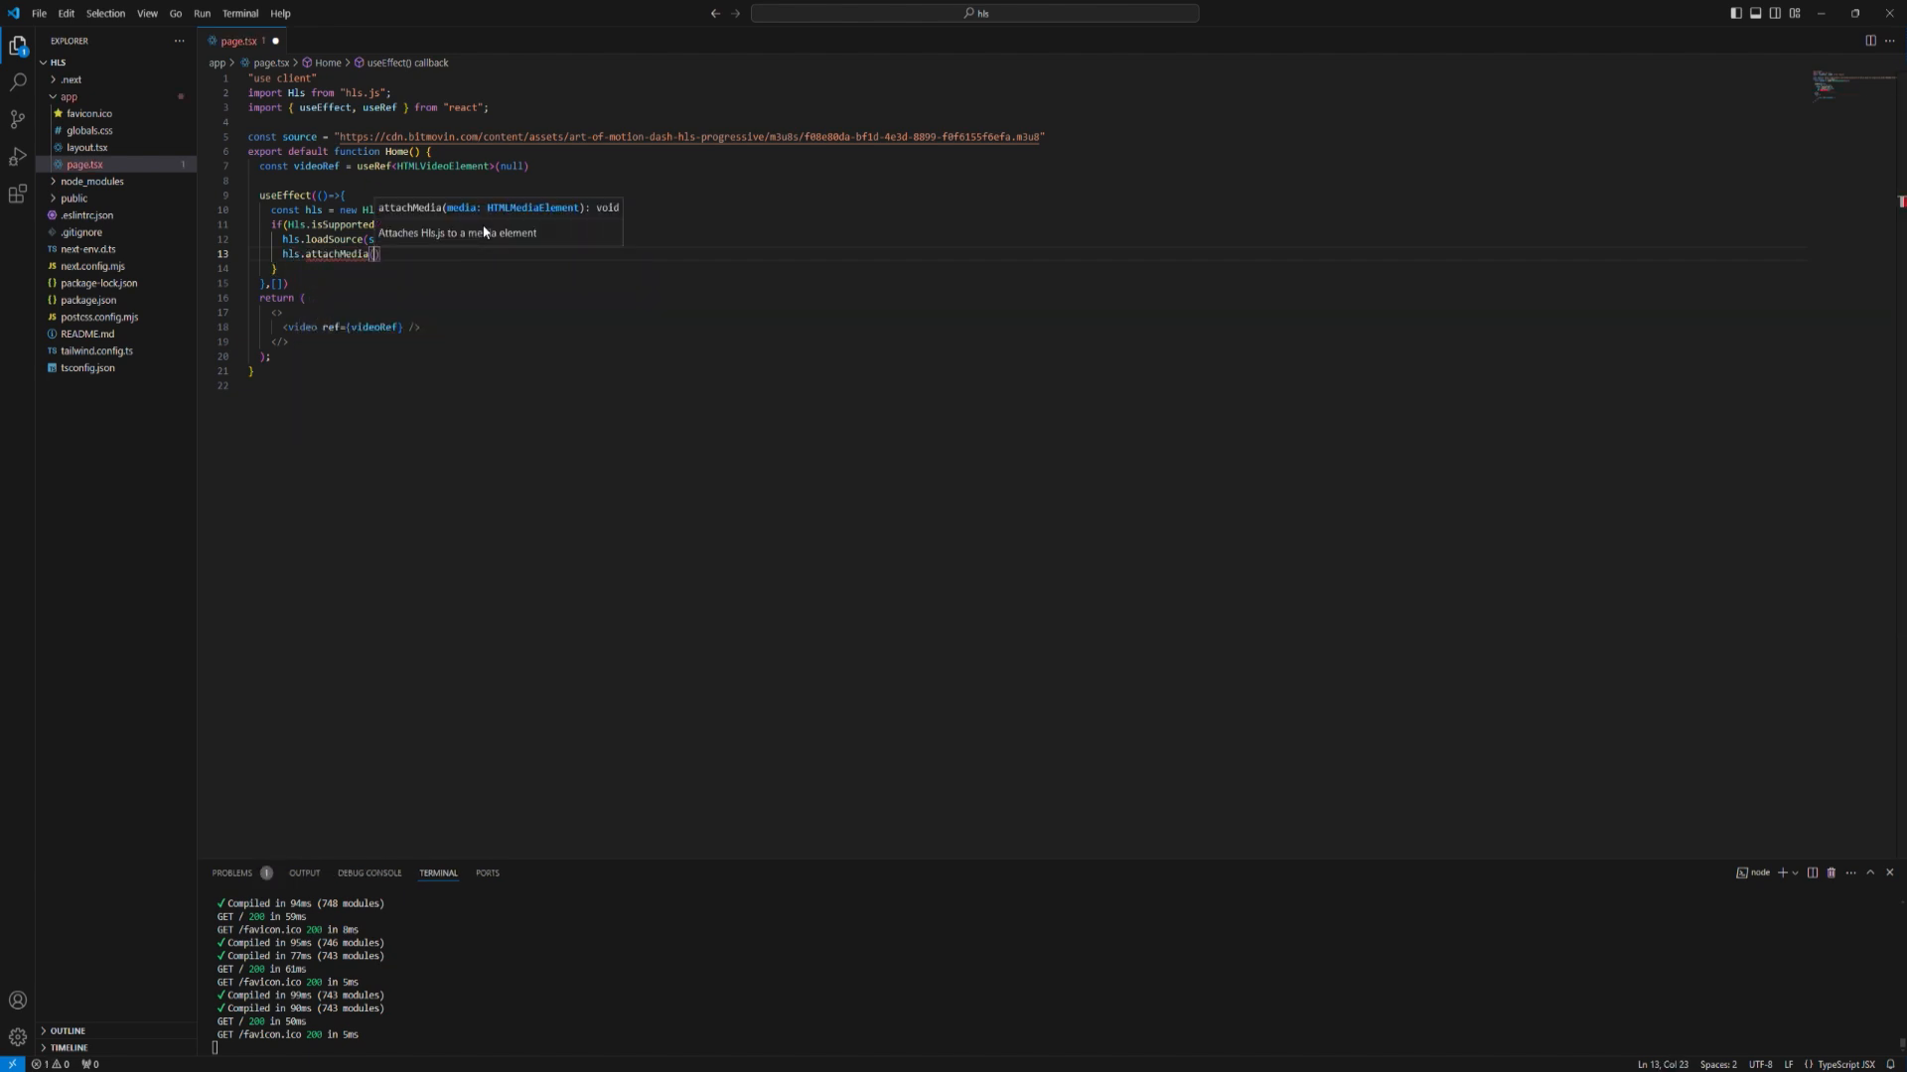
type("videoRef")
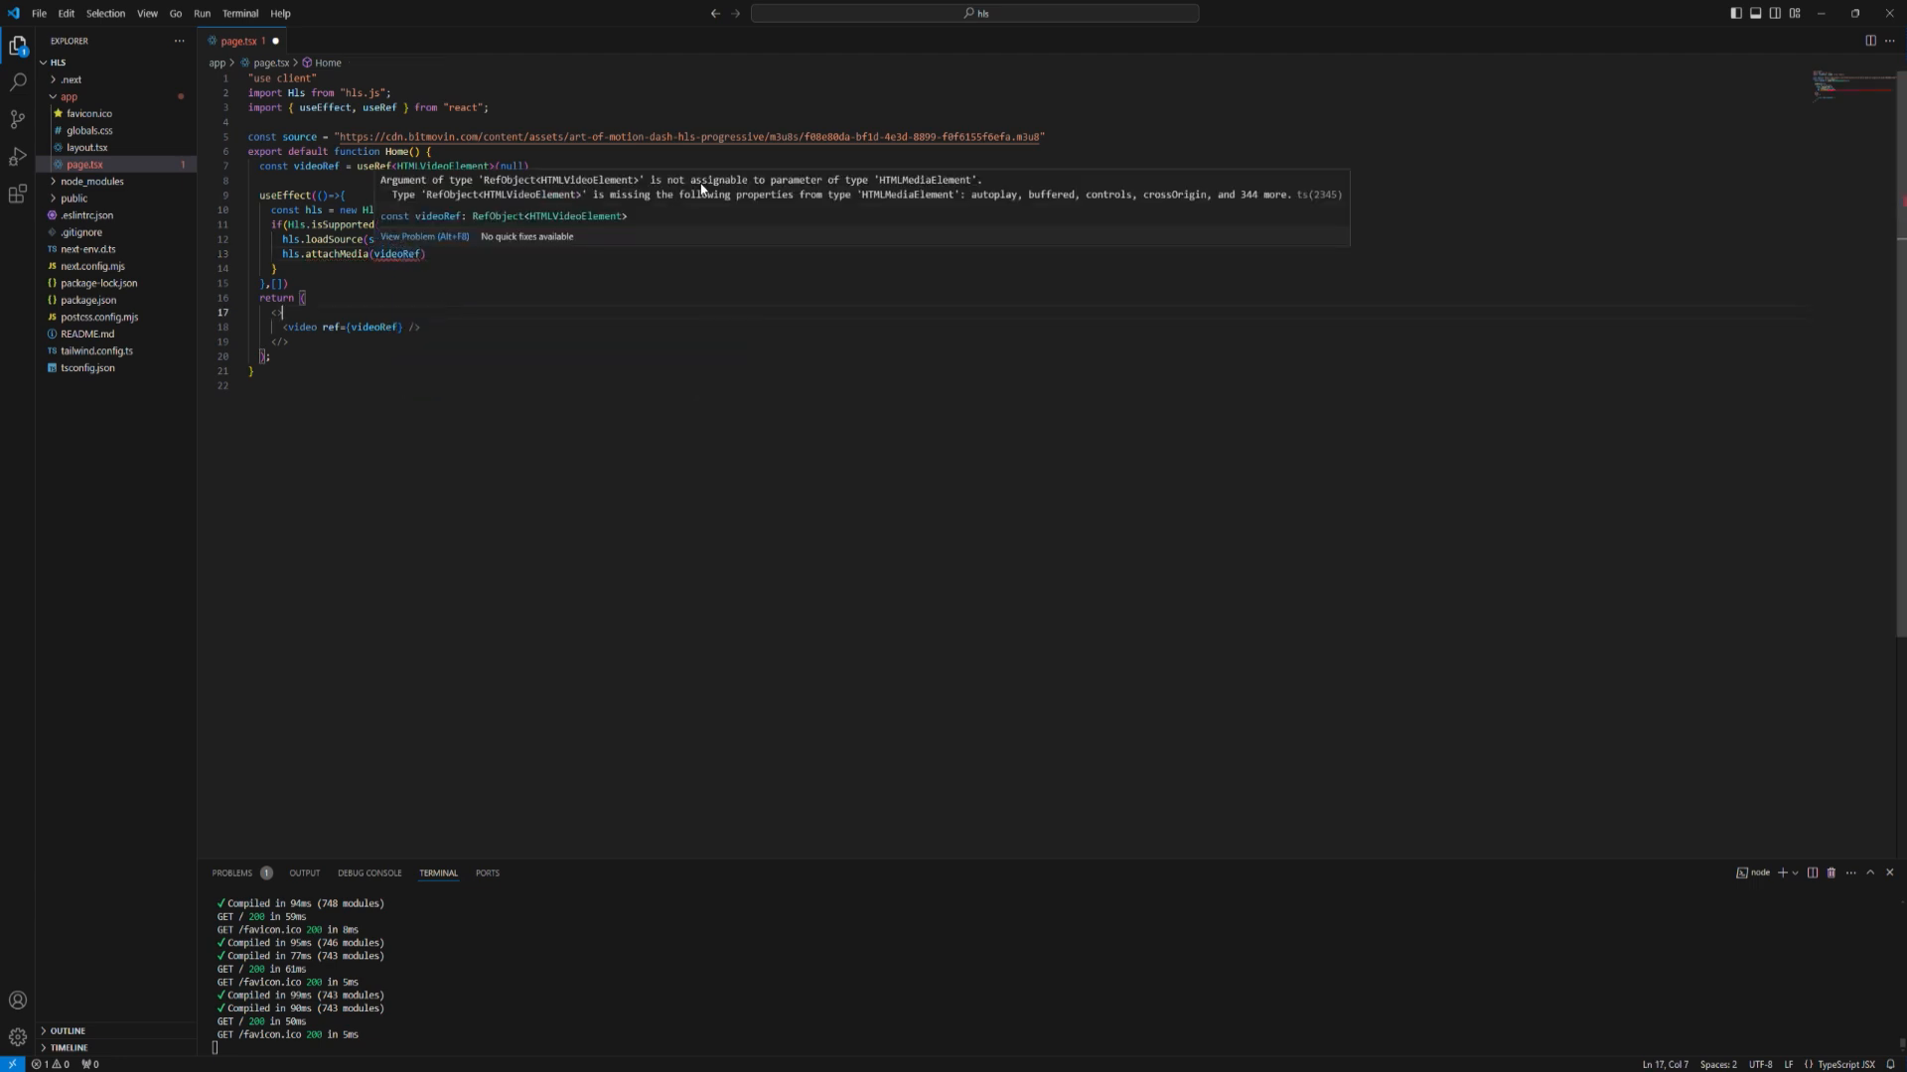
mouse_move(678, 251)
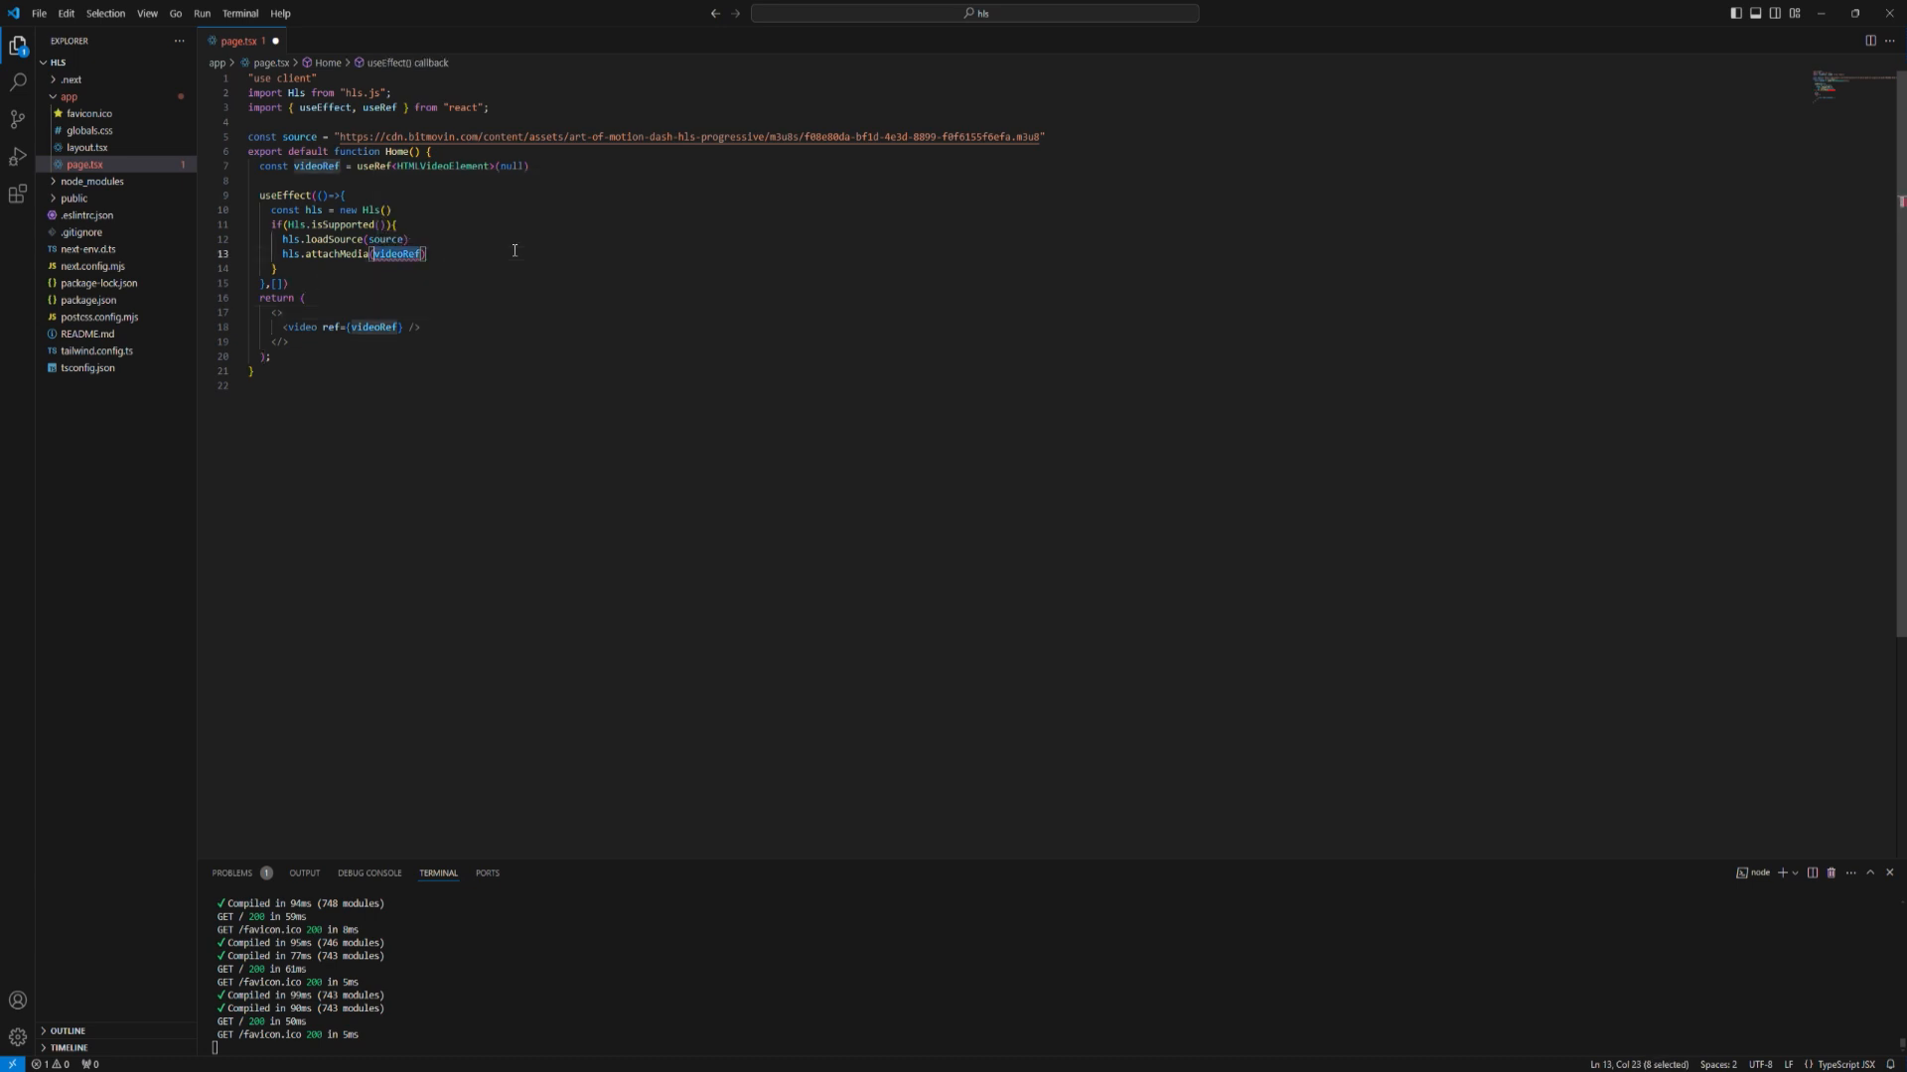
- Guard attachMedia with if (videoRef.current), passing videoRef.current, and save
key("Enter")
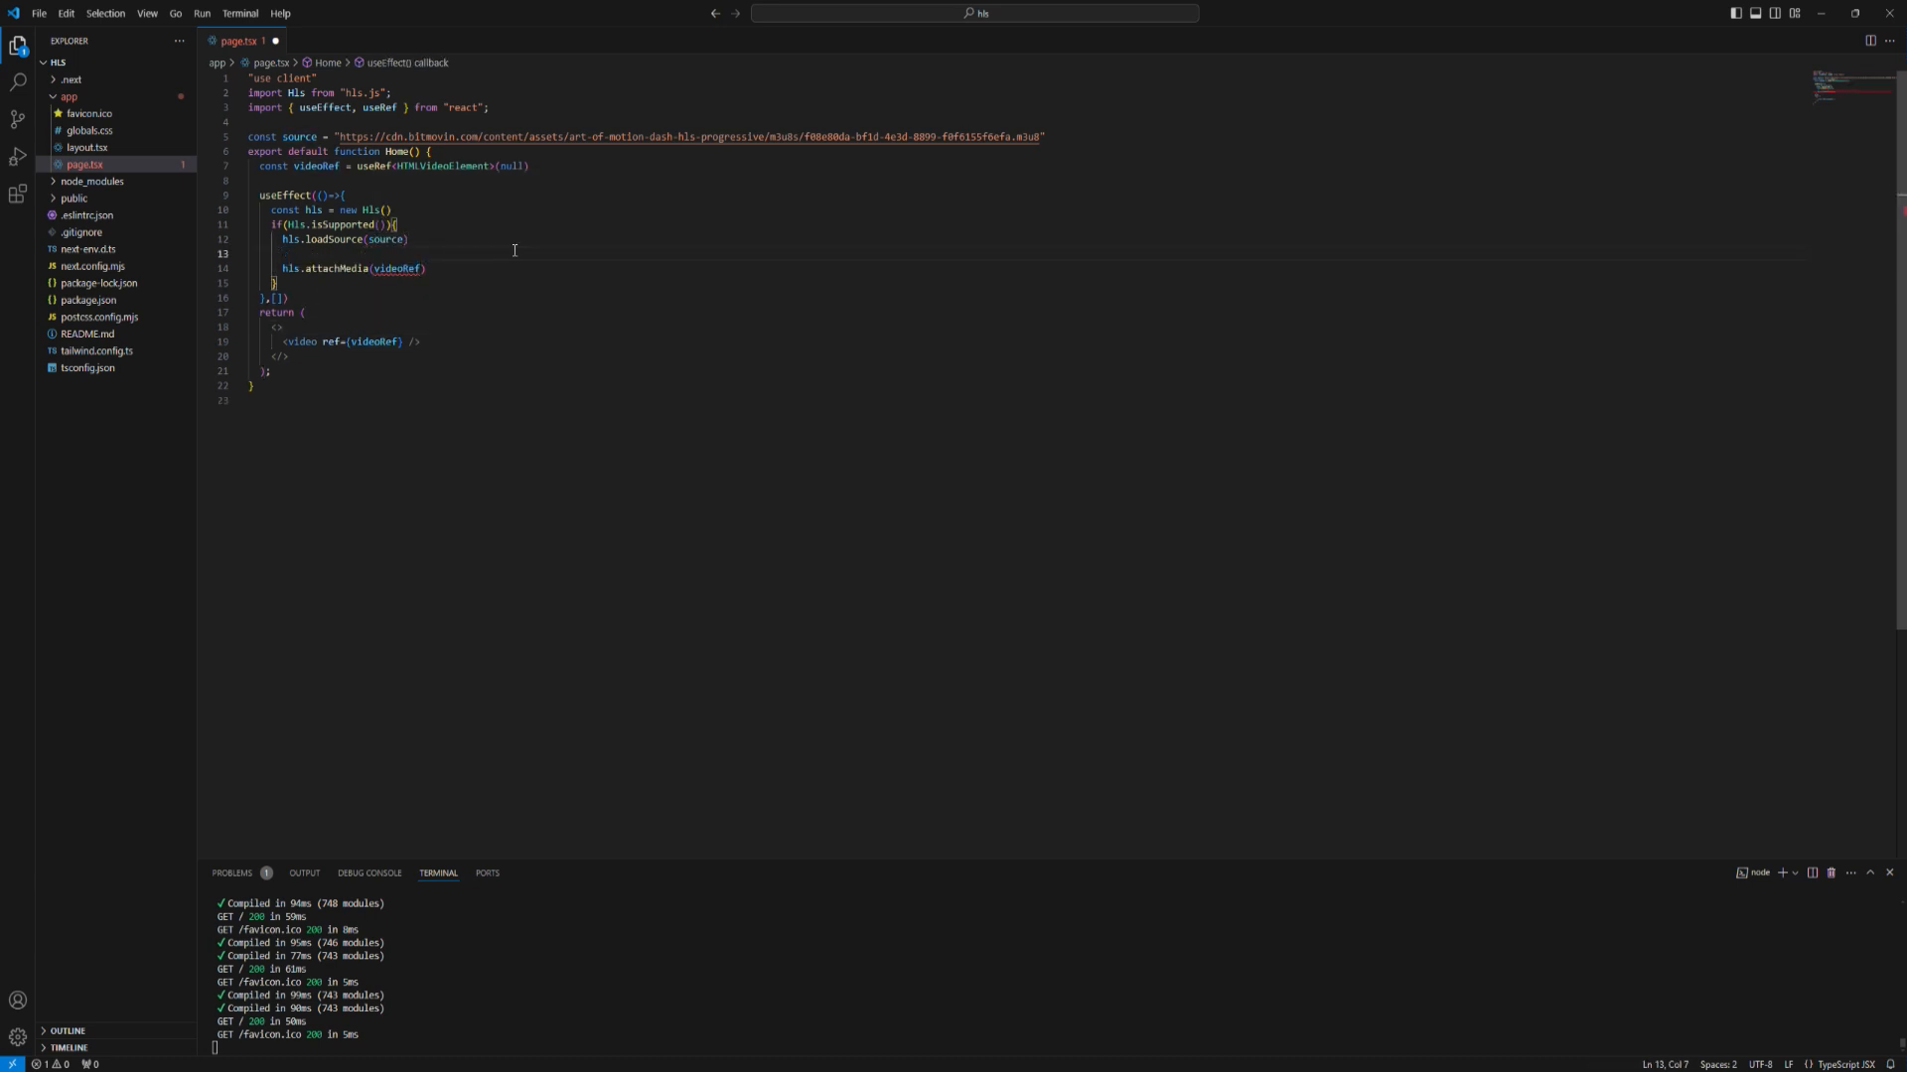
type("if(videoRef)")
left_click(361, 268)
type(".current")
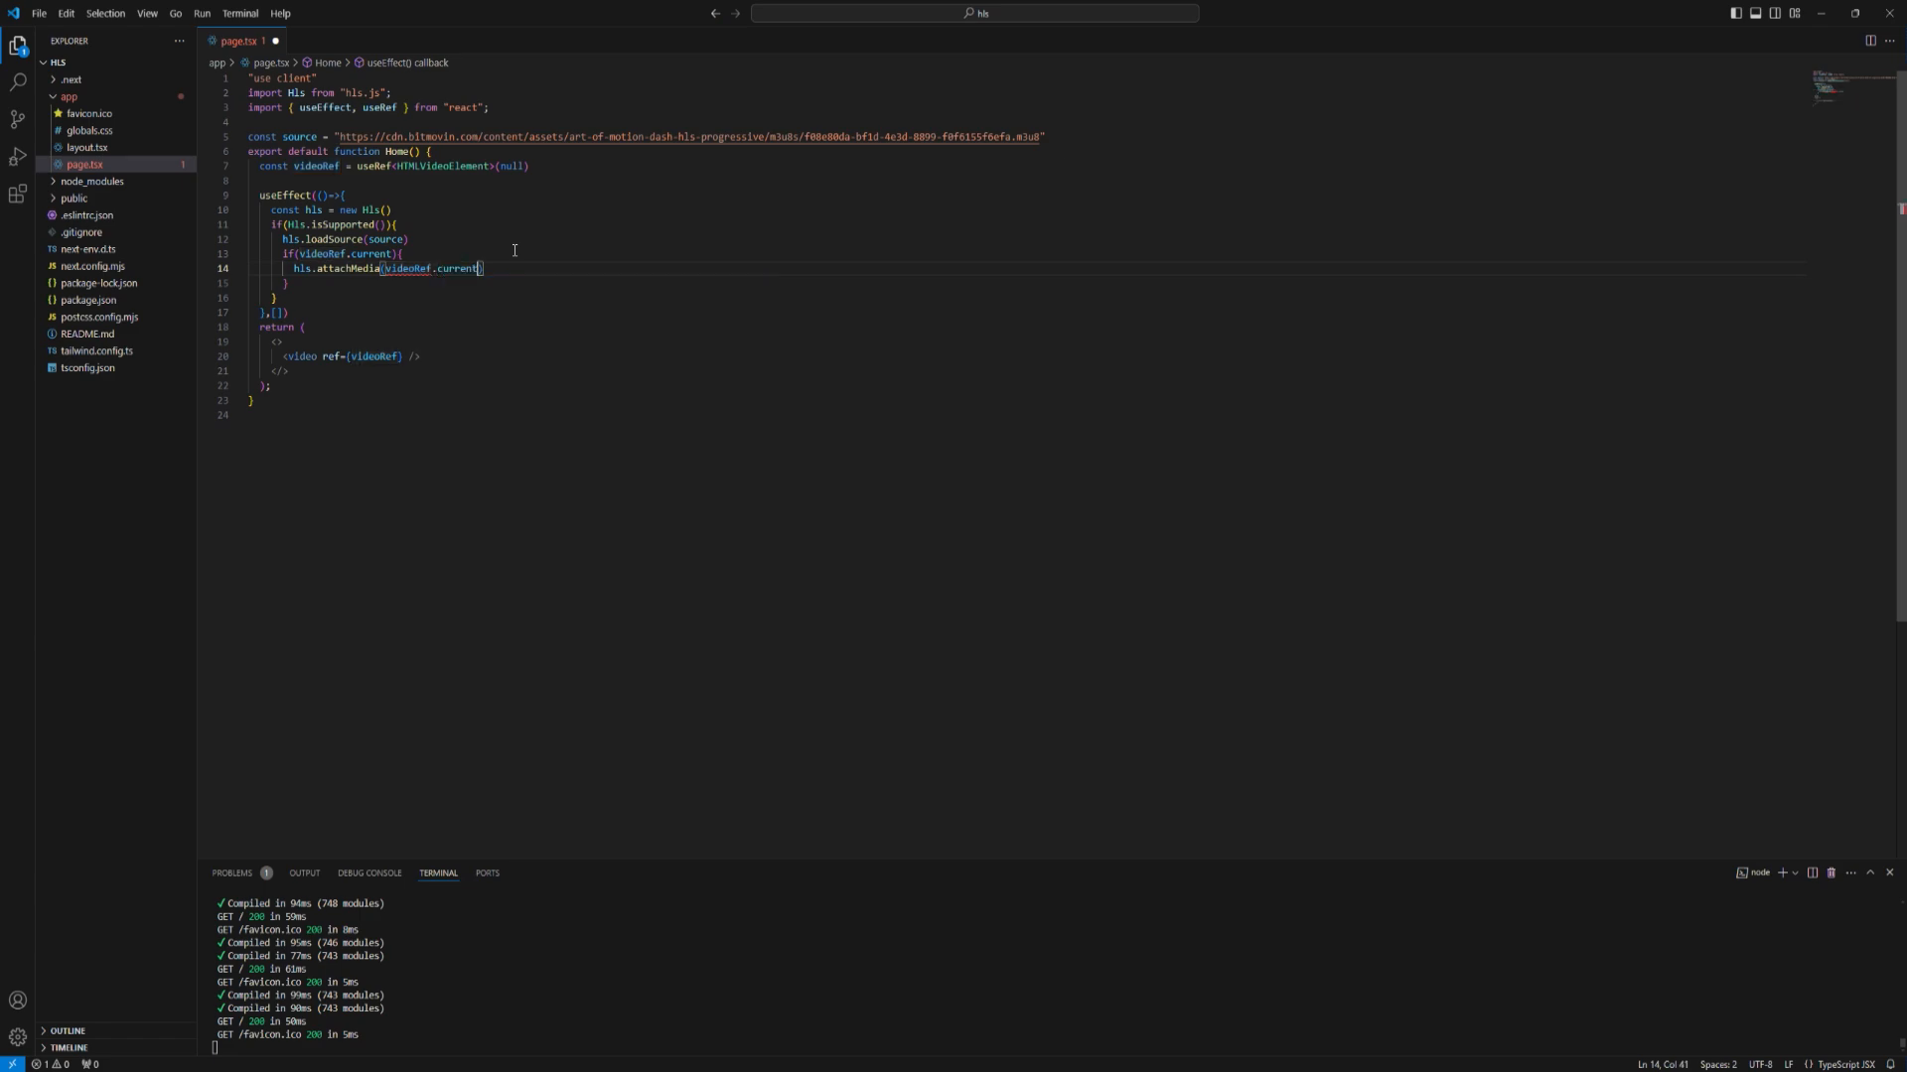
key("alt+tab")
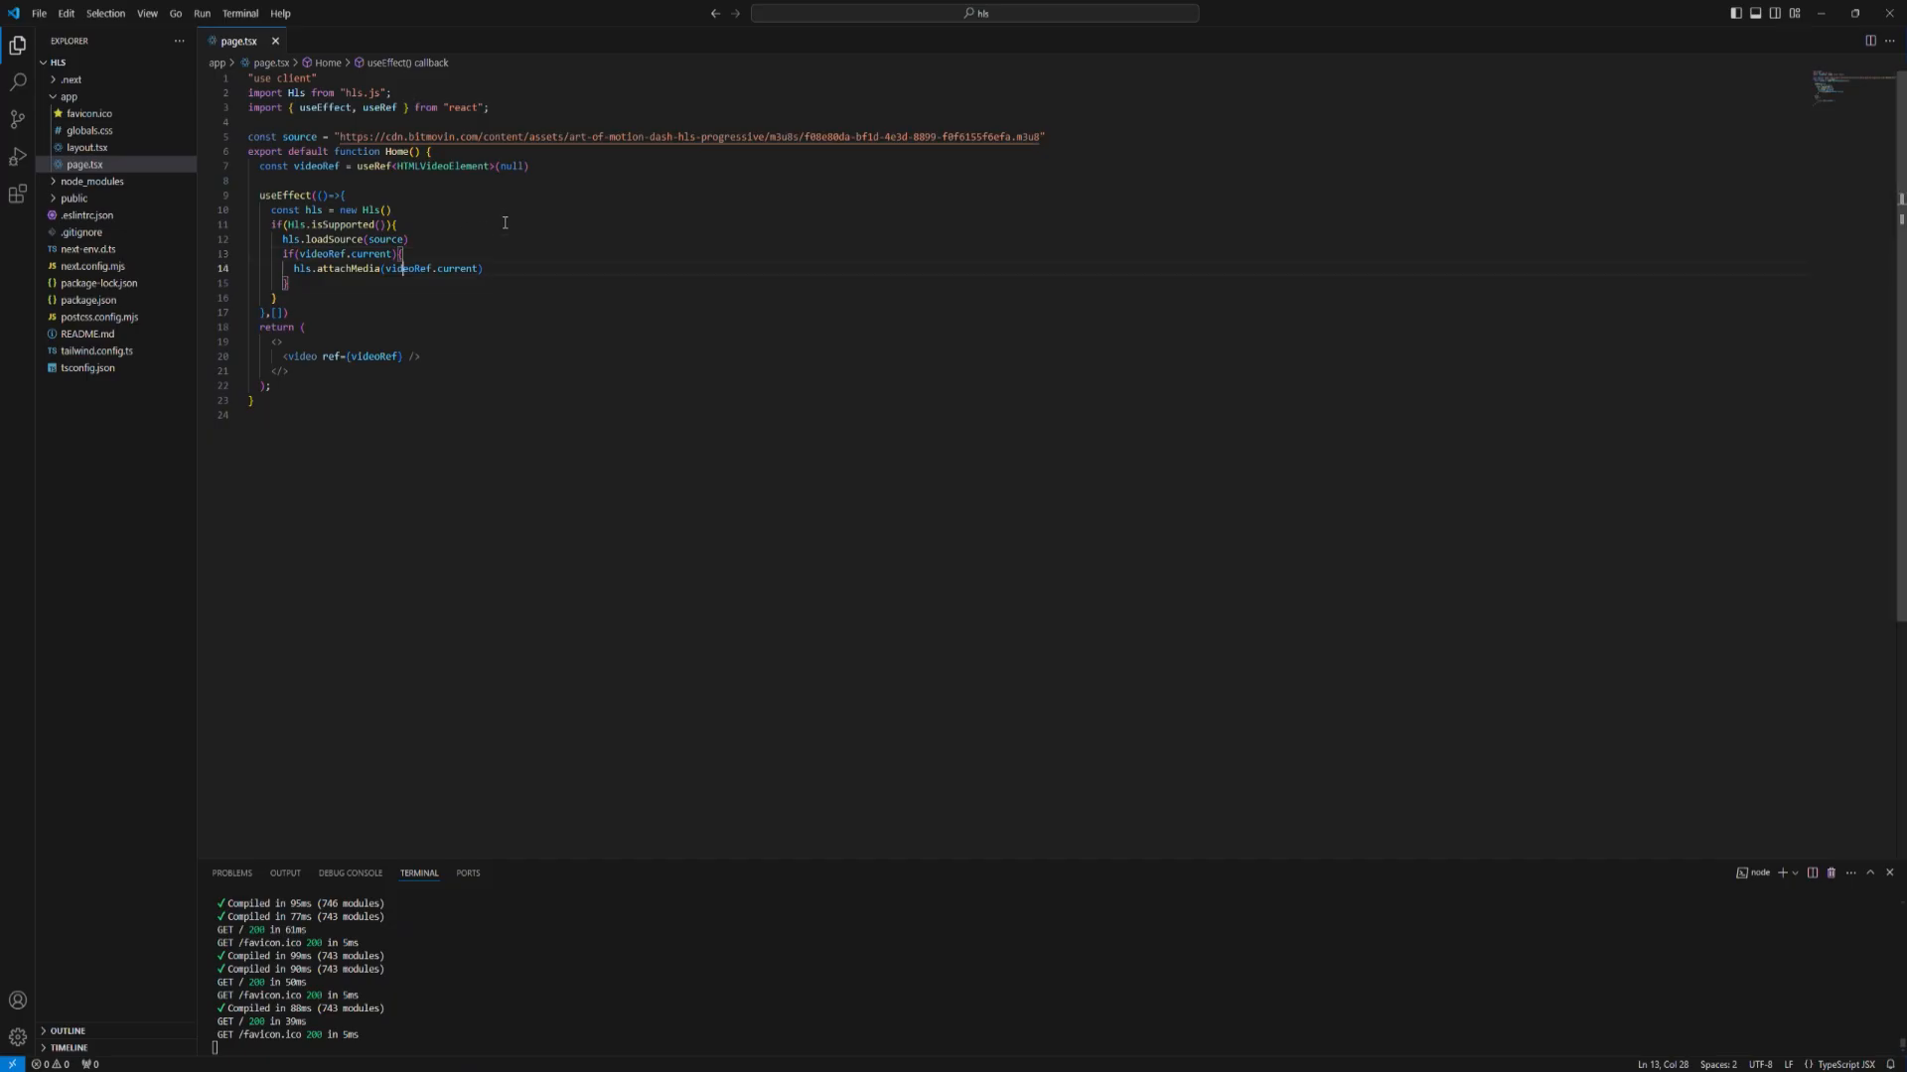
- Give the video element controls and className="w-full"
left_click(318, 357)
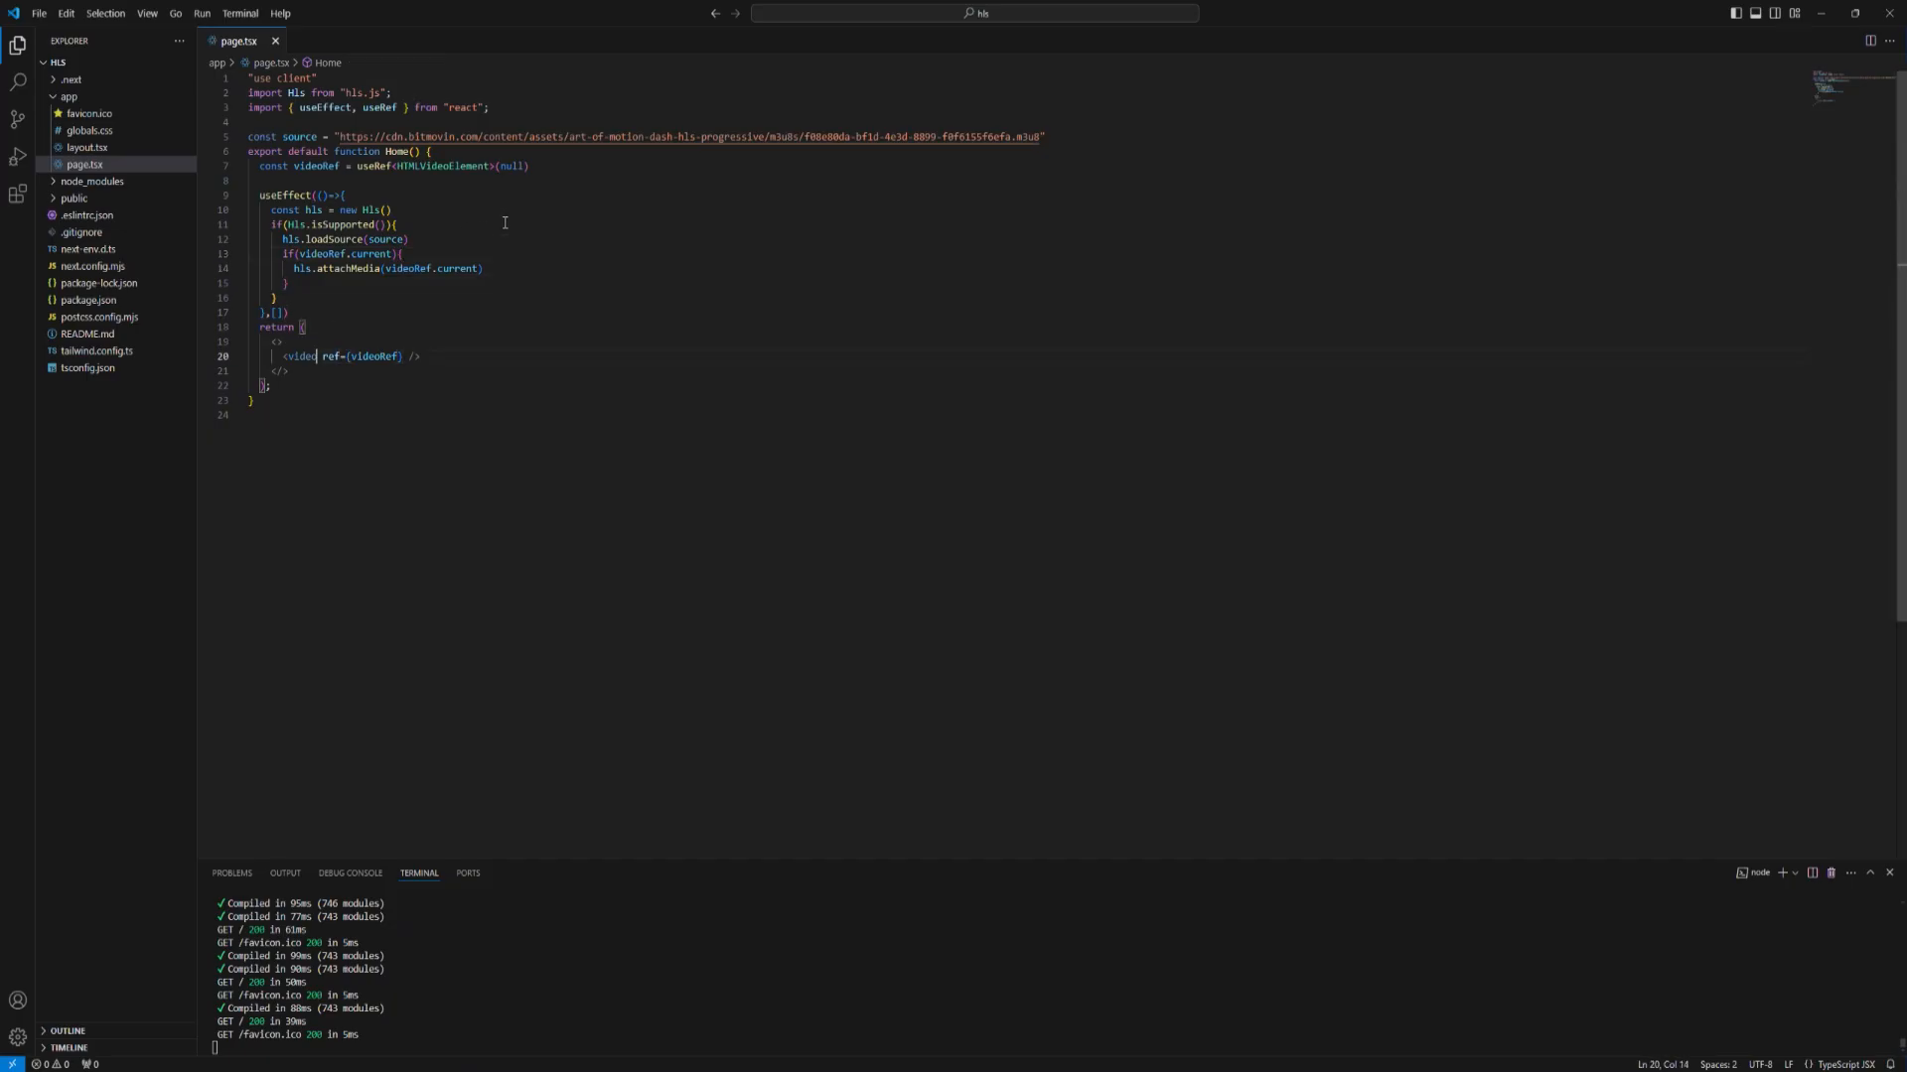
type("controls")
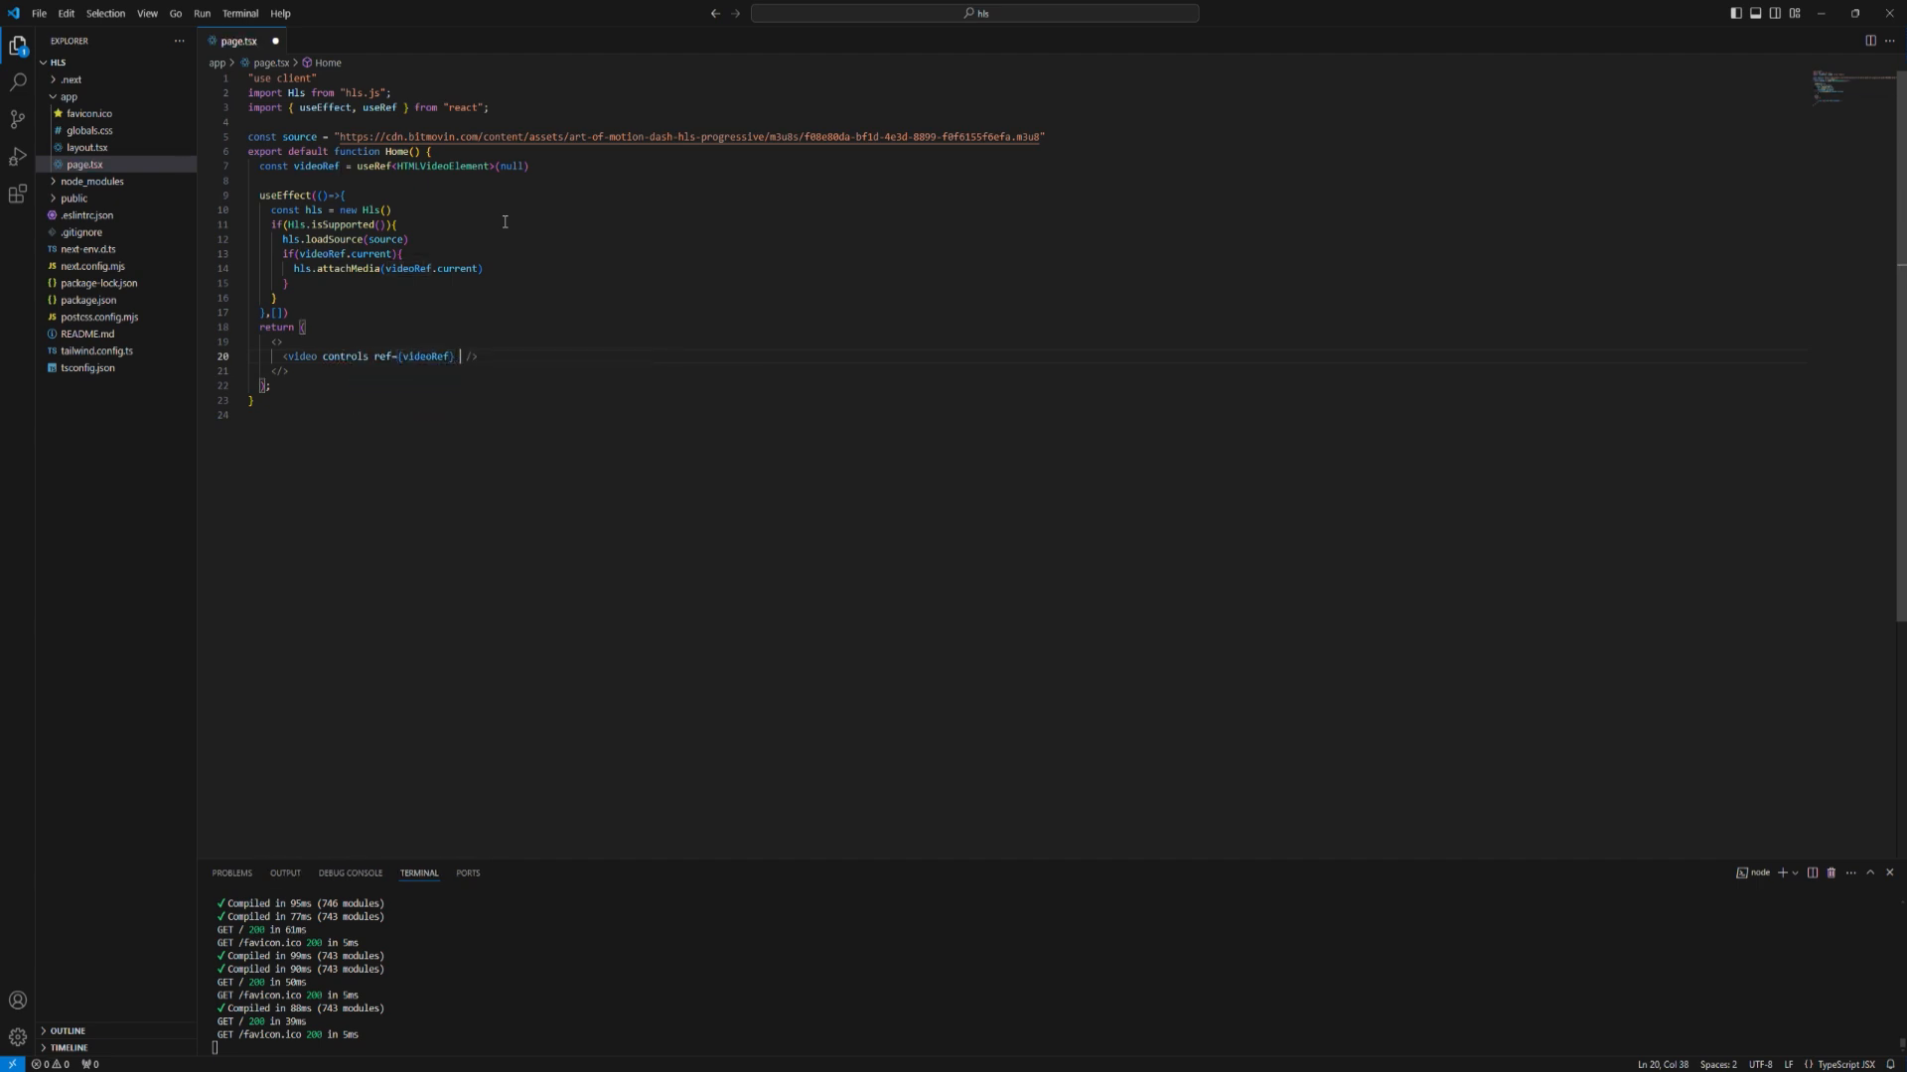
type("className=\"\"")
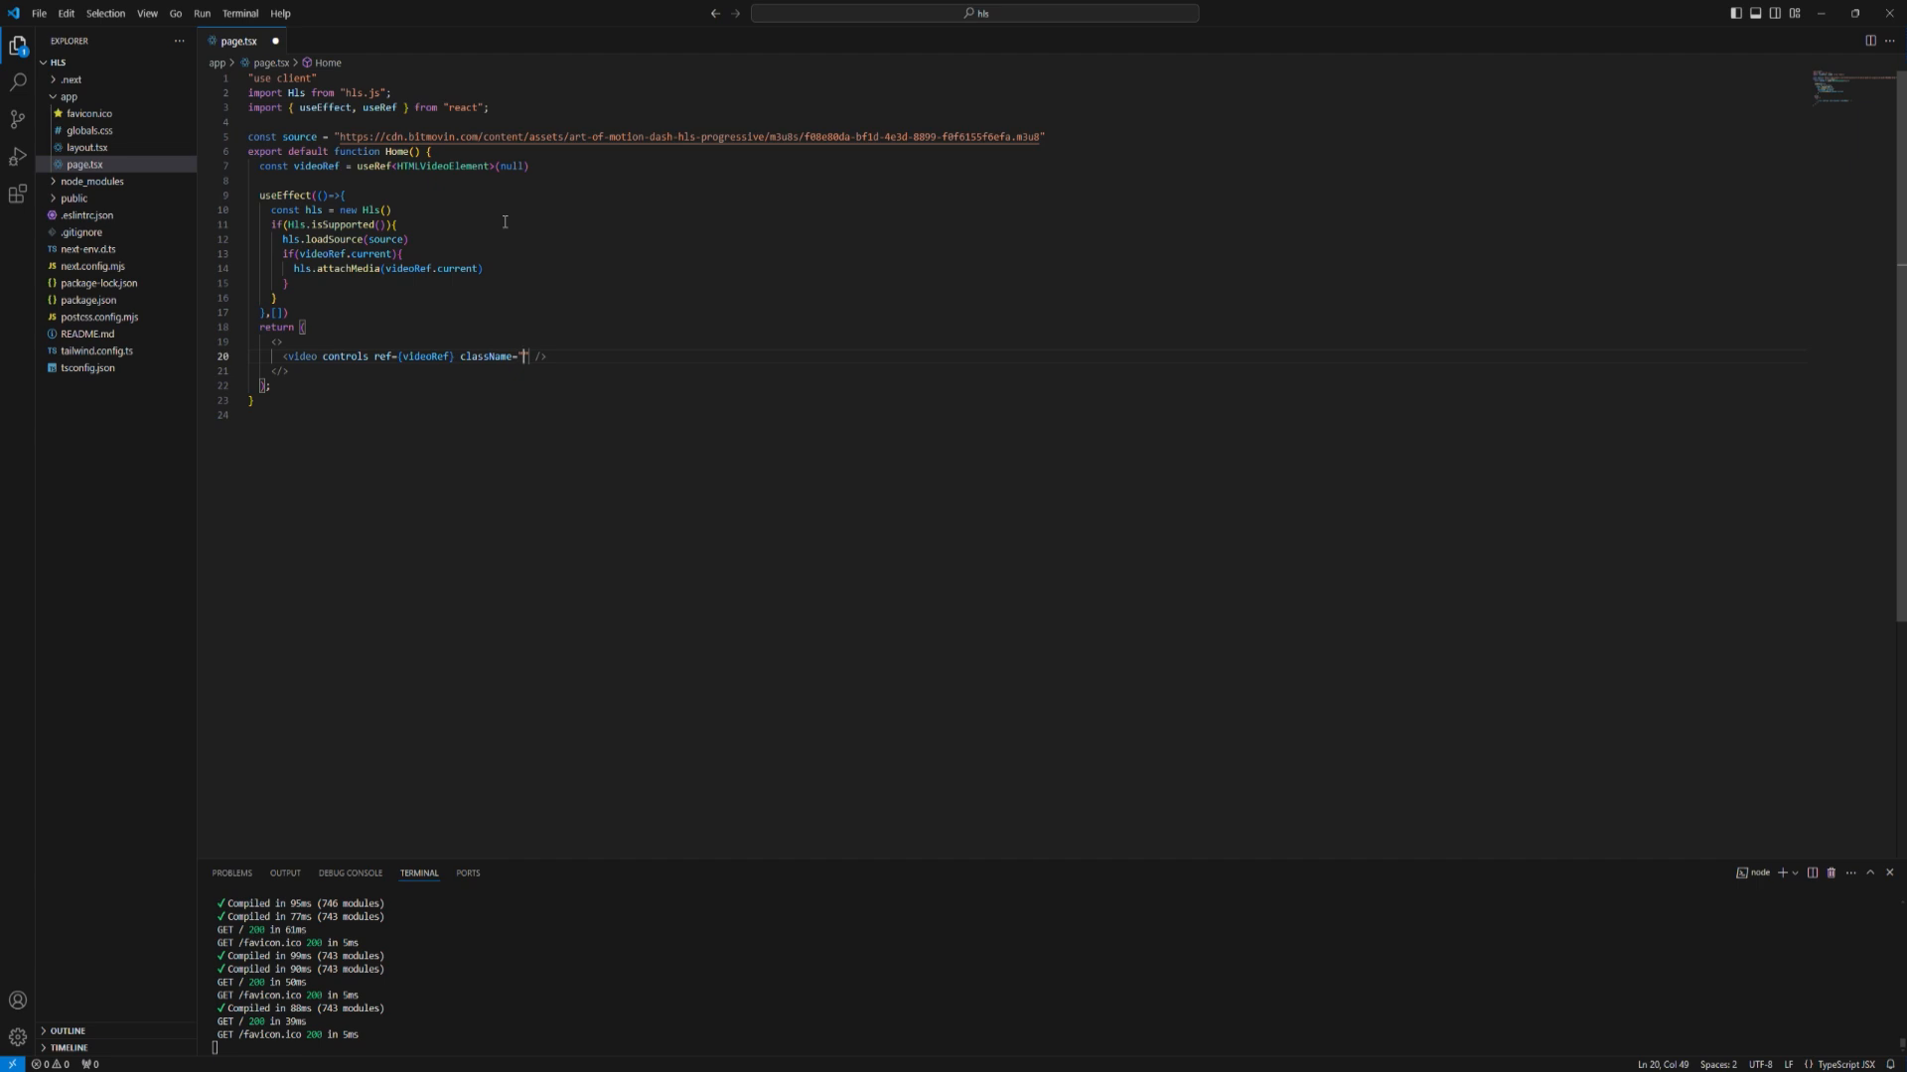
type("w-full")
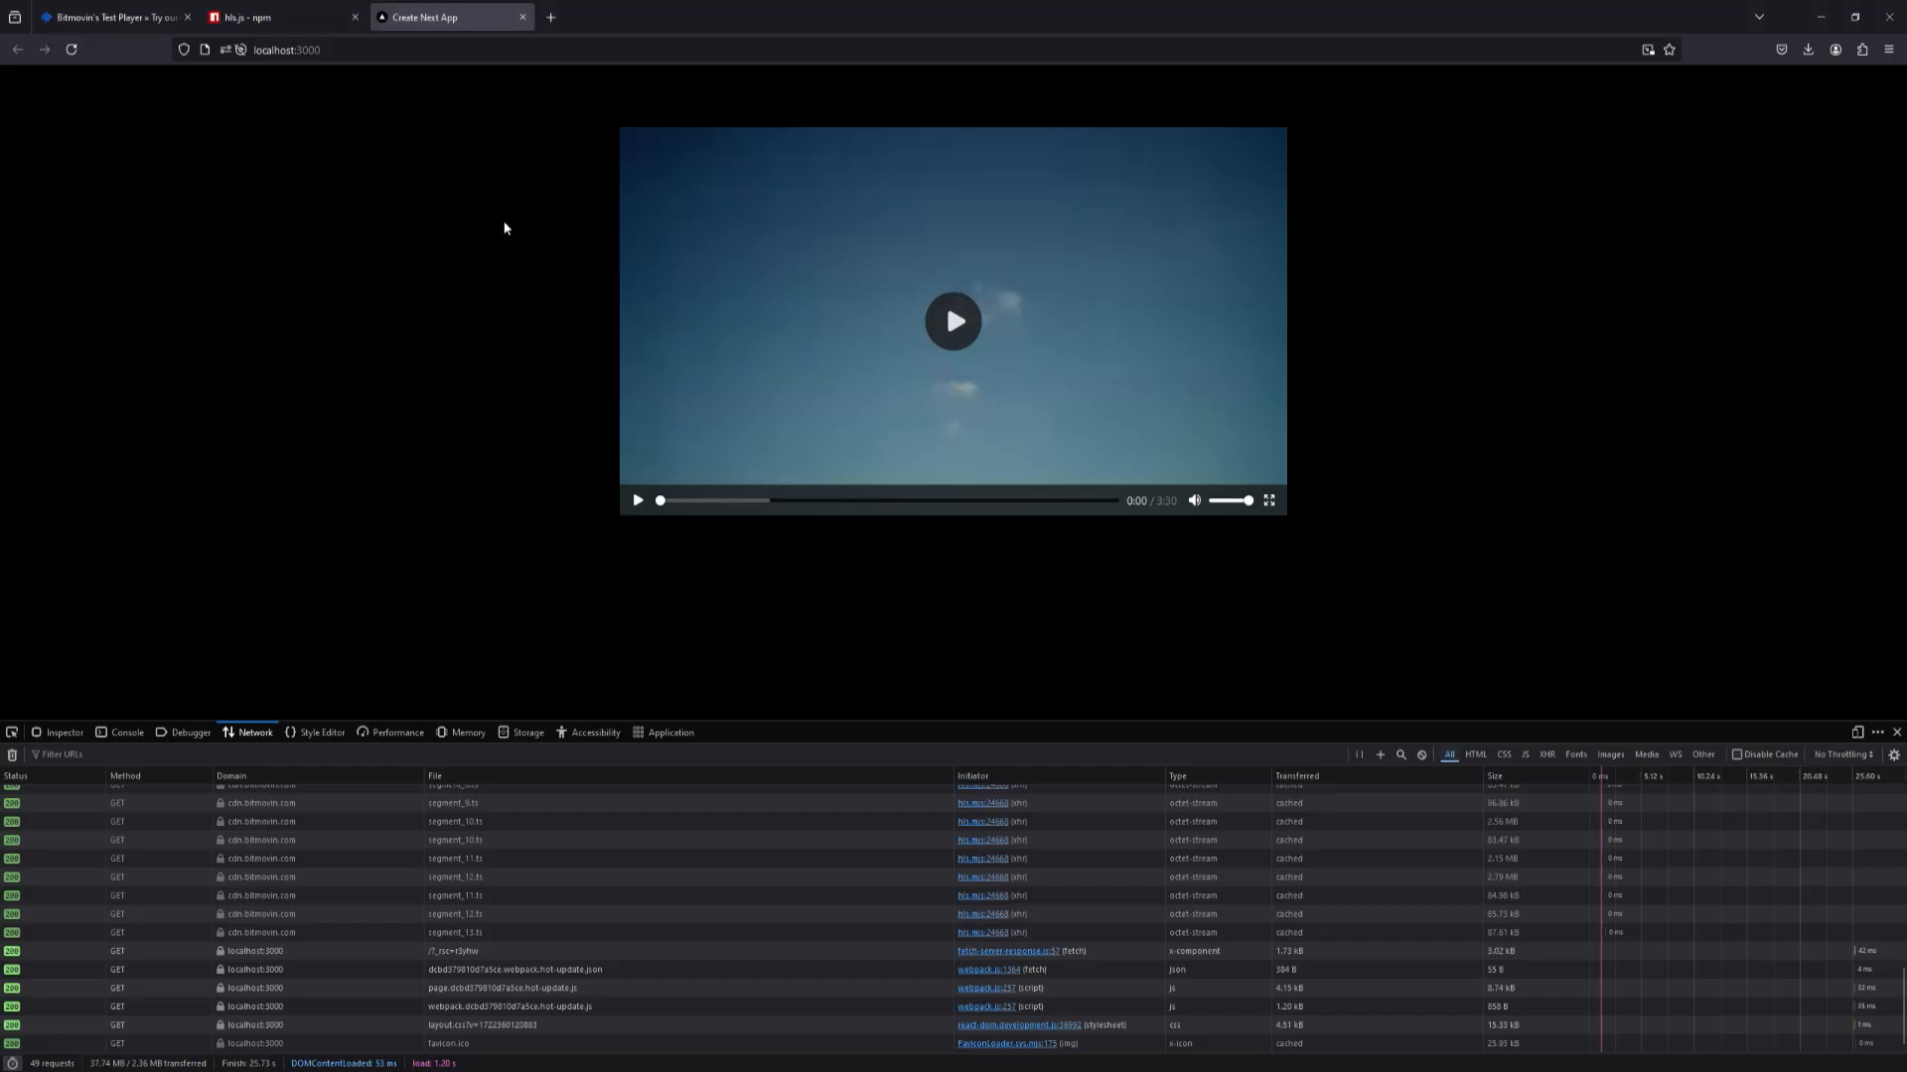
- Check the localhost:3000 player and Bitmovin segment requests in Firefox's Network panel
left_click(953, 320)
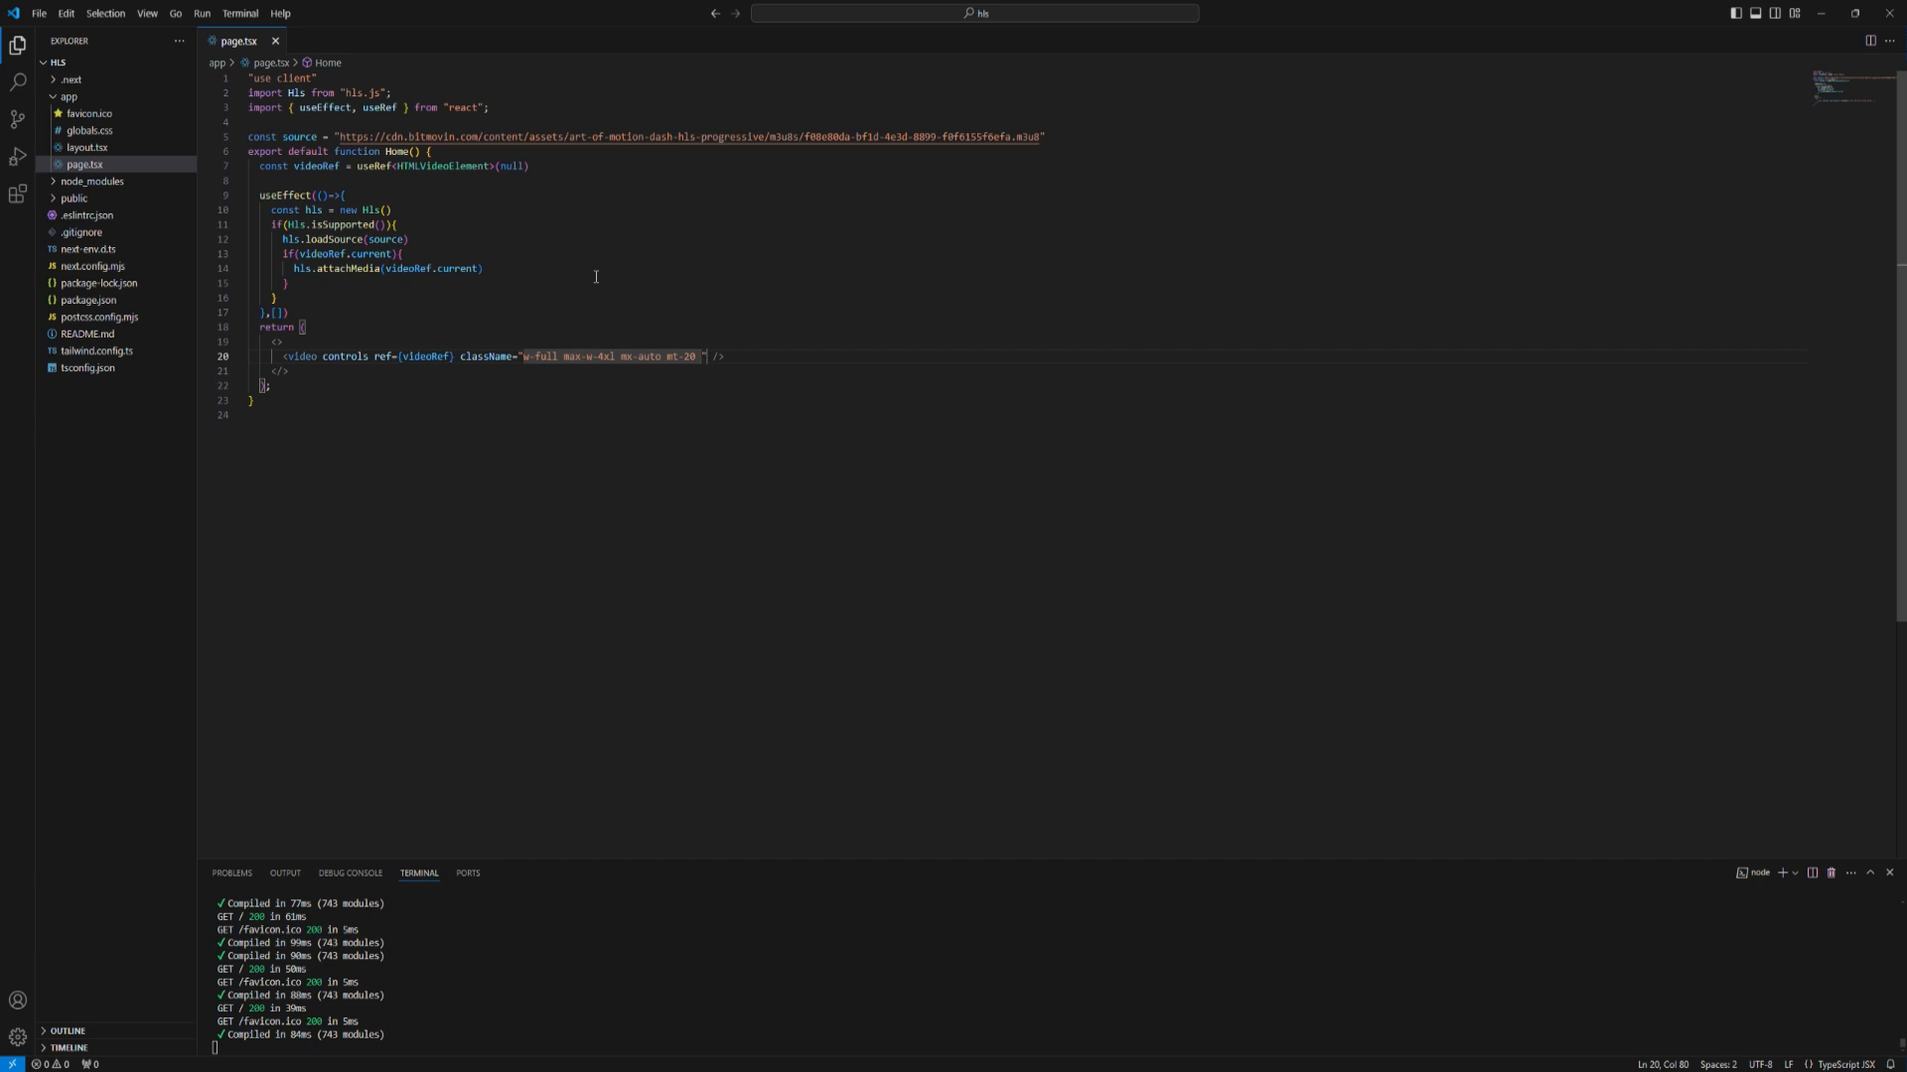
- Trim the trailing className space and set the video's src to the Bitmovin m3u8 URL
key("Backspace")
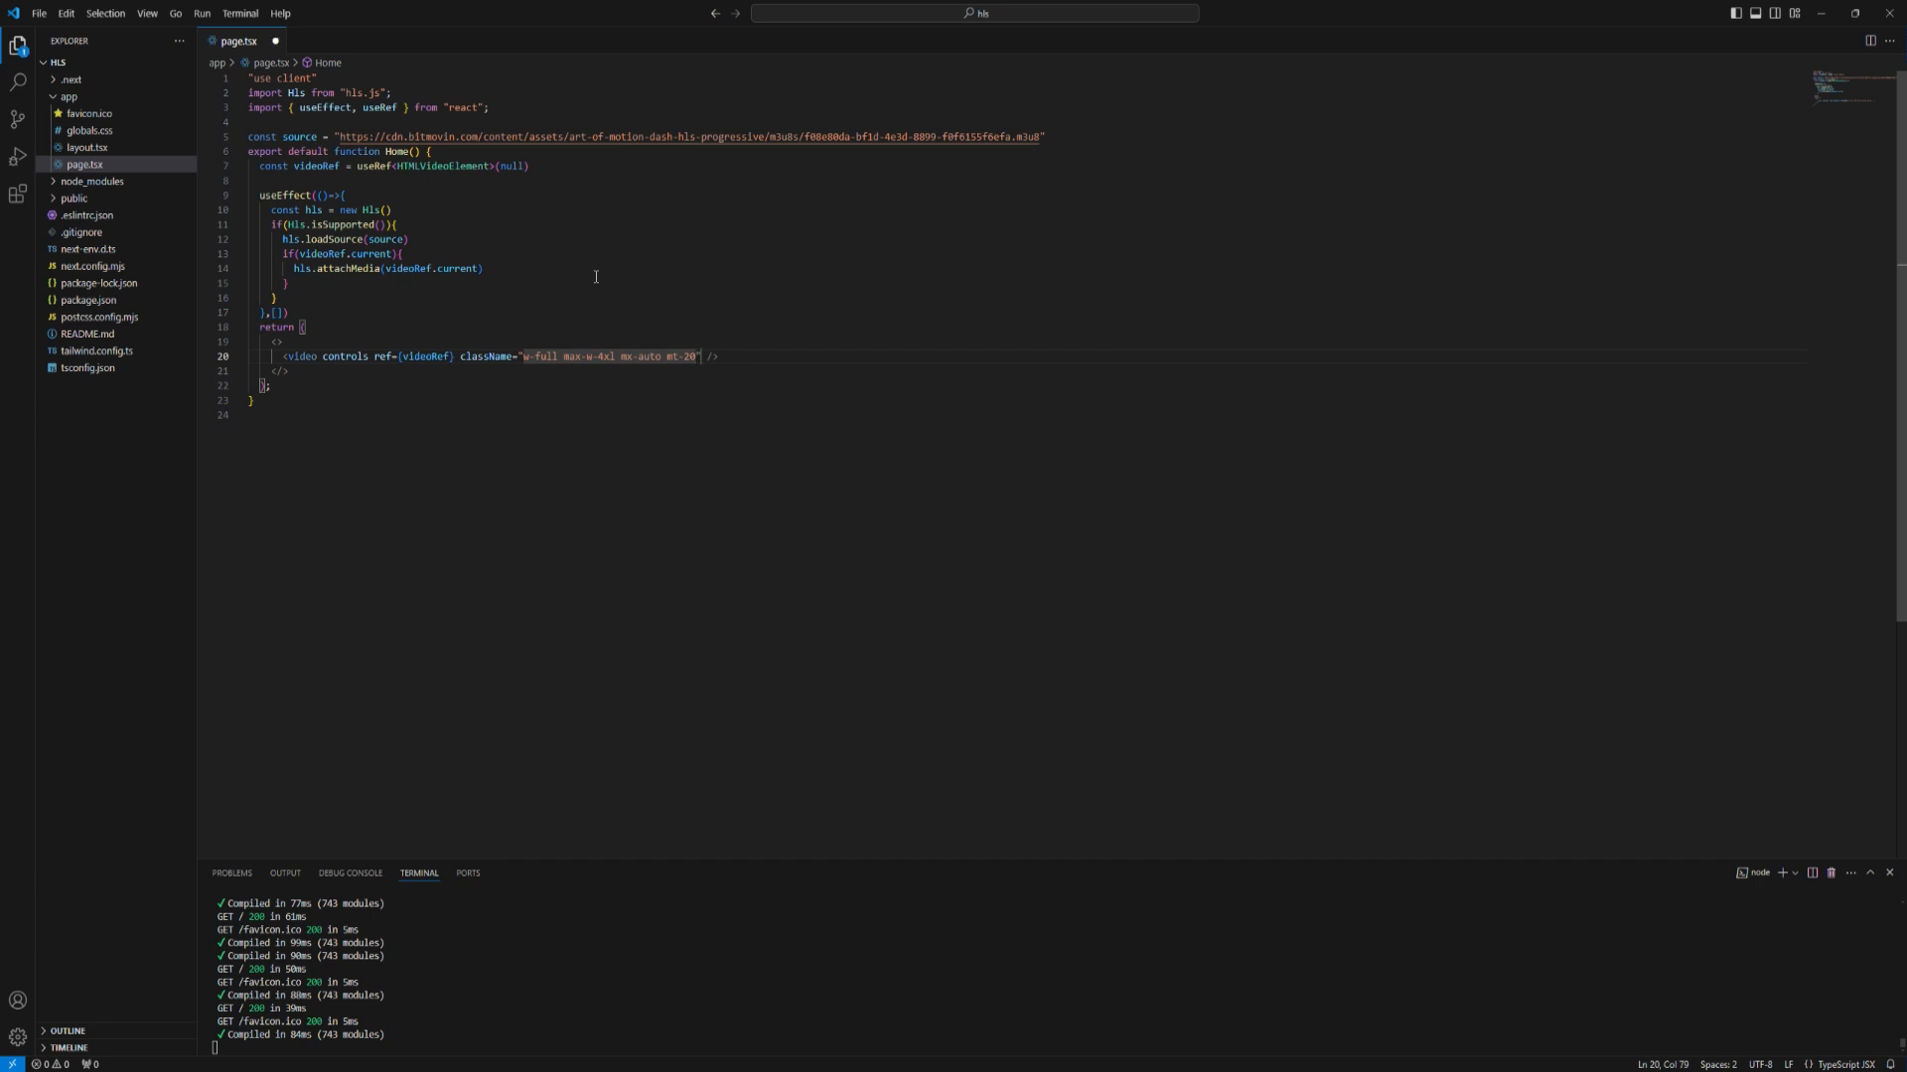
mouse_move(976, 47)
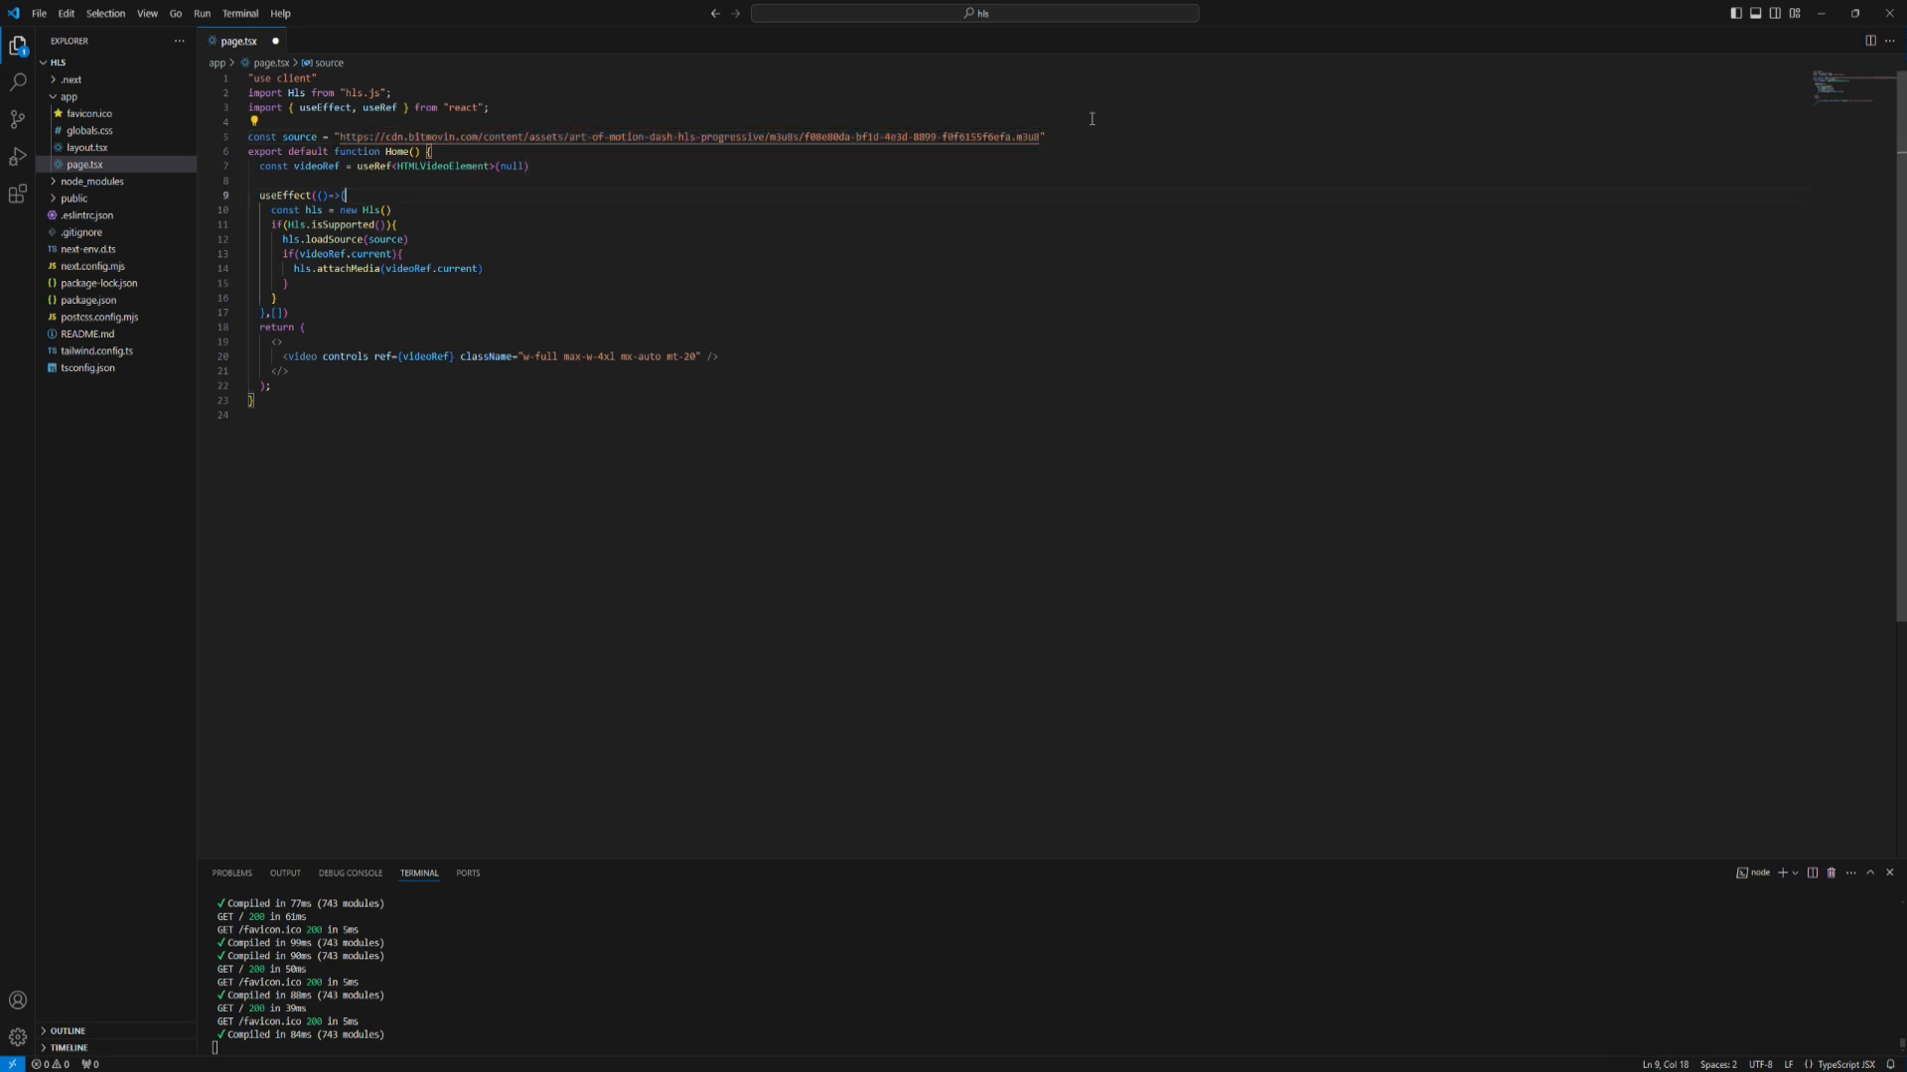
left_click(297, 325)
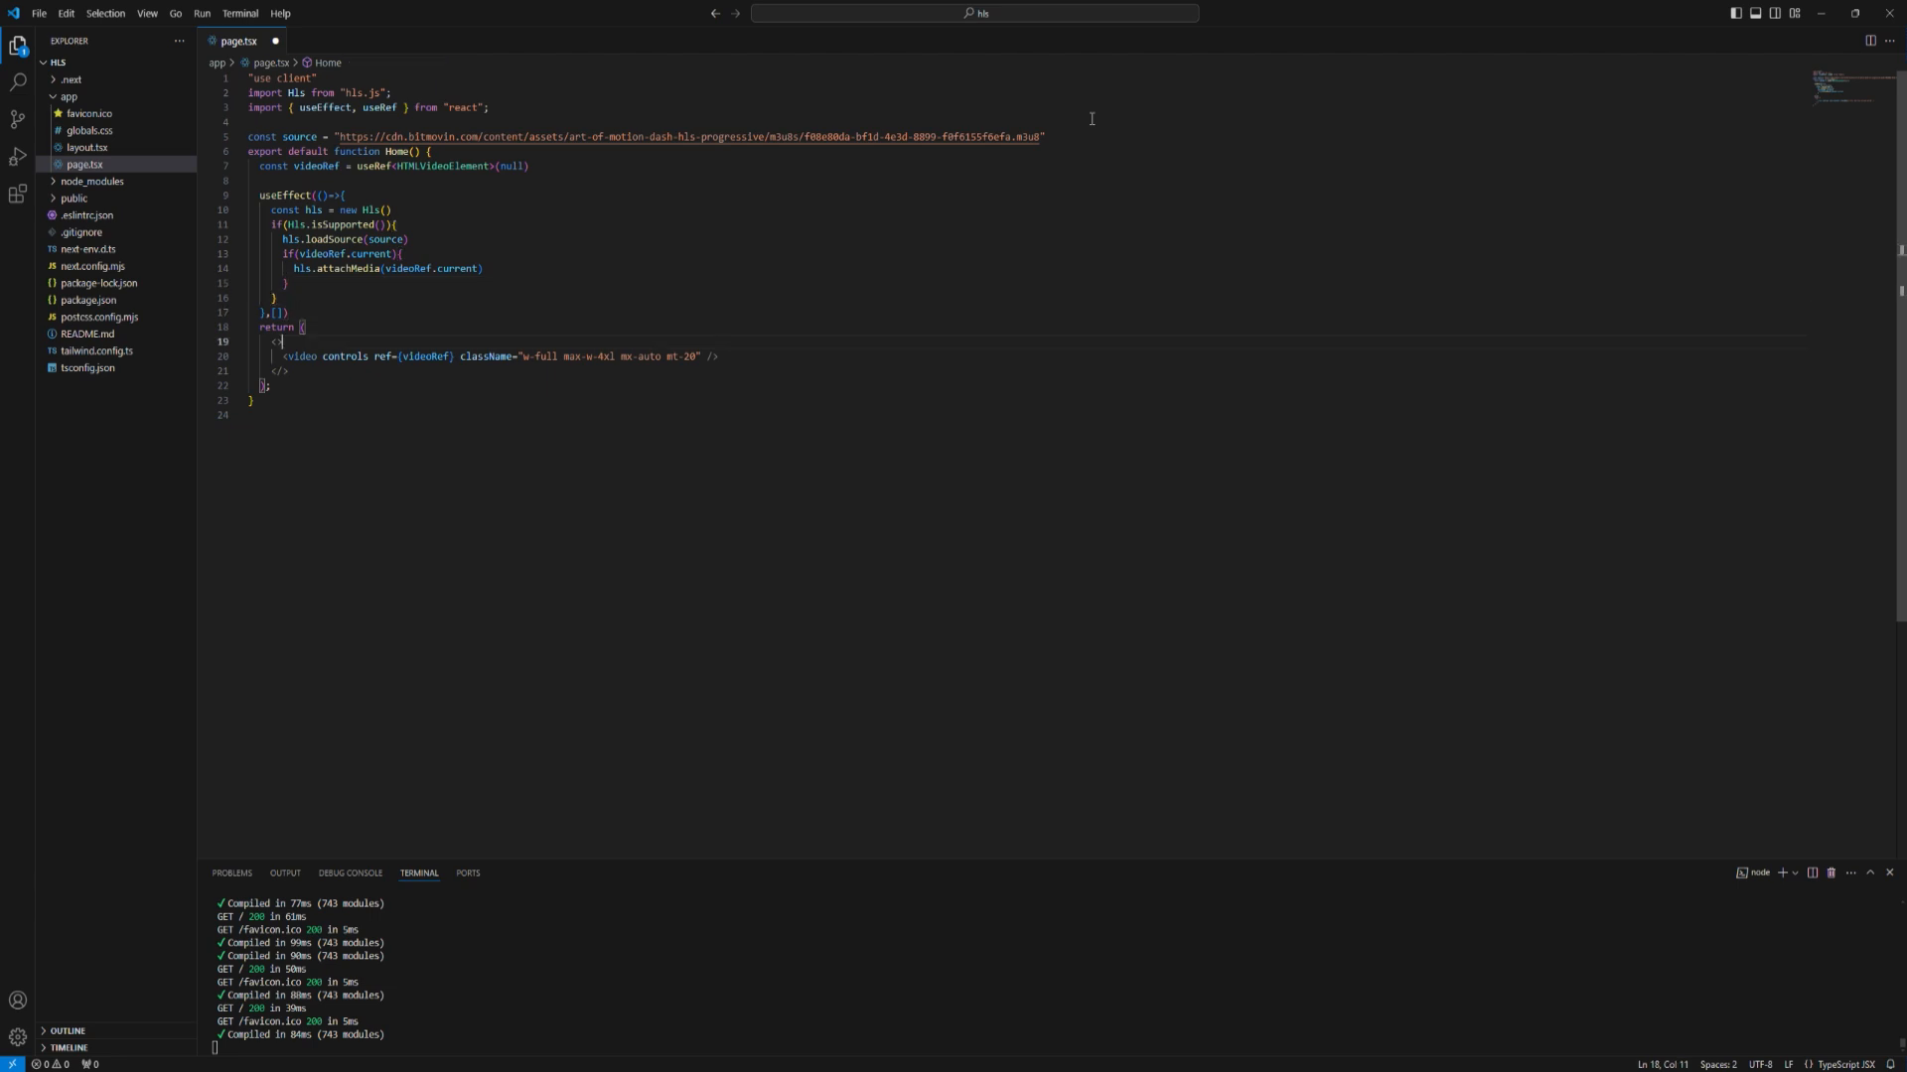
left_click(452, 357)
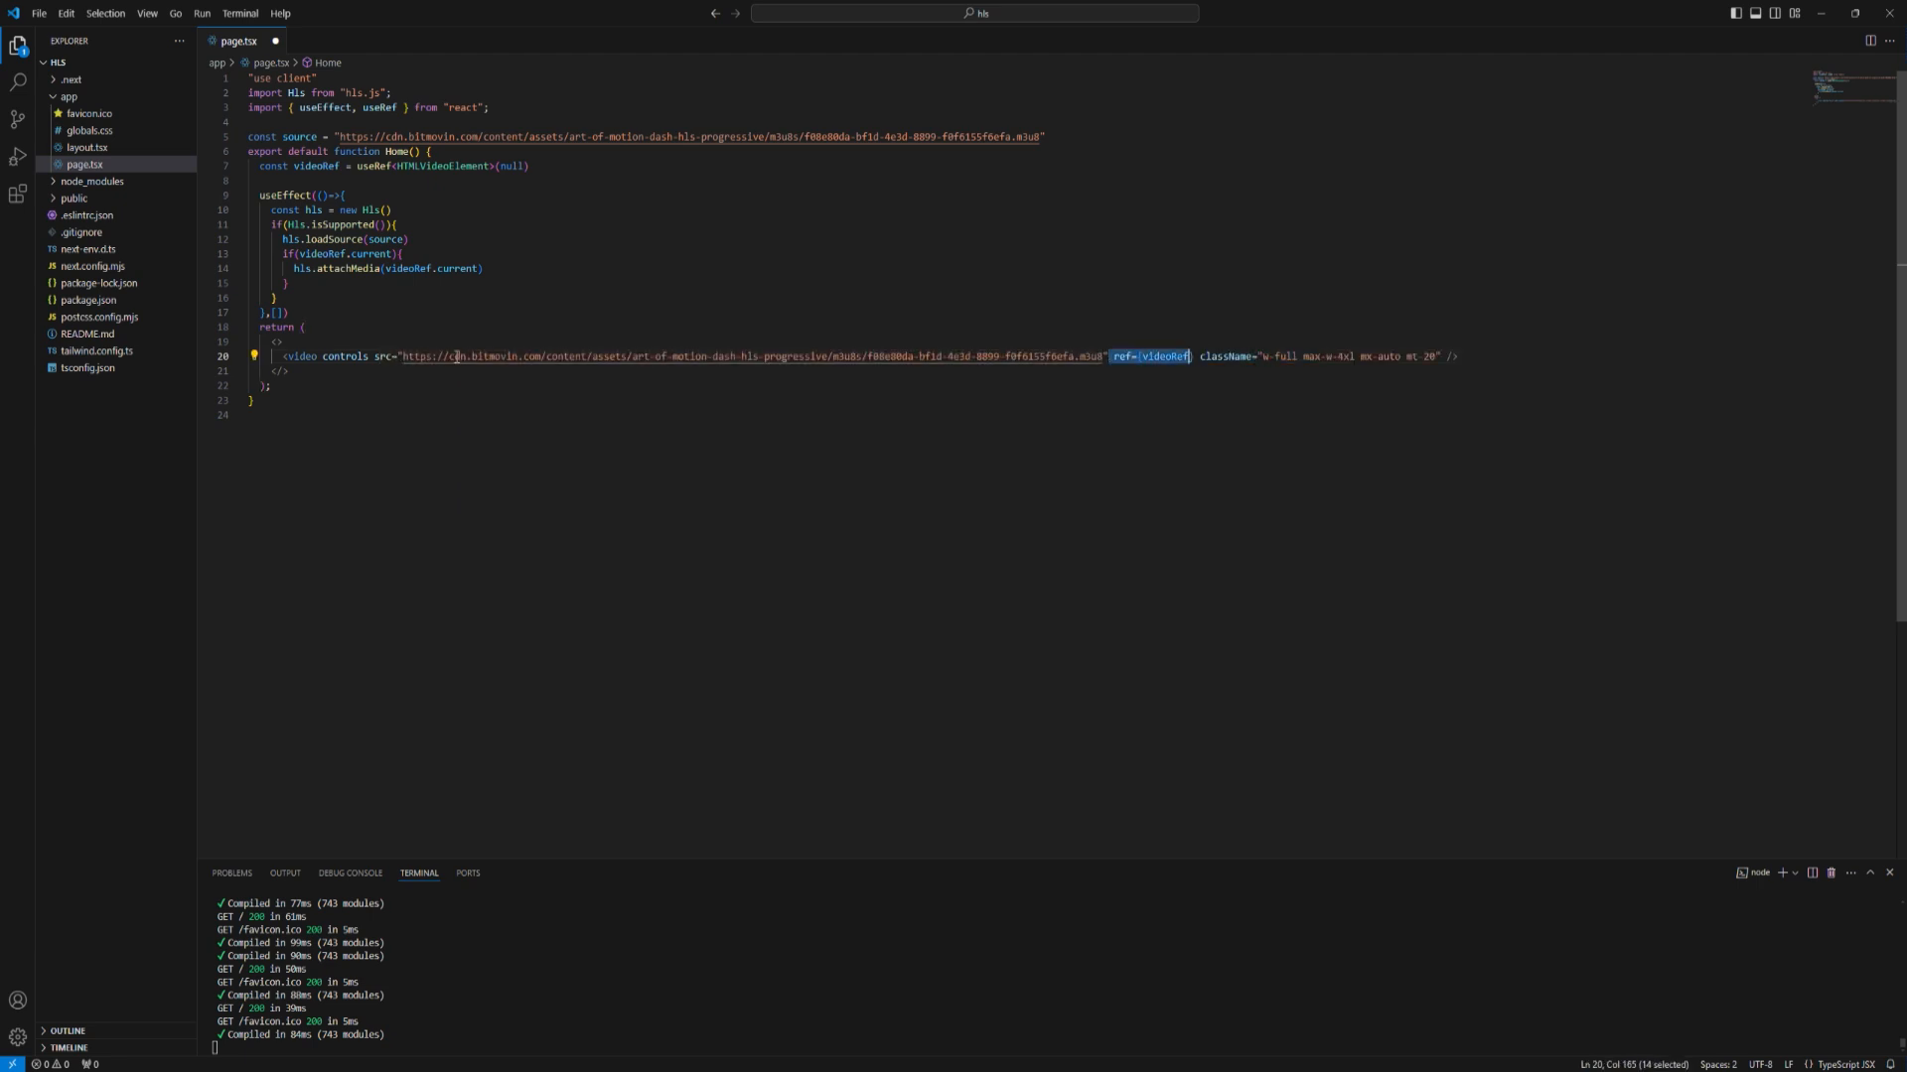
key("shift+Right")
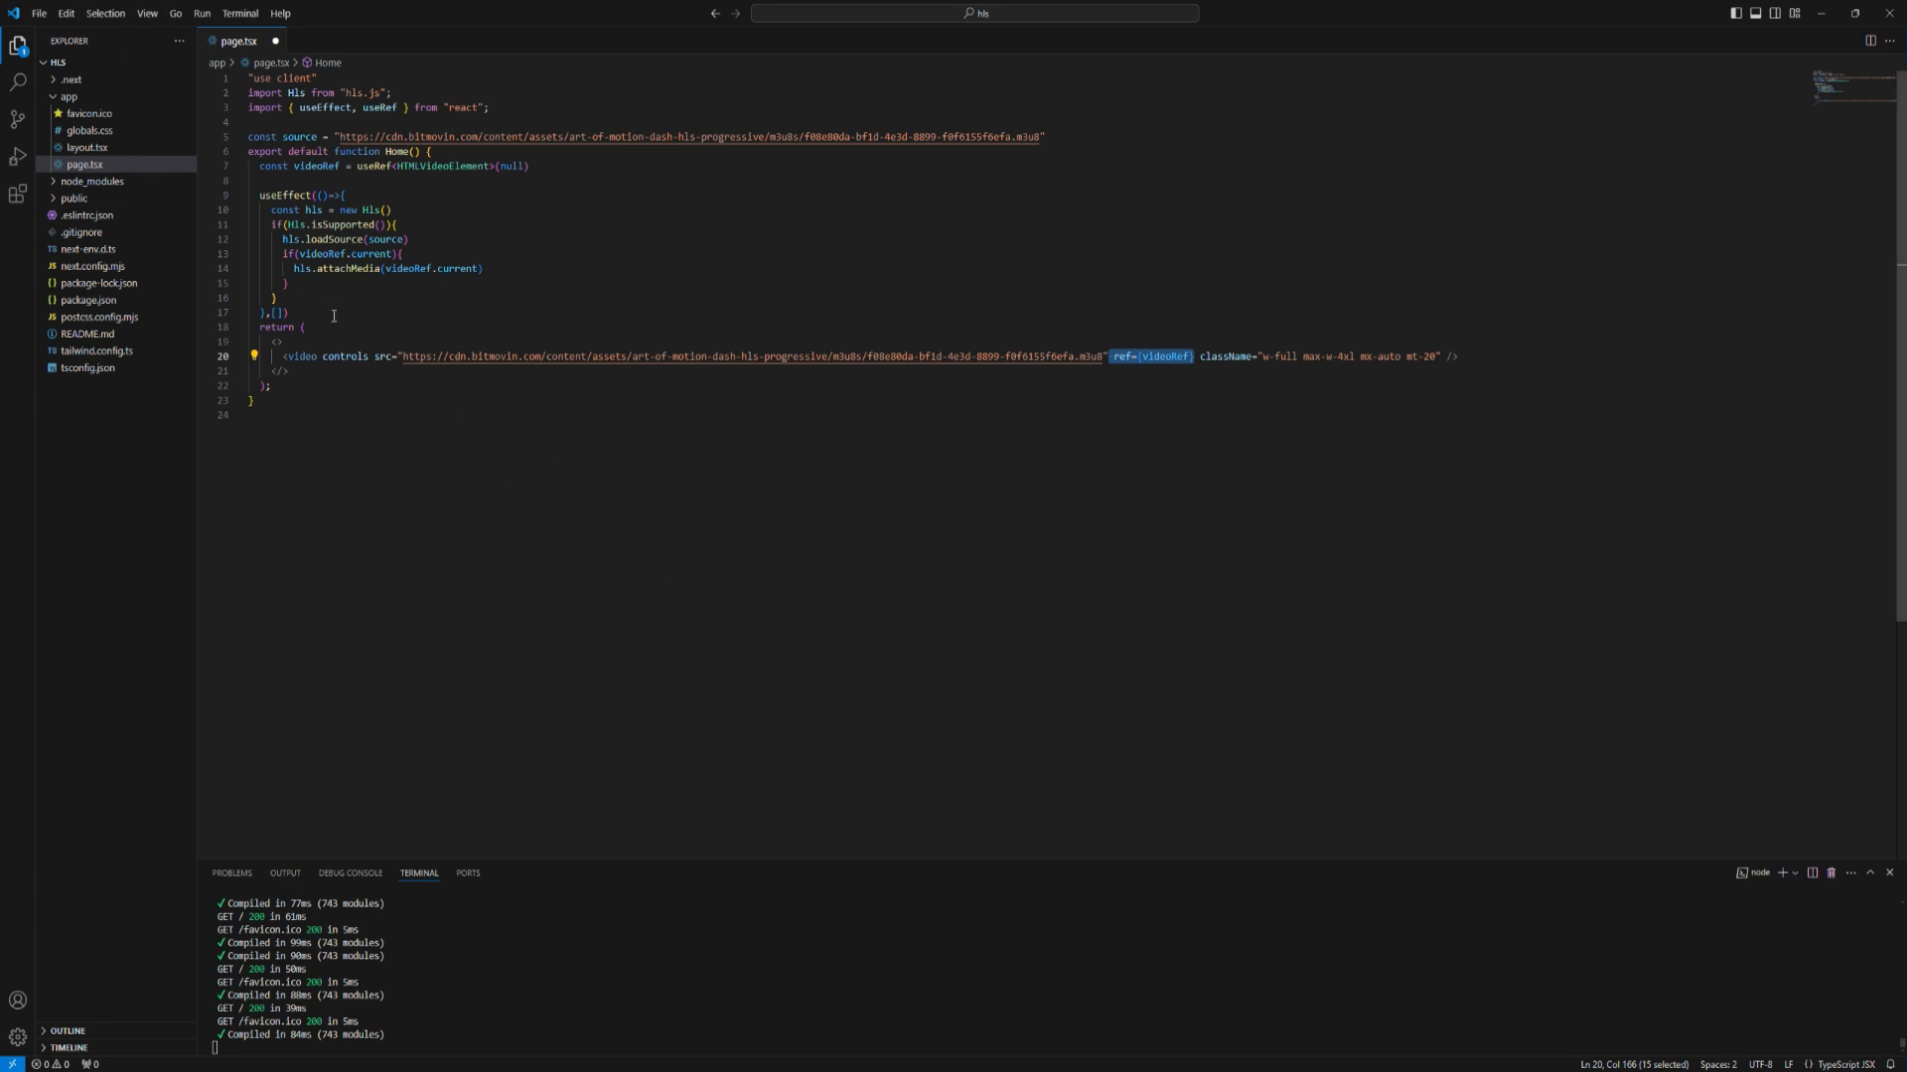
key("ctrl+/")
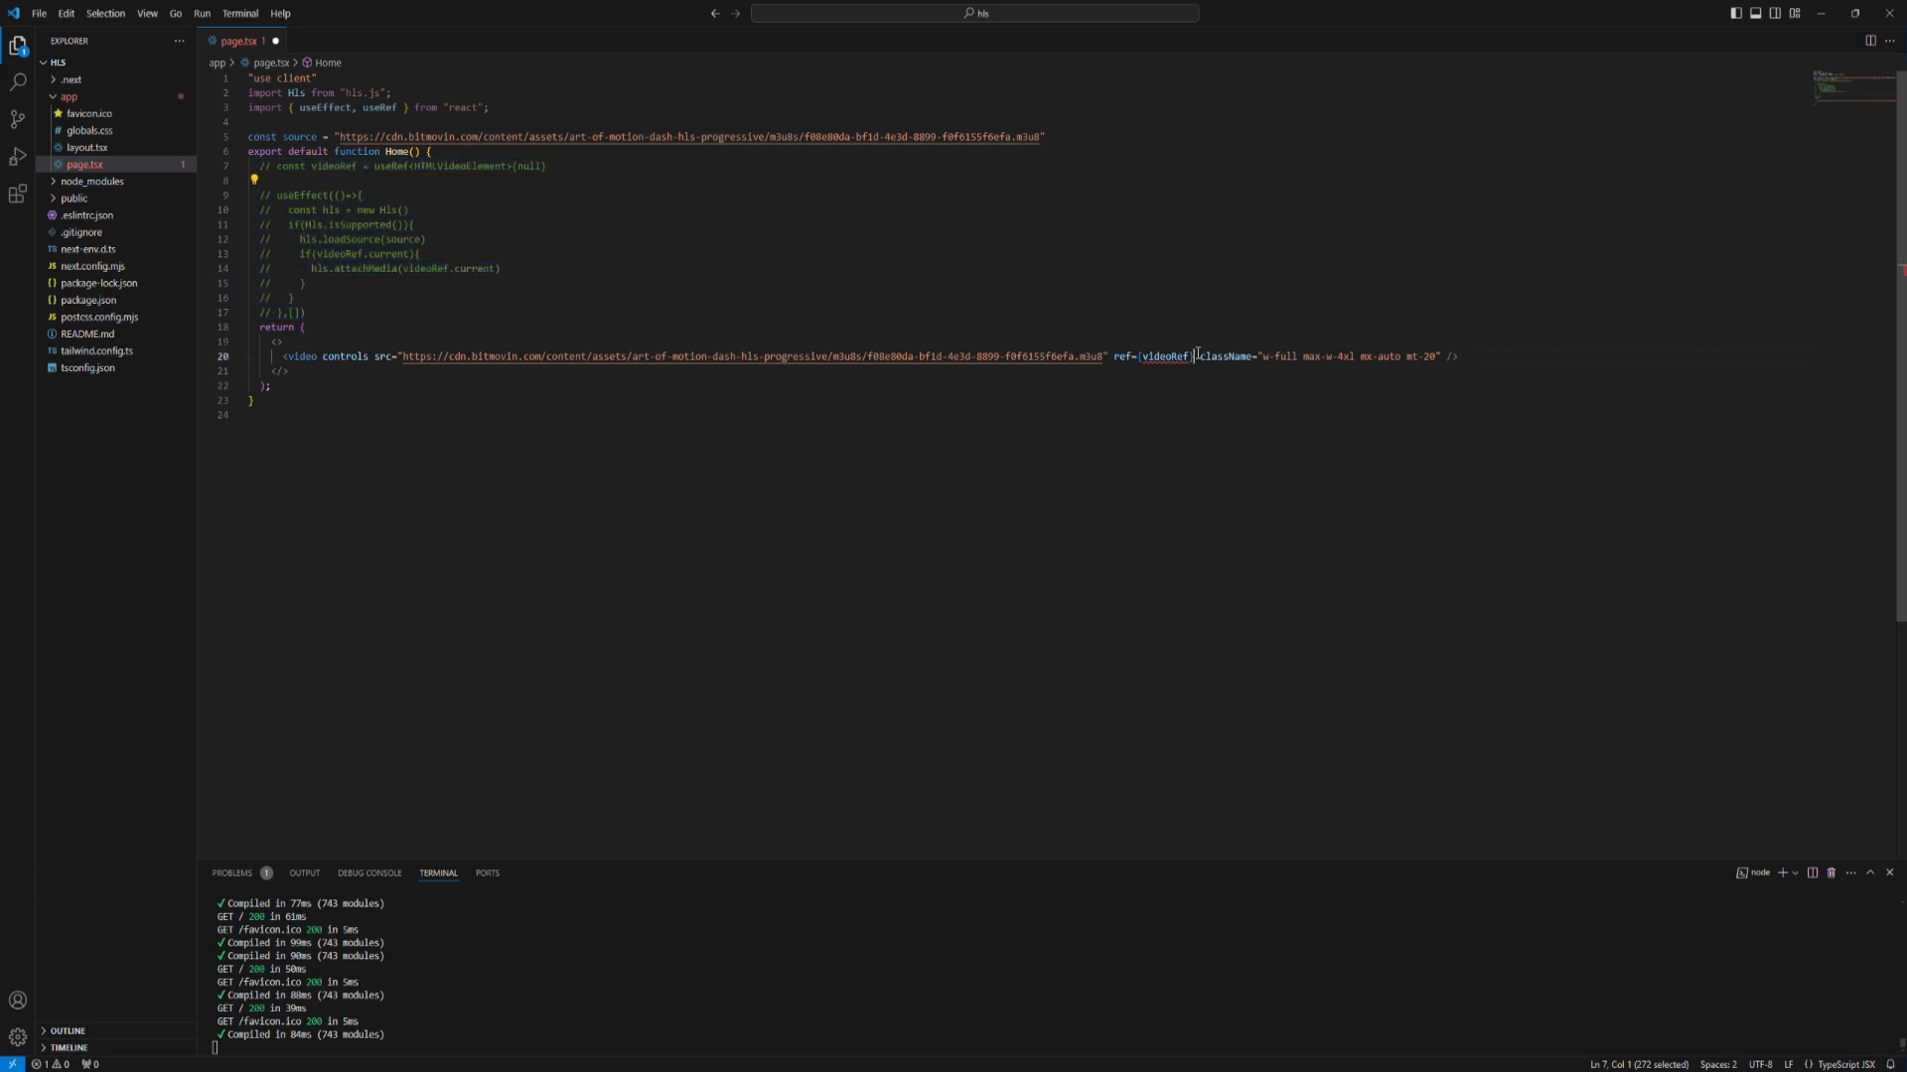
double_click(1153, 356)
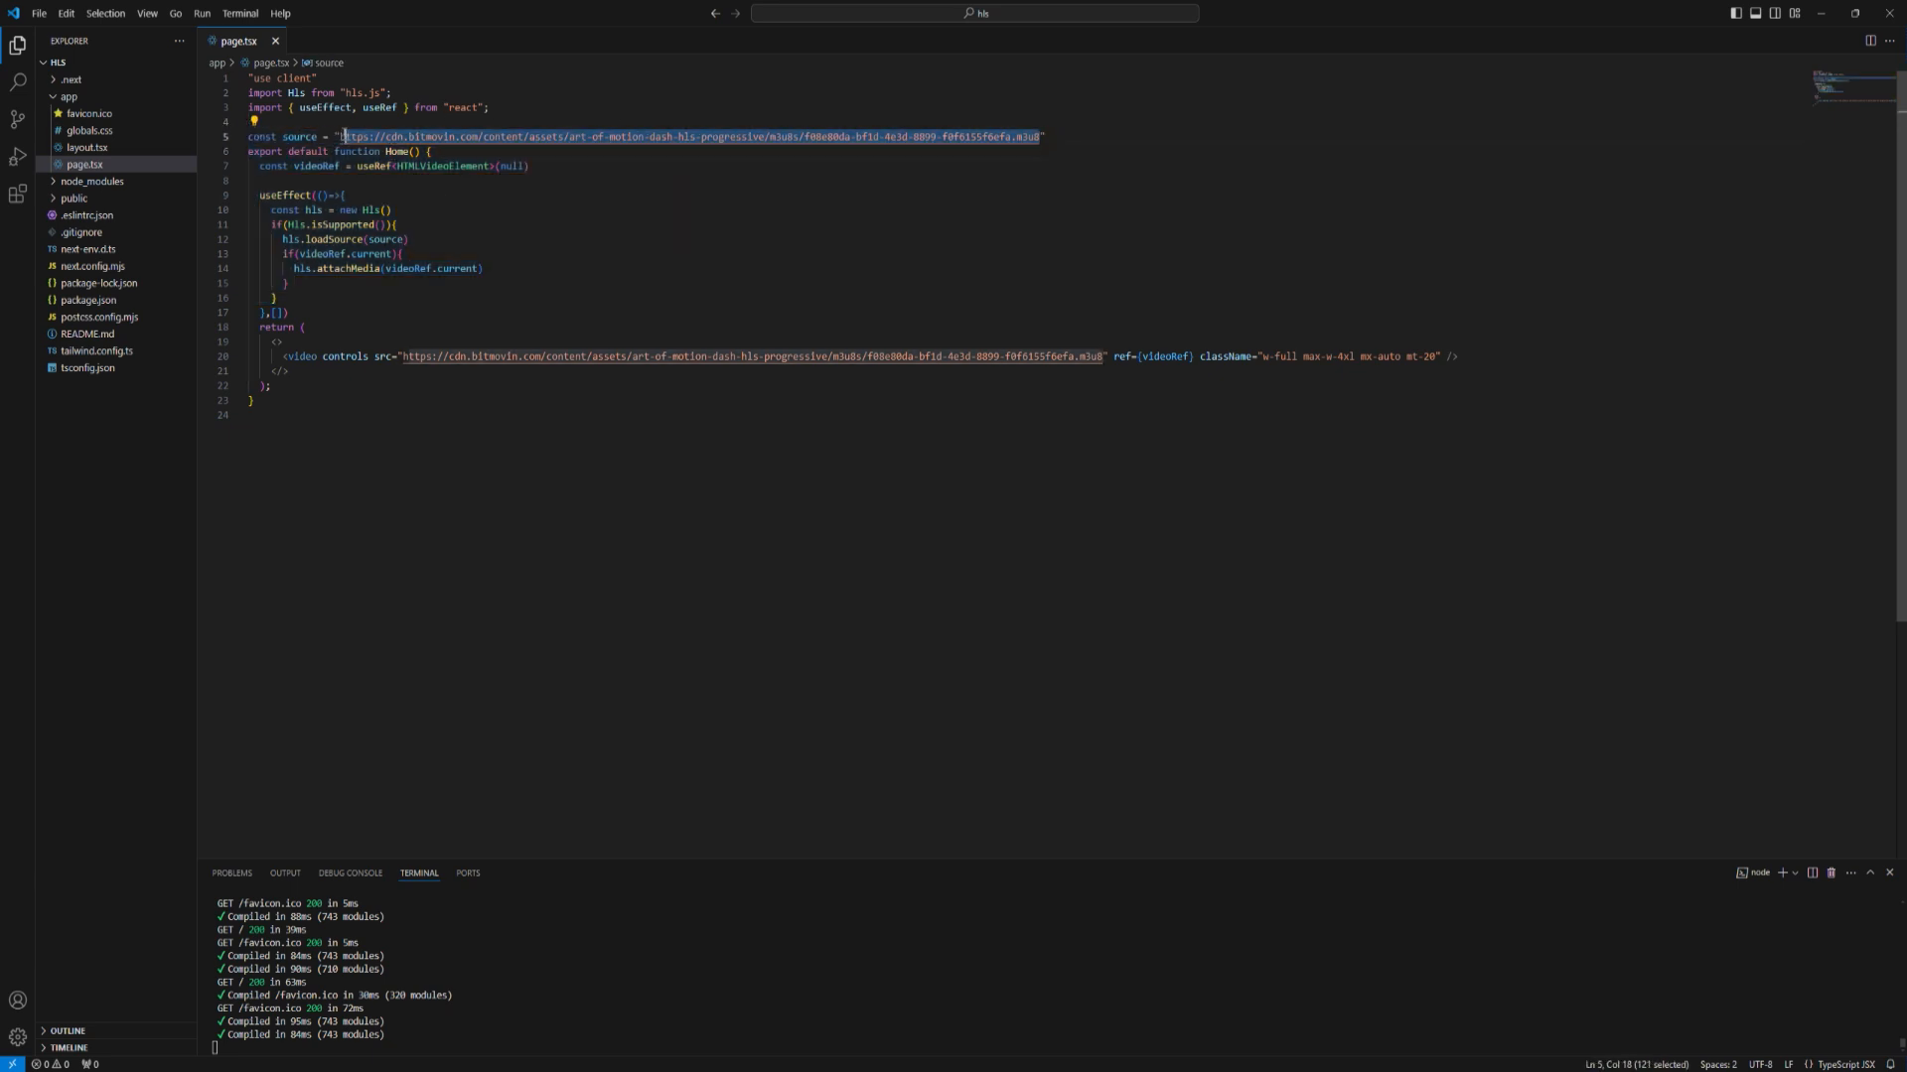
left_click(280, 342)
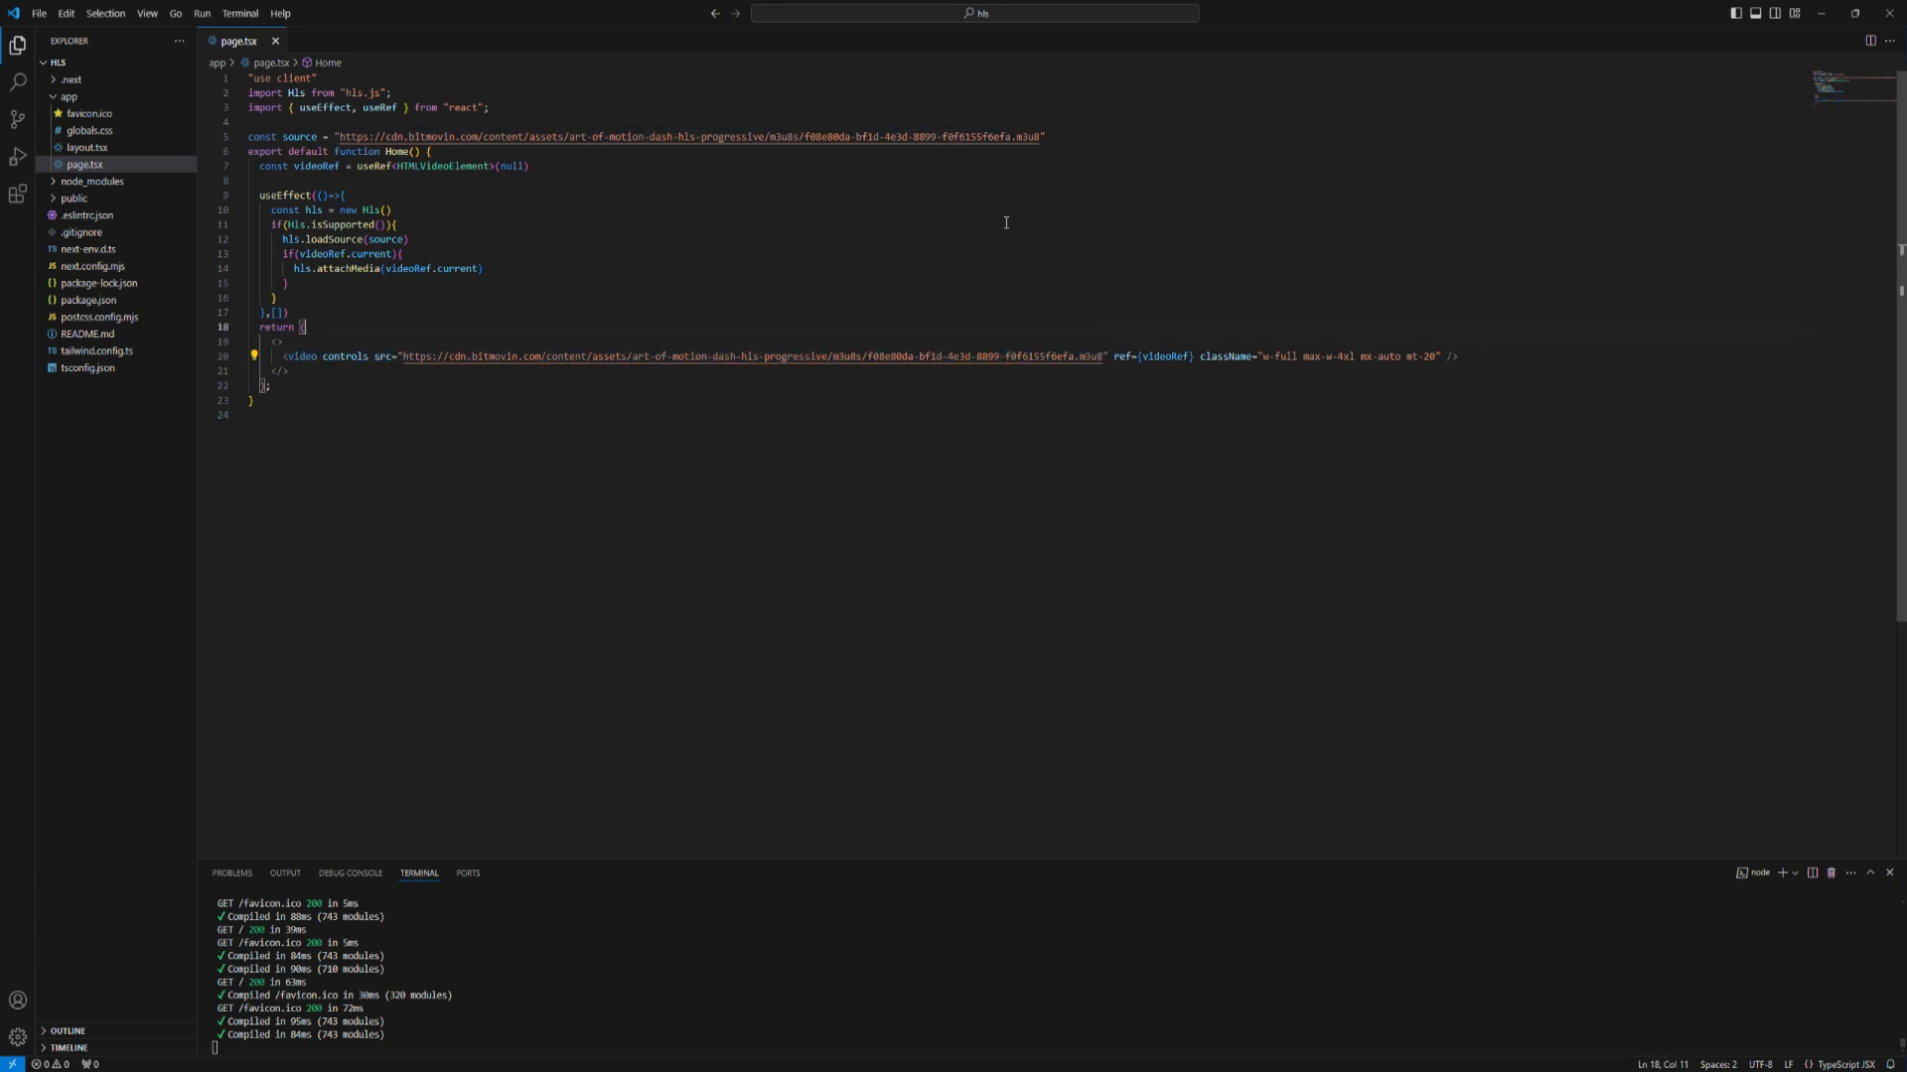
mouse_move(905, 44)
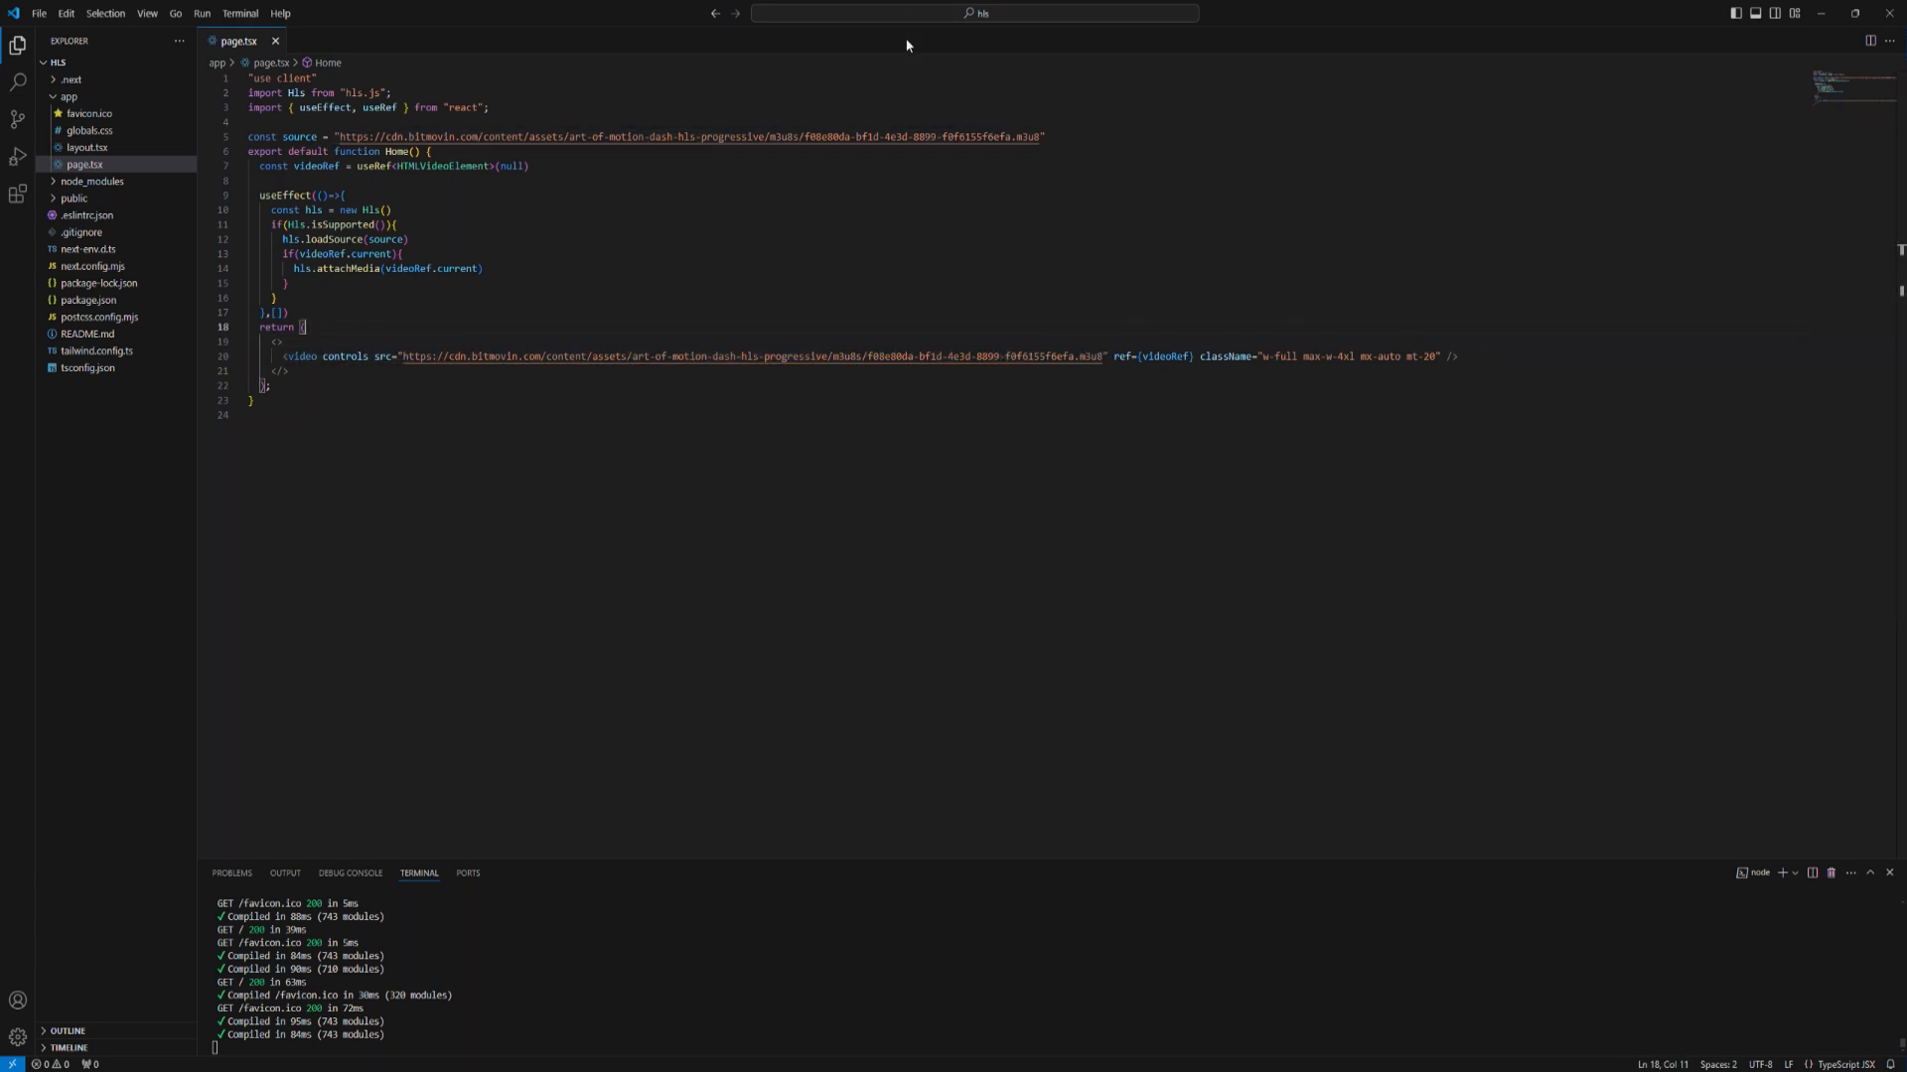